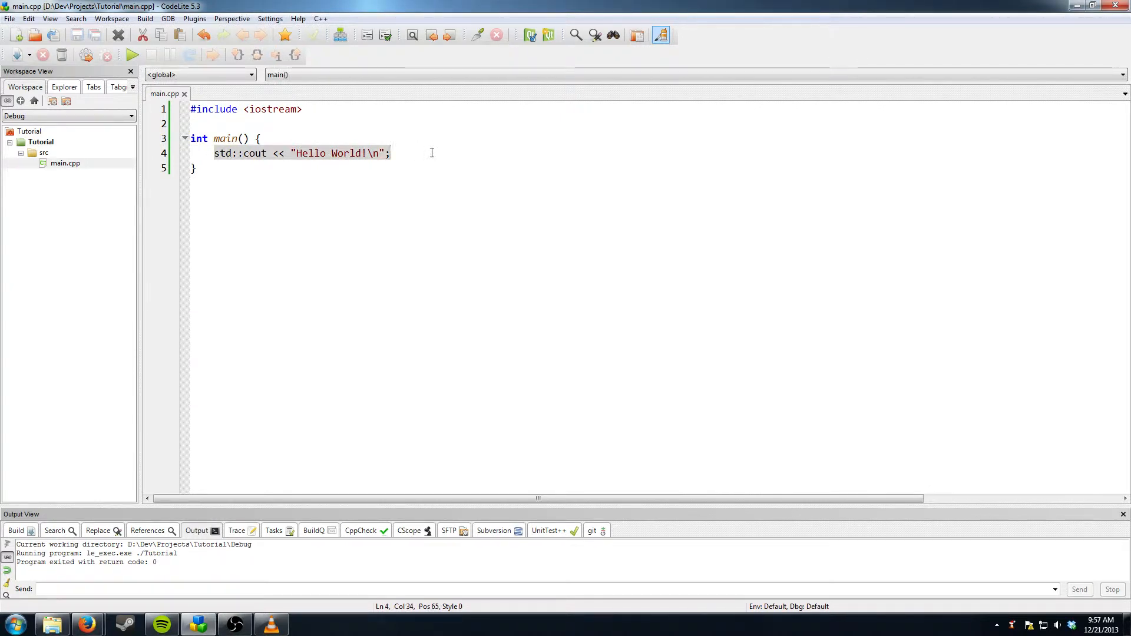
Place the cursor after main's opening brace, above the std::cout Hello World line
{"action": "left_click", "coordinate": [220, 153]}
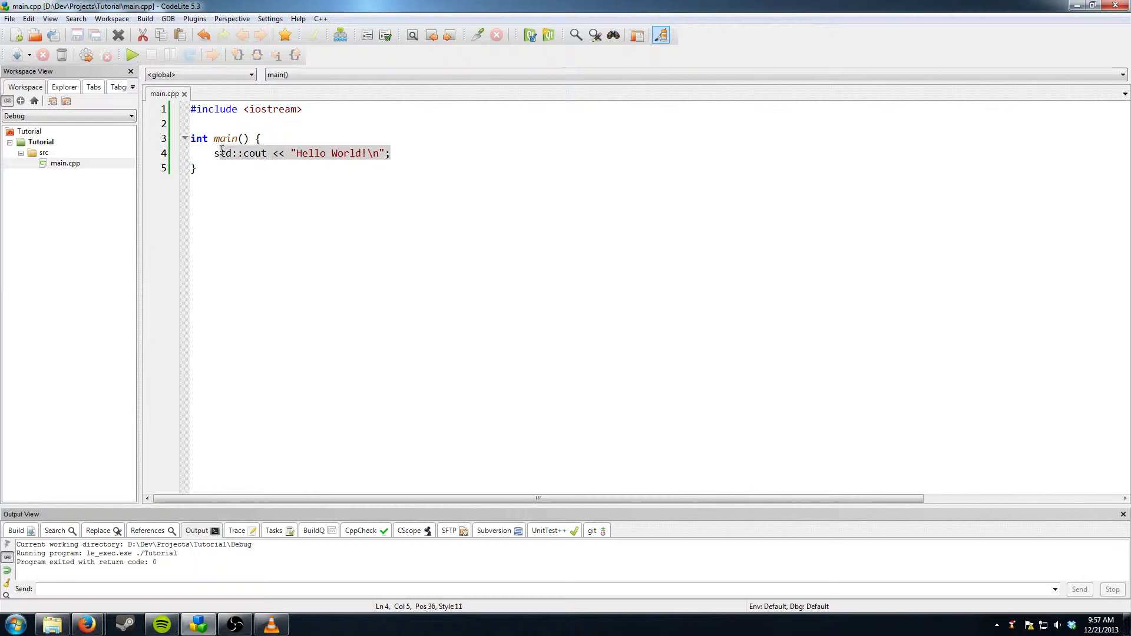
{"action": "left_click", "coordinate": [261, 138]}
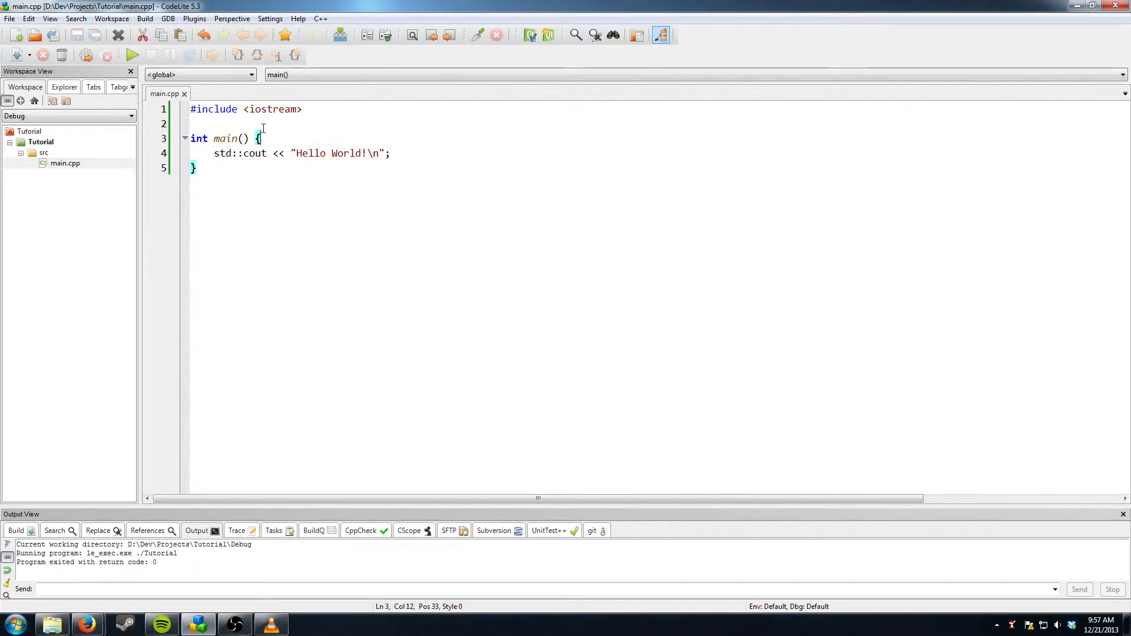
{"action": "left_click", "coordinate": [305, 108]}
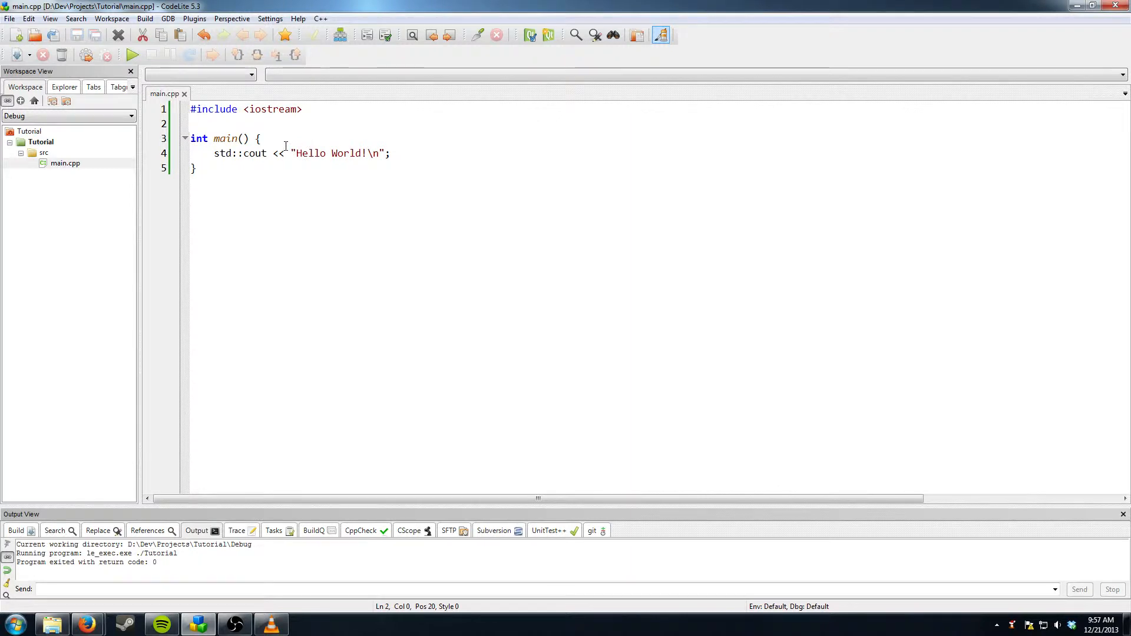
{"action": "left_click", "coordinate": [191, 123]}
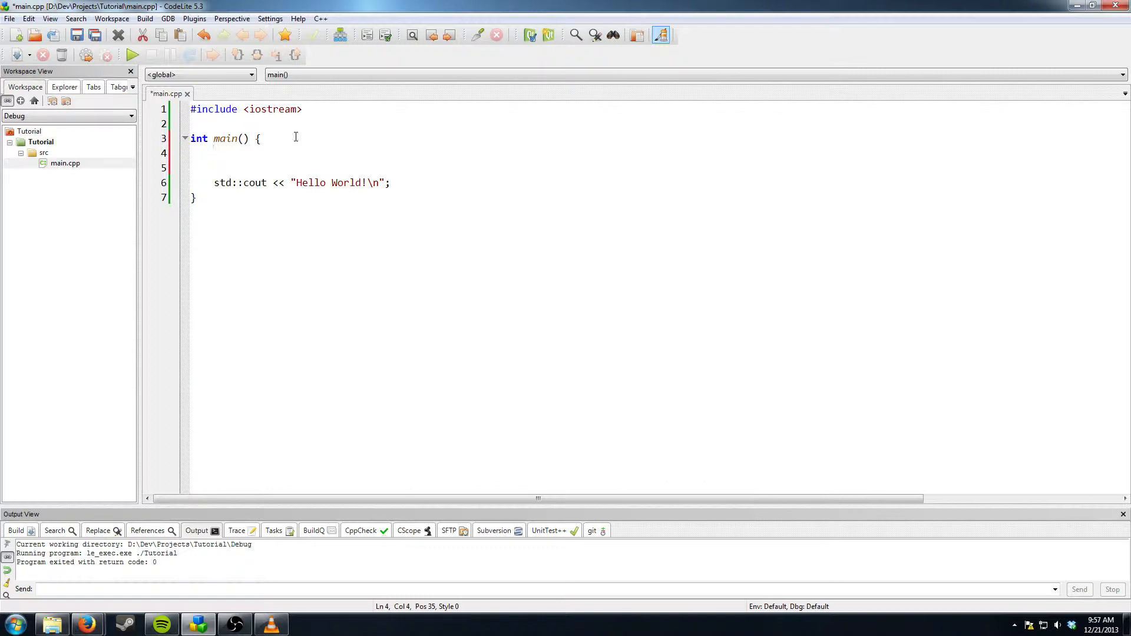
{"action": "left_click", "coordinate": [215, 153]}
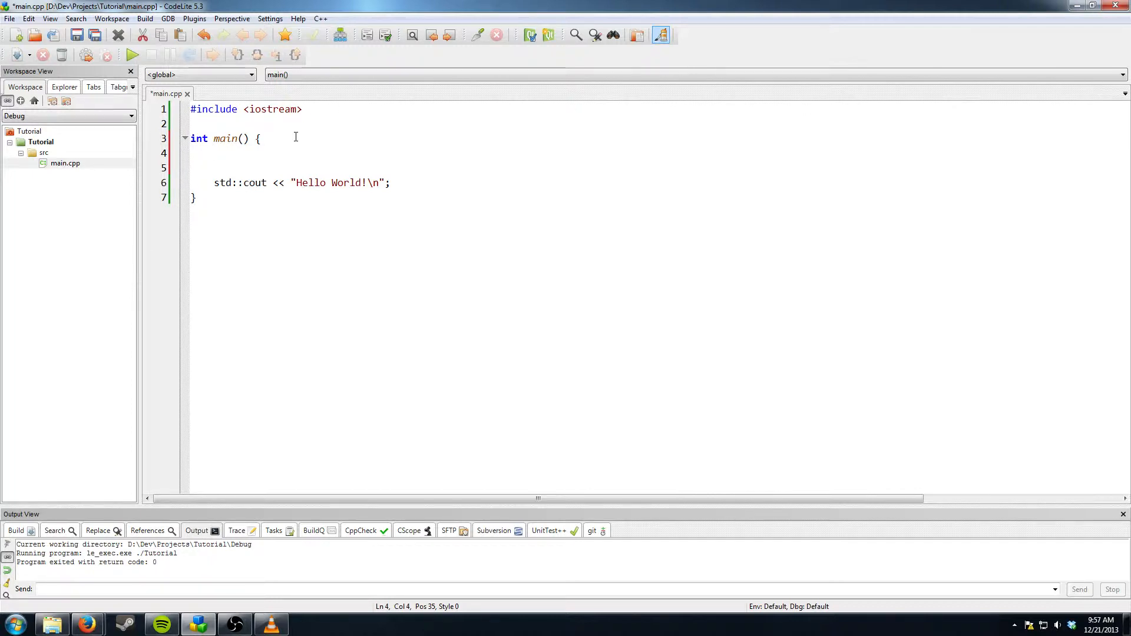
{"action": "left_click", "coordinate": [212, 152]}
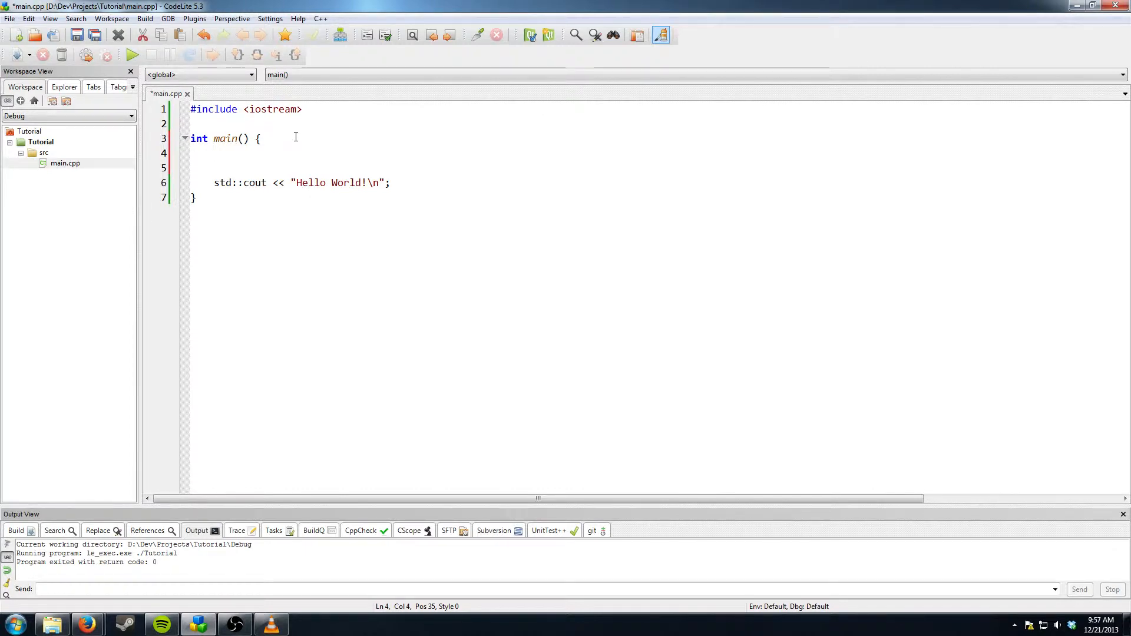
Type x = 9001 on main's first blank line, retyping after early mistakes
{"action": "type", "text": "vari"}
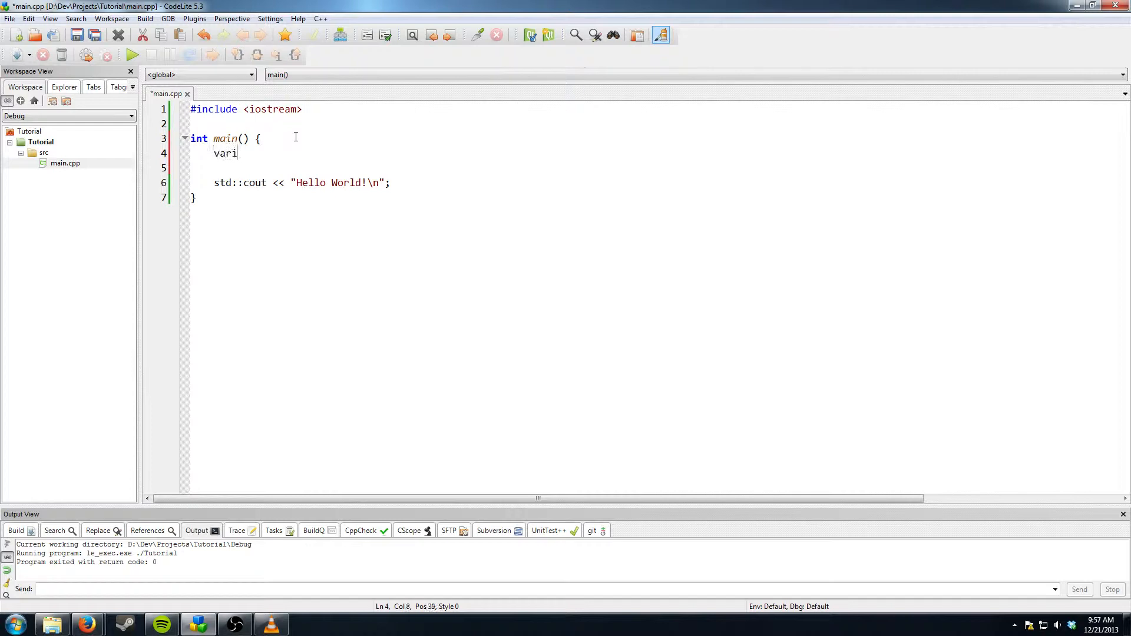
{"action": "key", "text": "Backspace"}
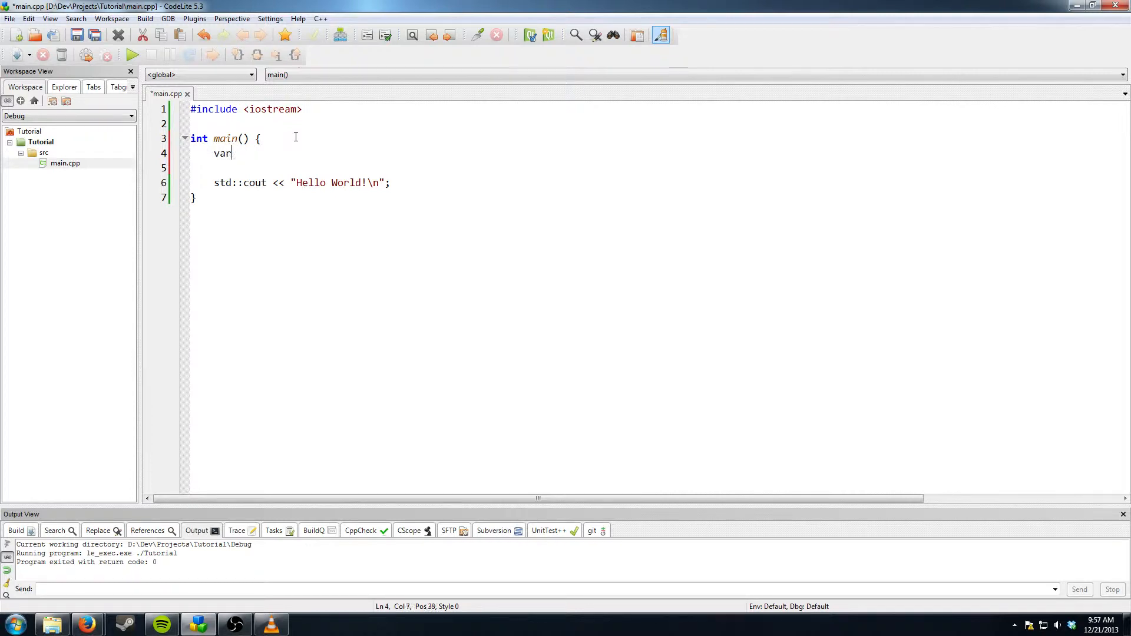
{"action": "type", "text": "x ="}
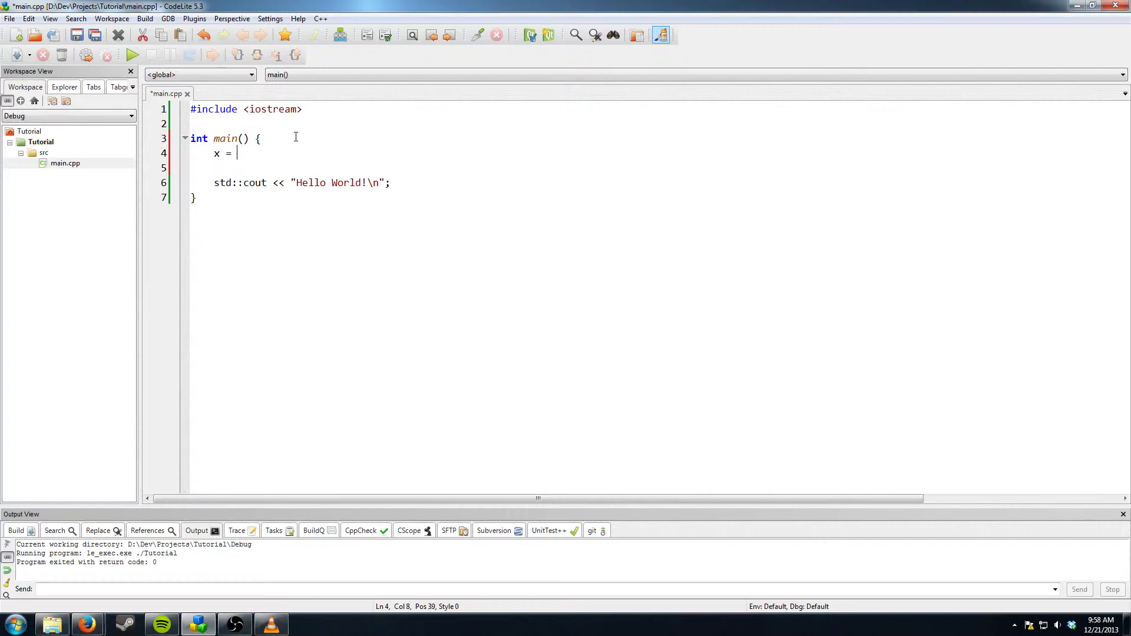
{"action": "type", "text": "0"}
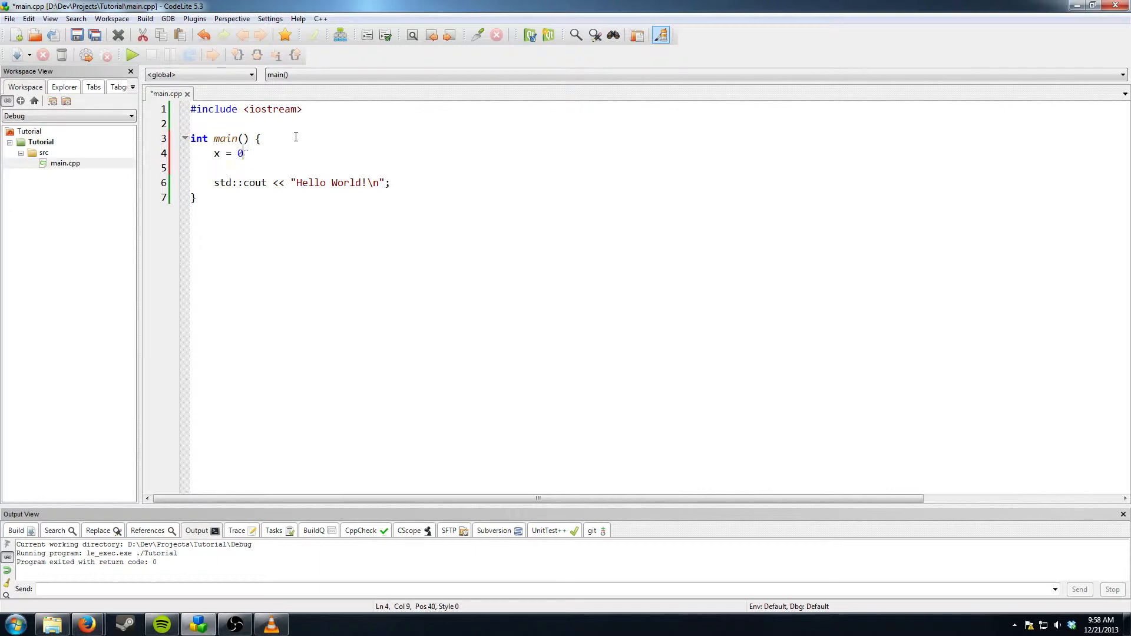
{"action": "type", "text": "000"}
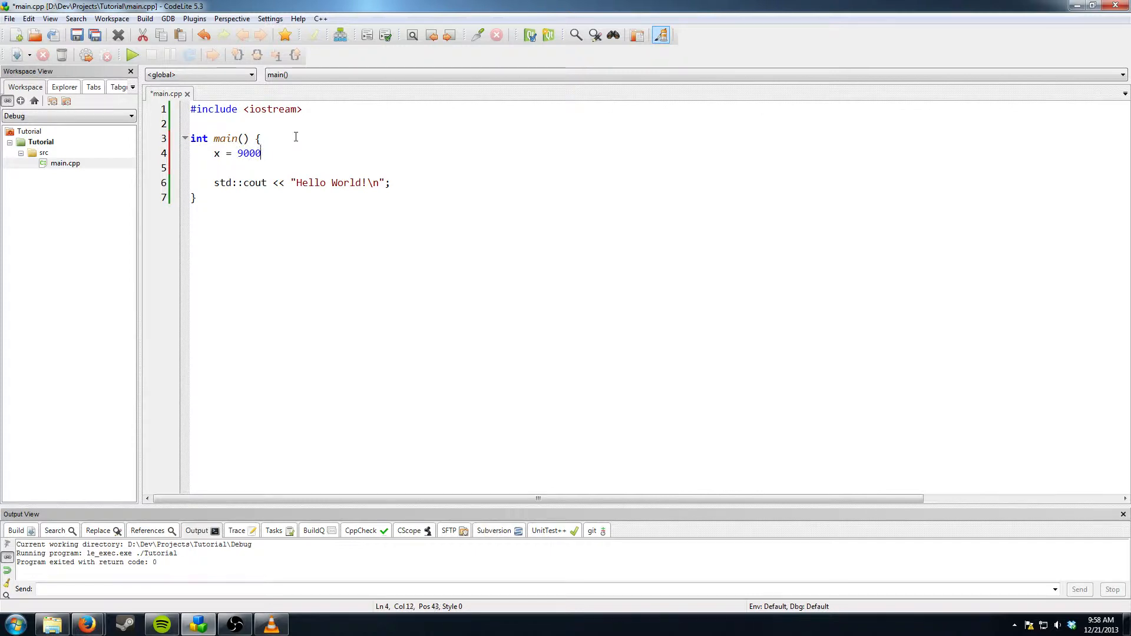
{"action": "key", "text": "BackSpace"}
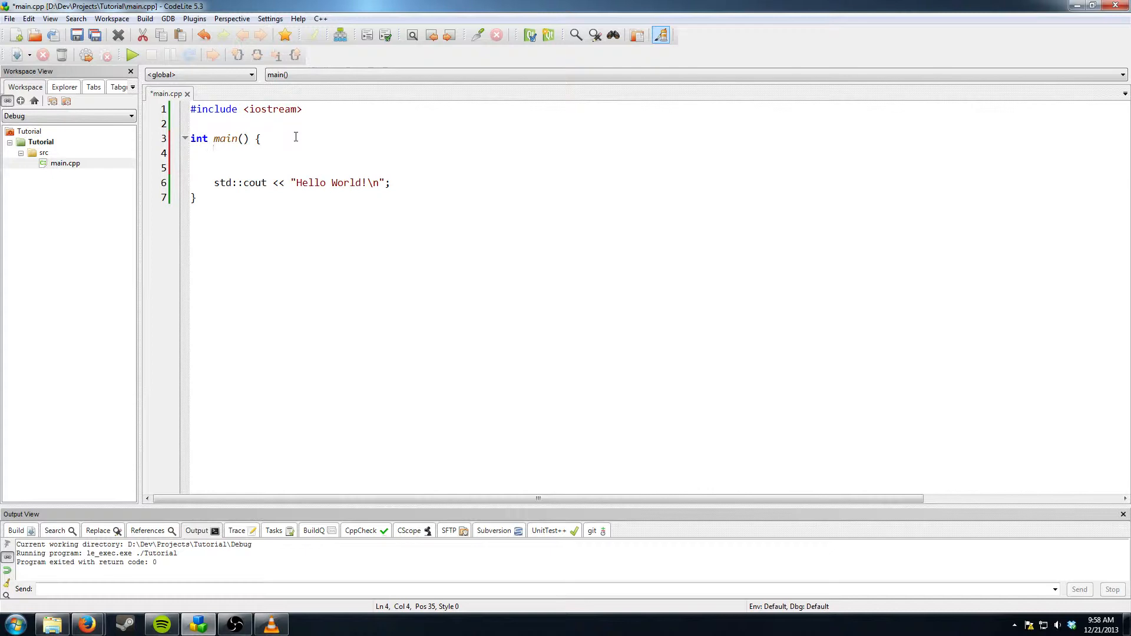
{"action": "type", "text": "x ="}
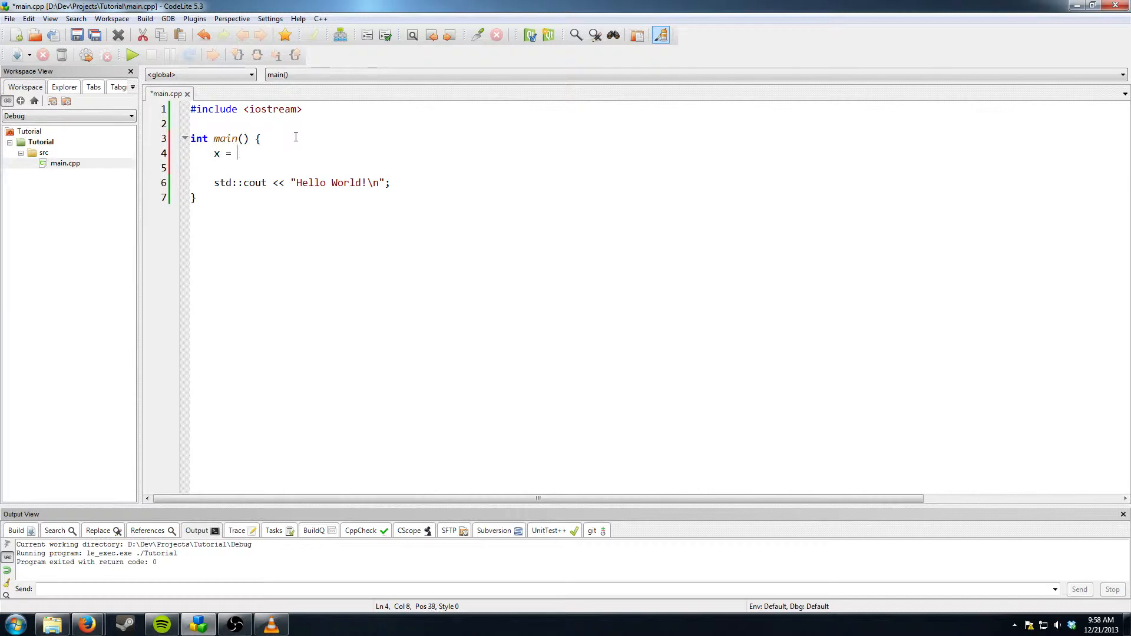
{"action": "type", "text": "9001"}
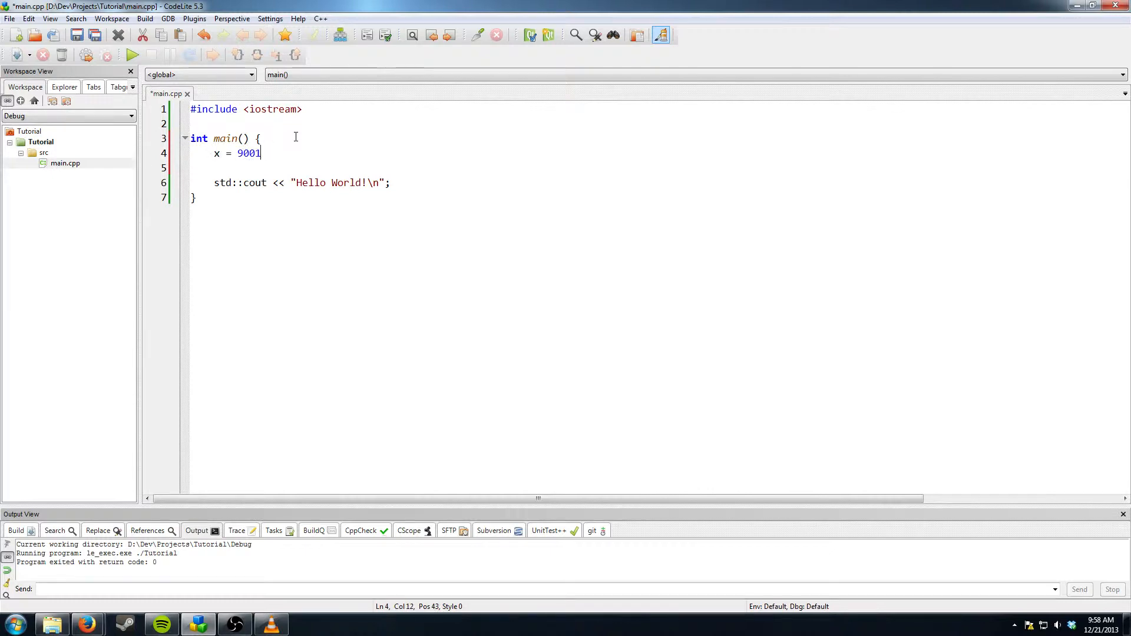
{"action": "mouse_move", "coordinate": [296, 166]}
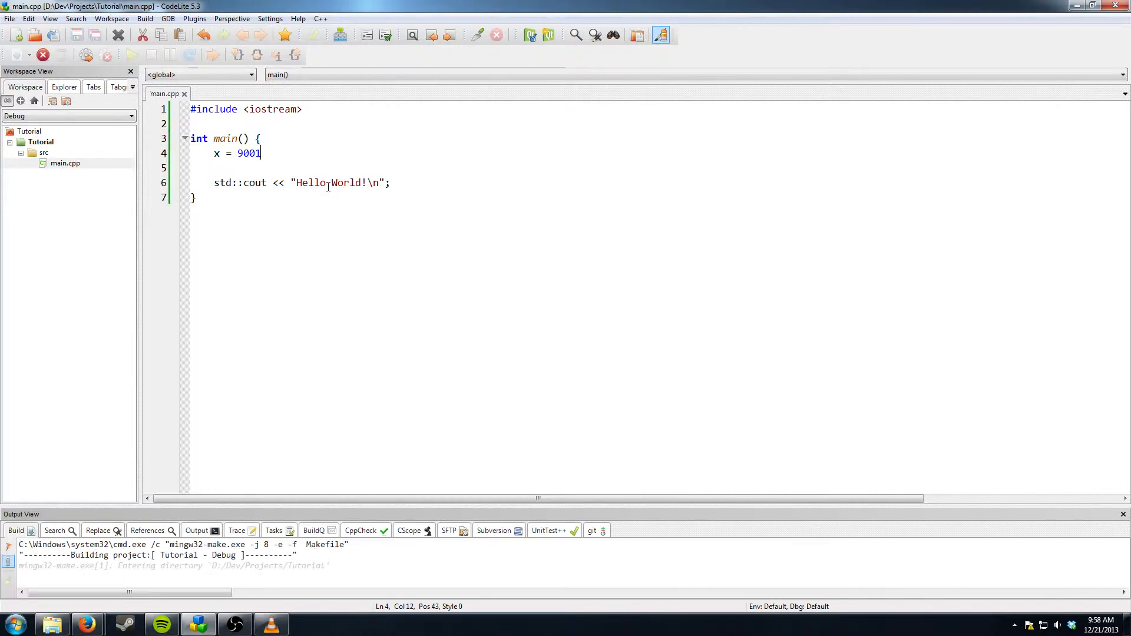
End line 4's x = 9001 with a semicolon and rebuild
{"action": "left_click", "coordinate": [132, 55]}
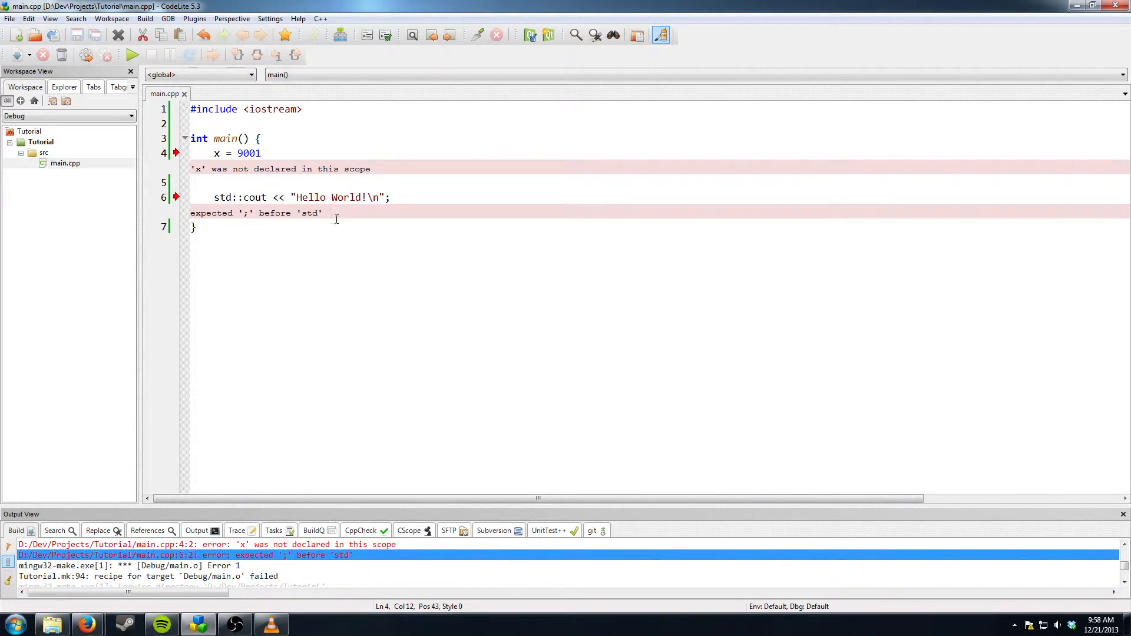
{"action": "left_click", "coordinate": [346, 213]}
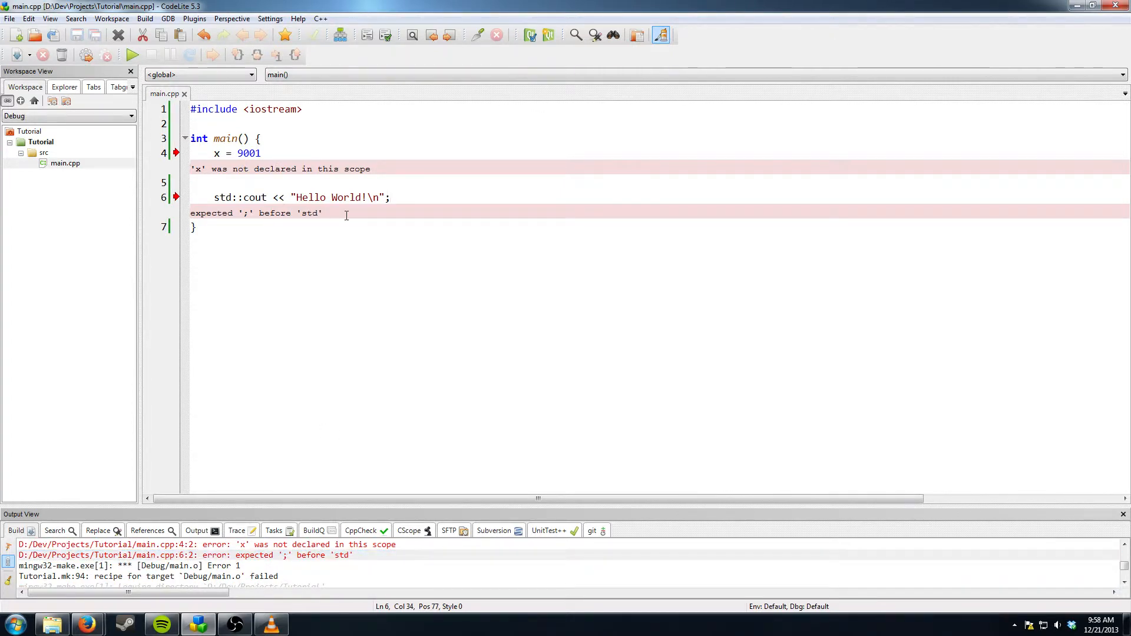
{"action": "left_click", "coordinate": [261, 154]}
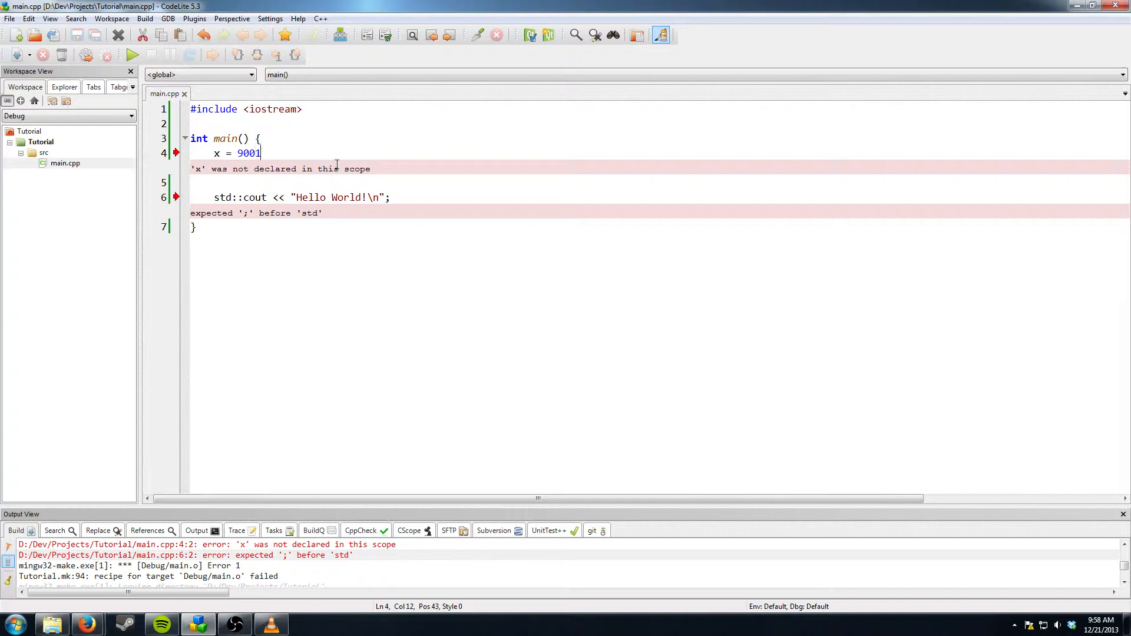
{"action": "type", "text": ";"}
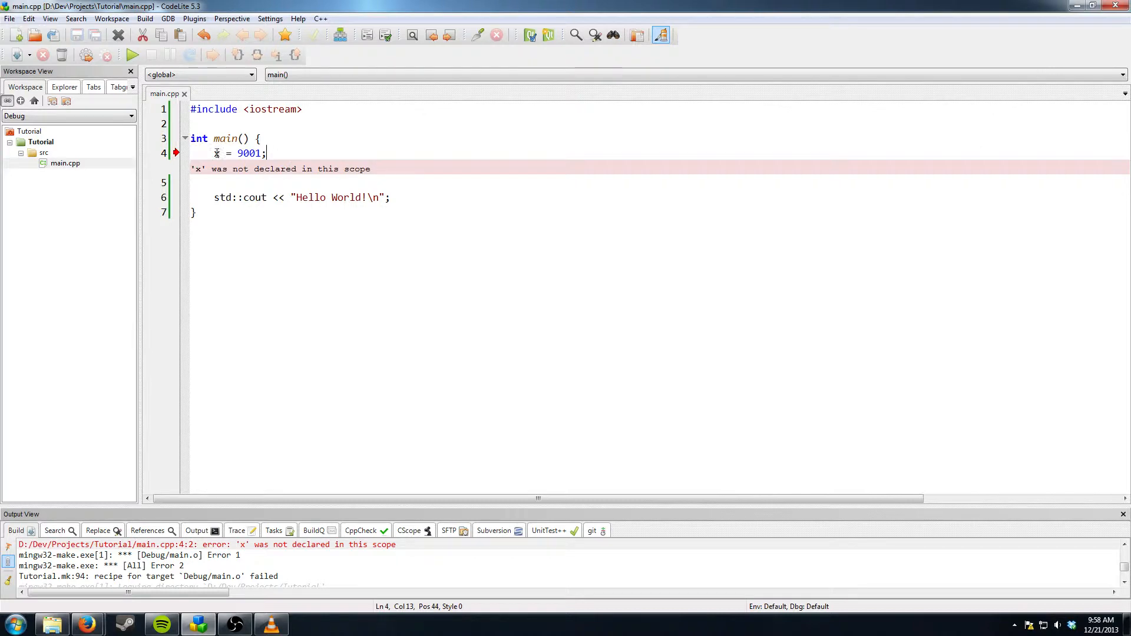
{"action": "left_click", "coordinate": [223, 153]}
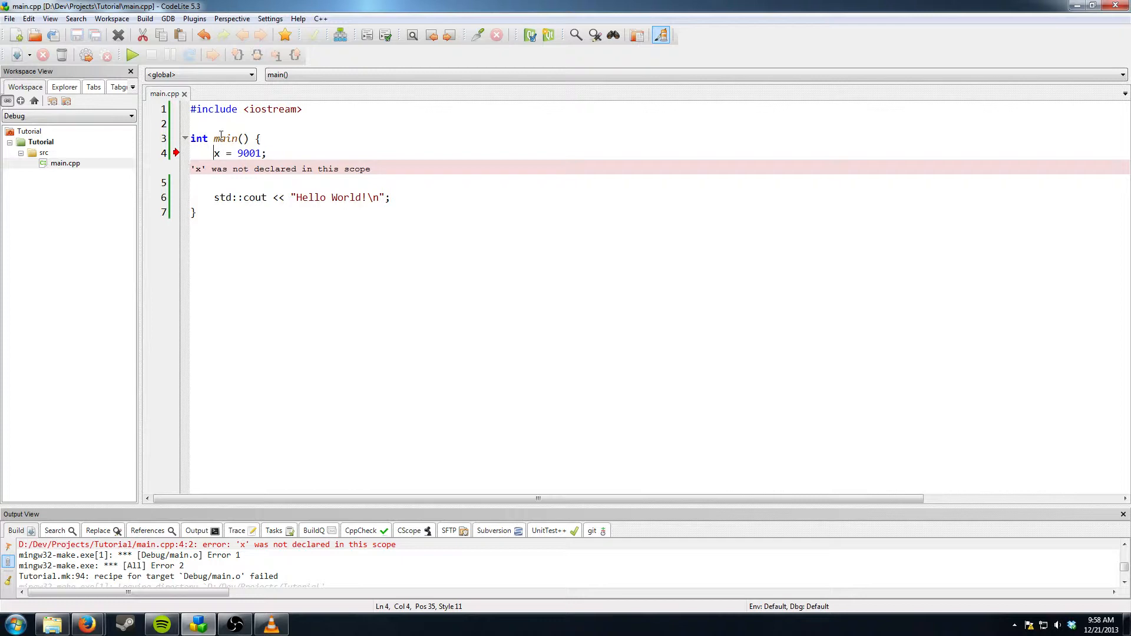
Prefix line 4 with int to make int x = 9001, rebuild and run
{"action": "type", "text": "int"}
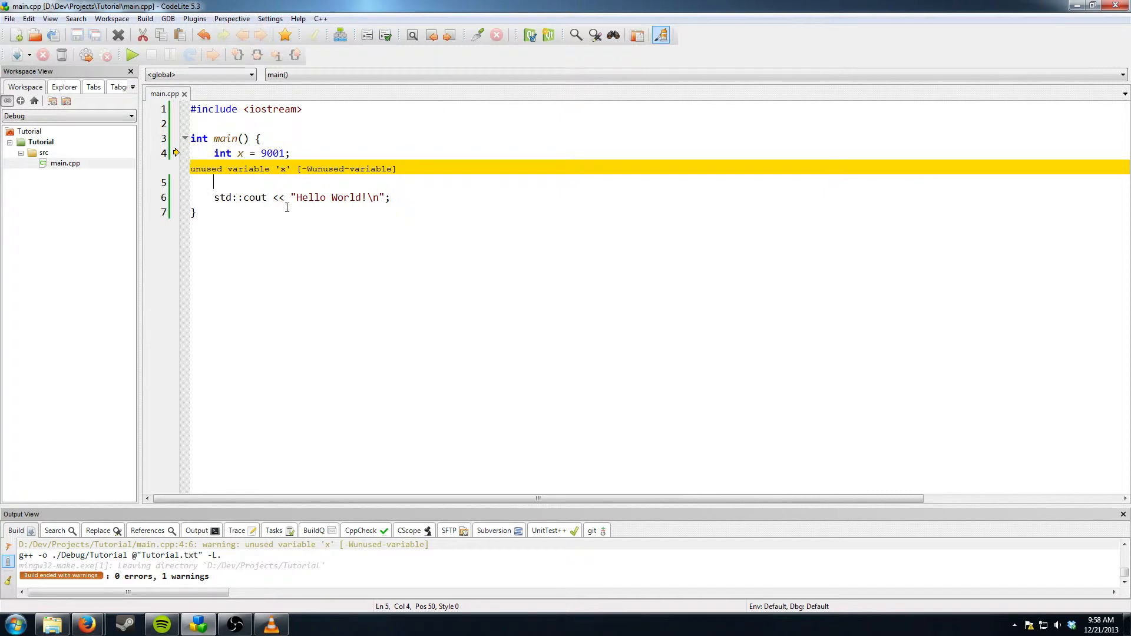
{"action": "mouse_move", "coordinate": [324, 206]}
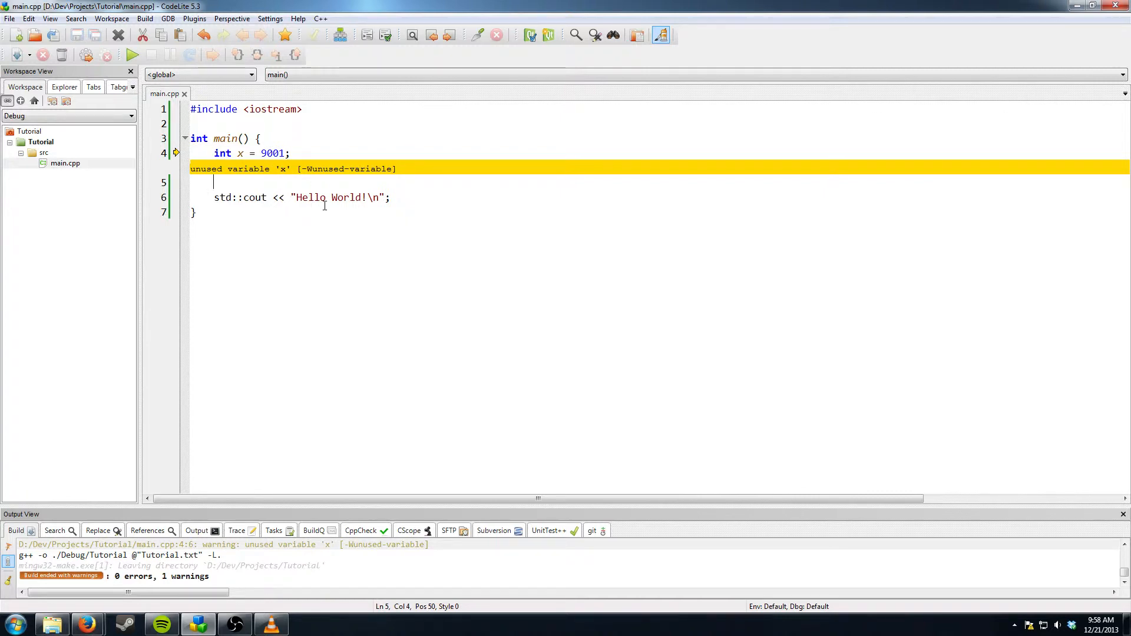
{"action": "left_click", "coordinate": [132, 55]}
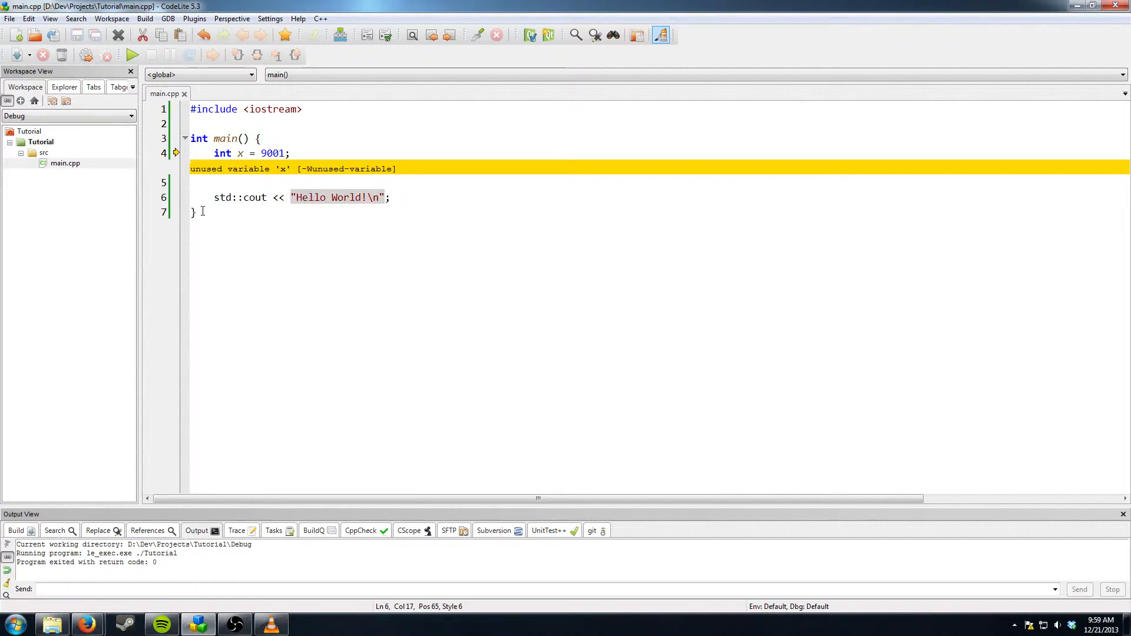
{"action": "mouse_move", "coordinate": [305, 180]}
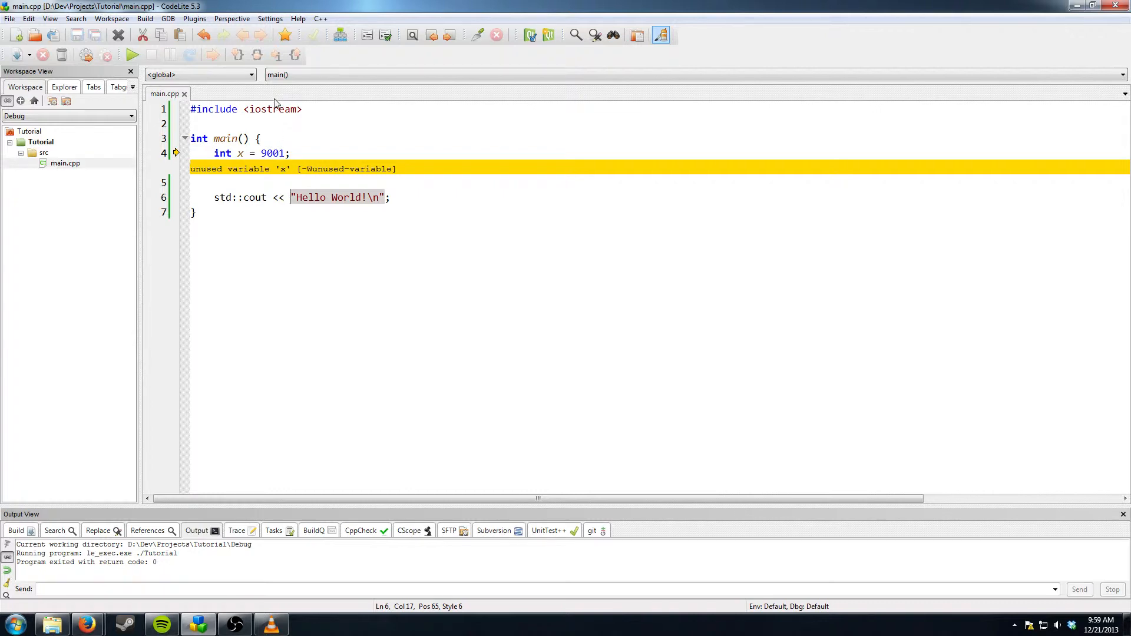
Replace the Hello World literal with x, run to show 9001, and close the console
{"action": "key", "text": "Delete"}
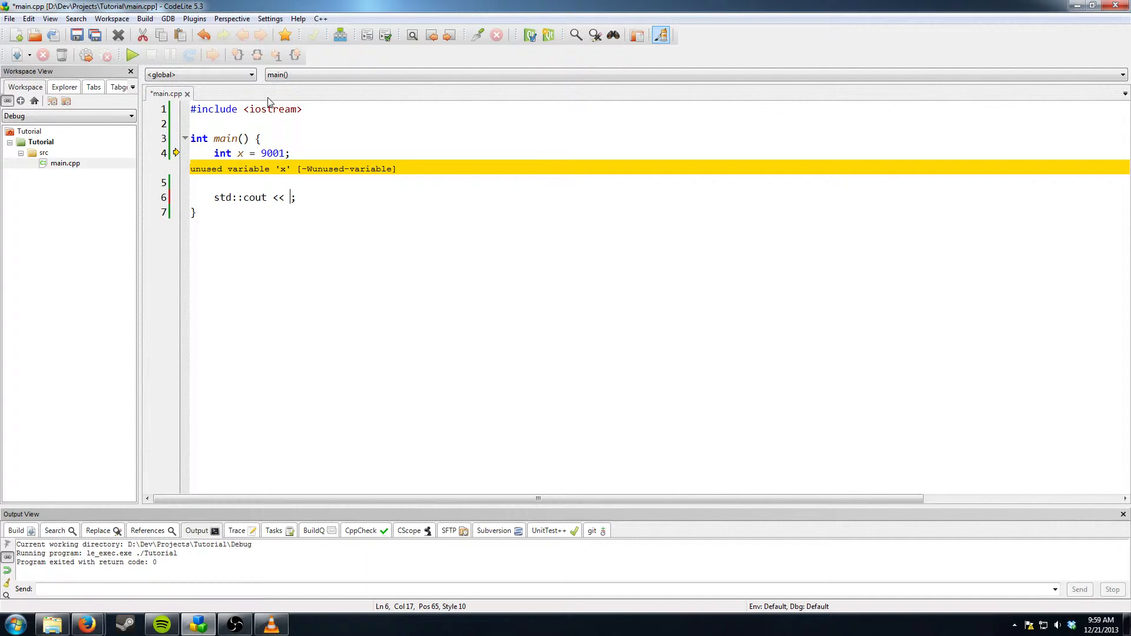
{"action": "type", "text": "x"}
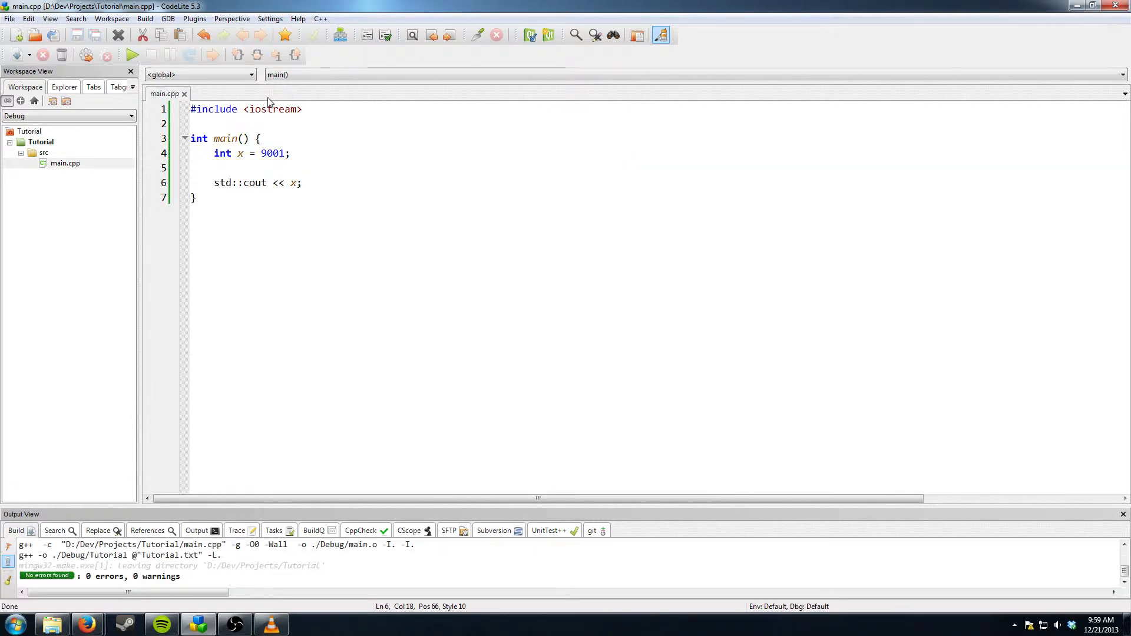
{"action": "left_click", "coordinate": [132, 55]}
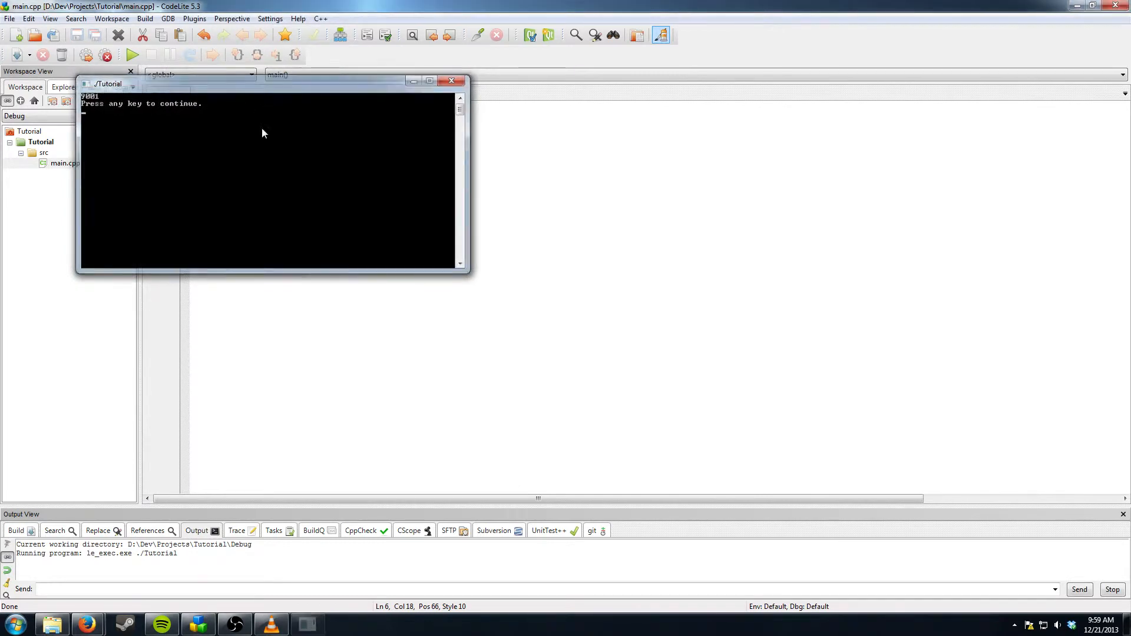
{"action": "left_click", "coordinate": [450, 81]}
{"action": "type", "text": "int x = 9001;"}
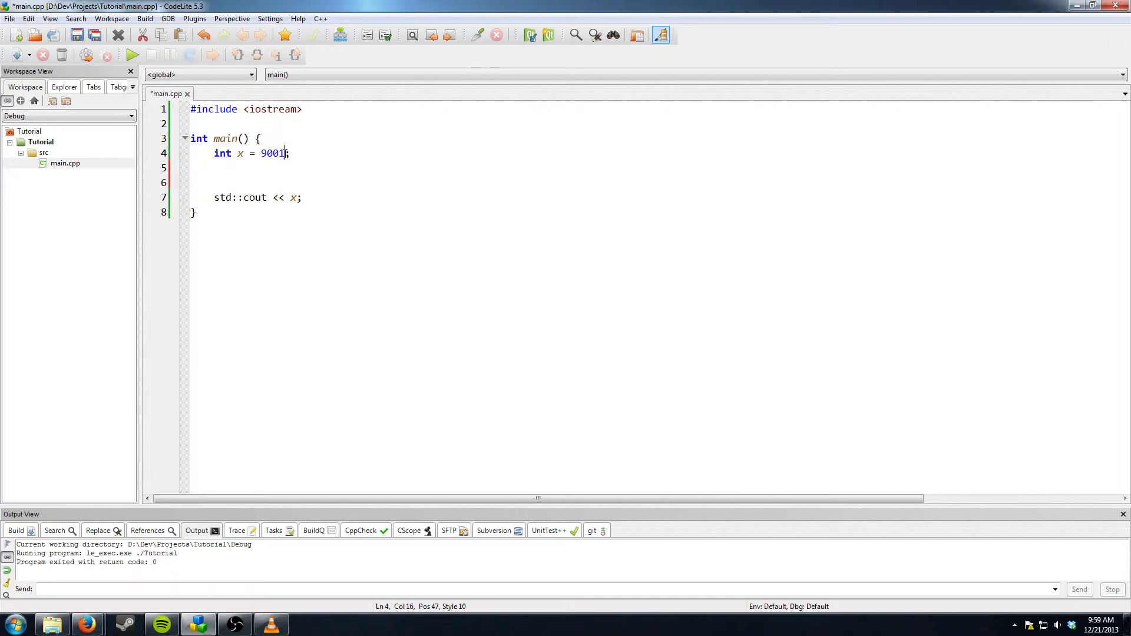
Change x to 8999, declare int y = 2, and print x + y
{"action": "double_click", "coordinate": [272, 153]}
{"action": "type", "text": "8"}
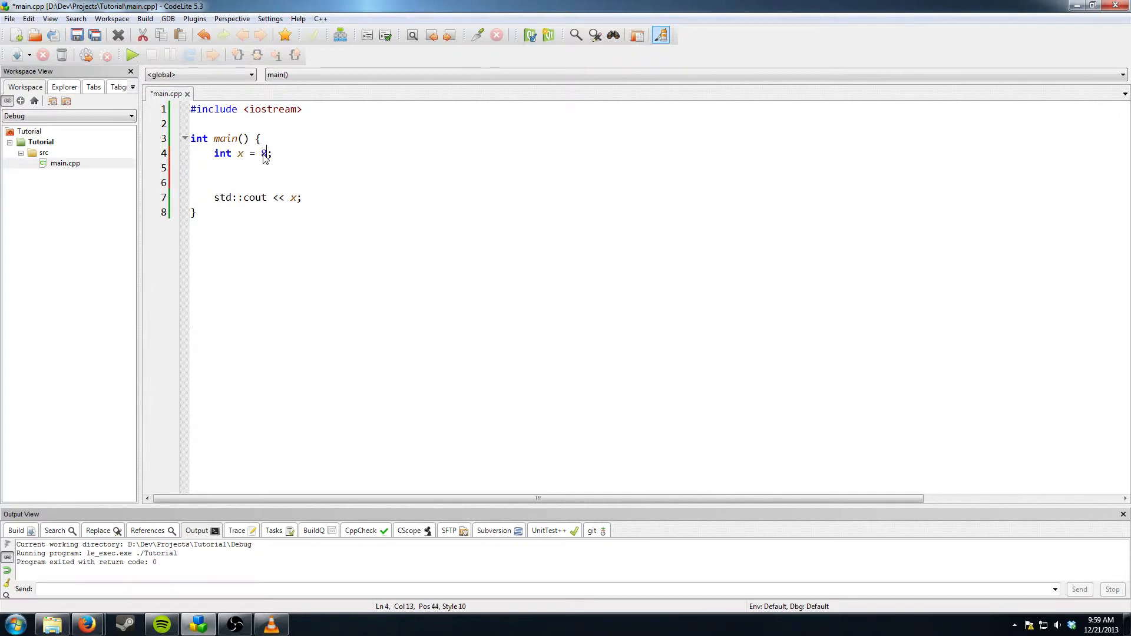
{"action": "type", "text": "999"}
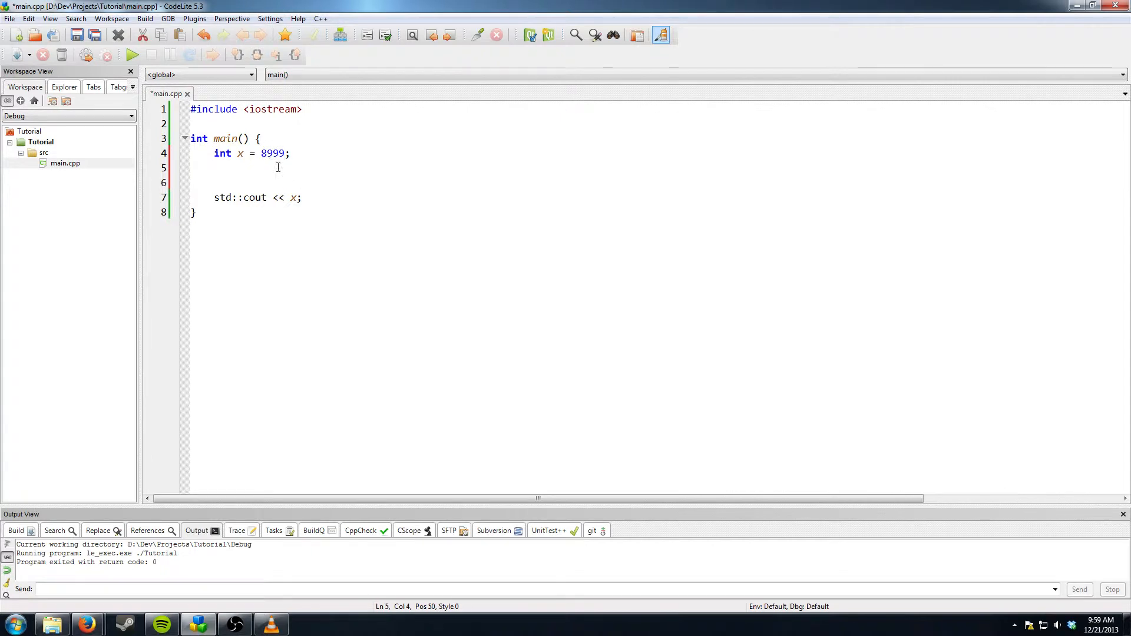
{"action": "mouse_move", "coordinate": [553, 183]}
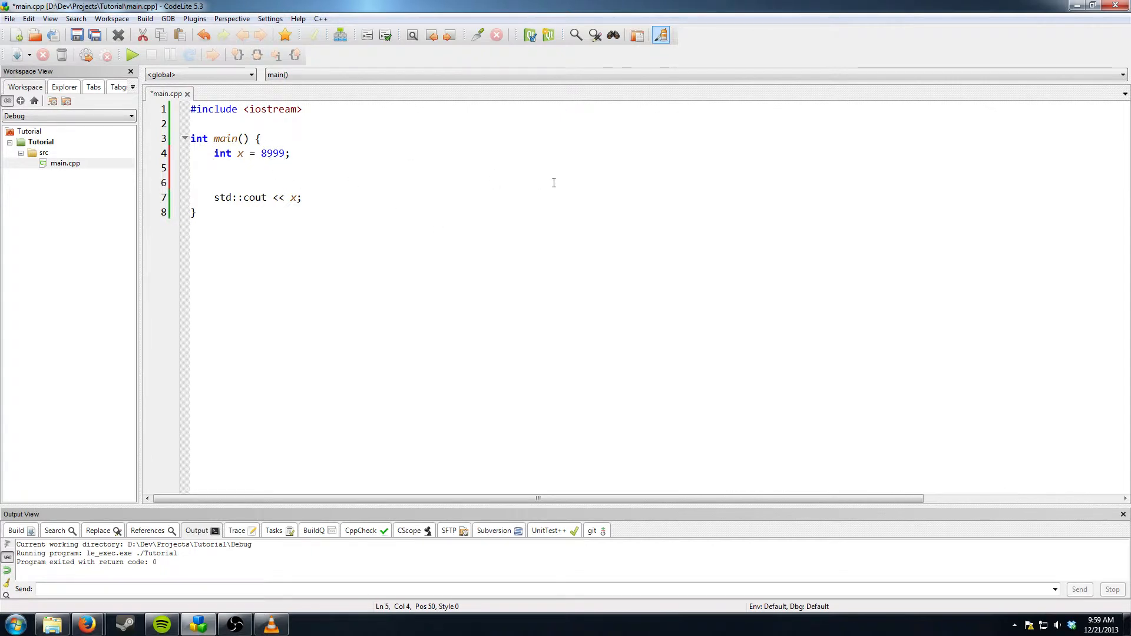
{"action": "type", "text": "int y ="}
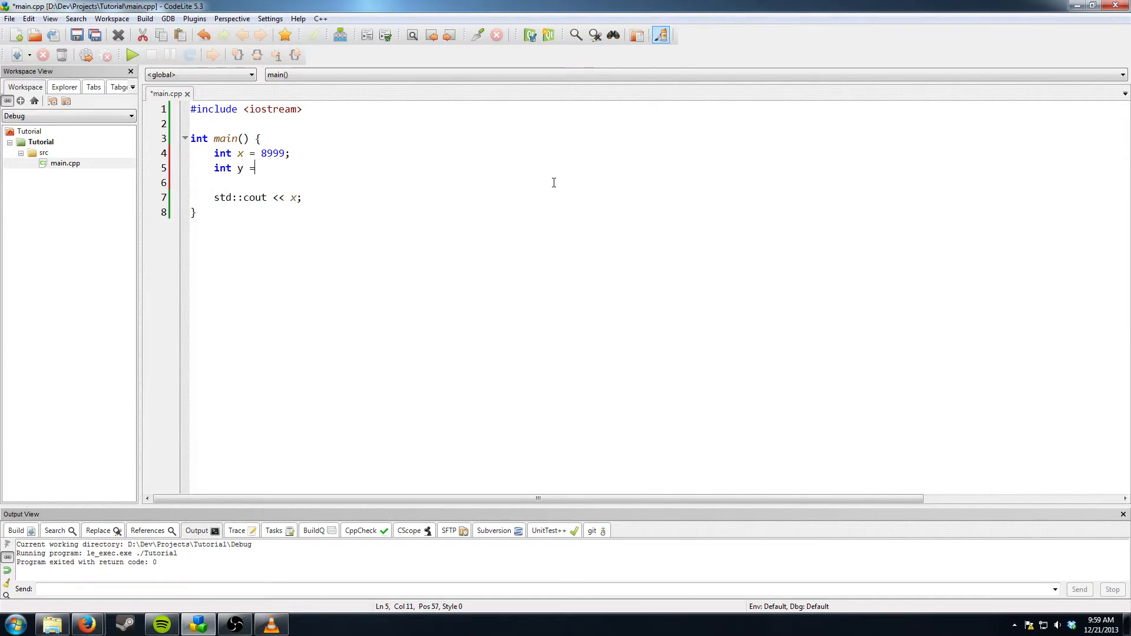
{"action": "type", "text": "2;"}
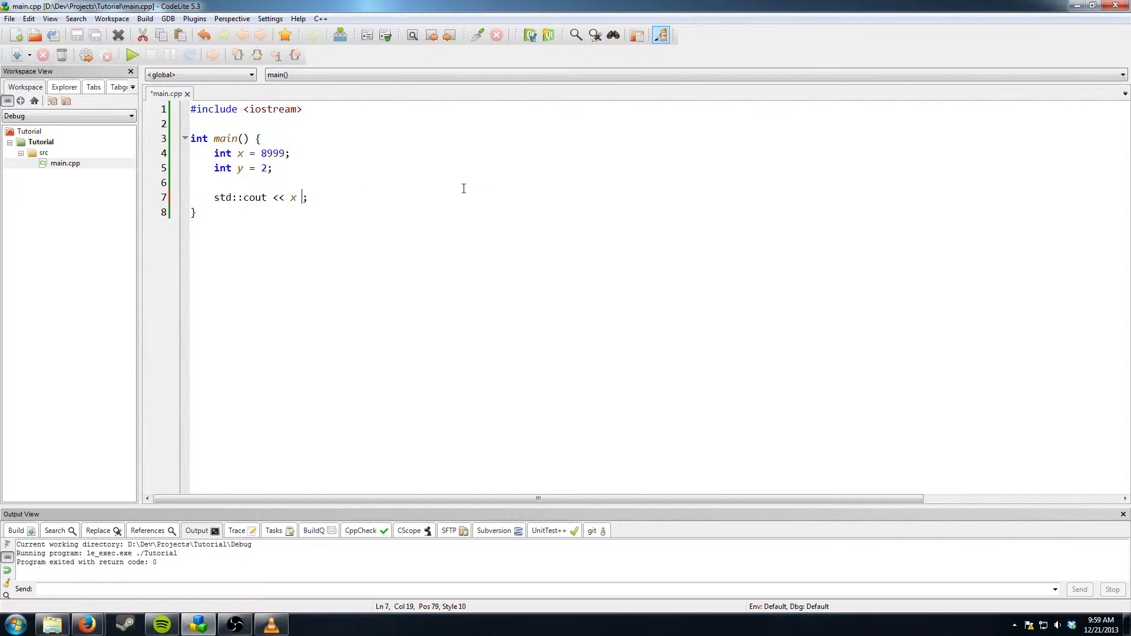
{"action": "type", "text": "+ y"}
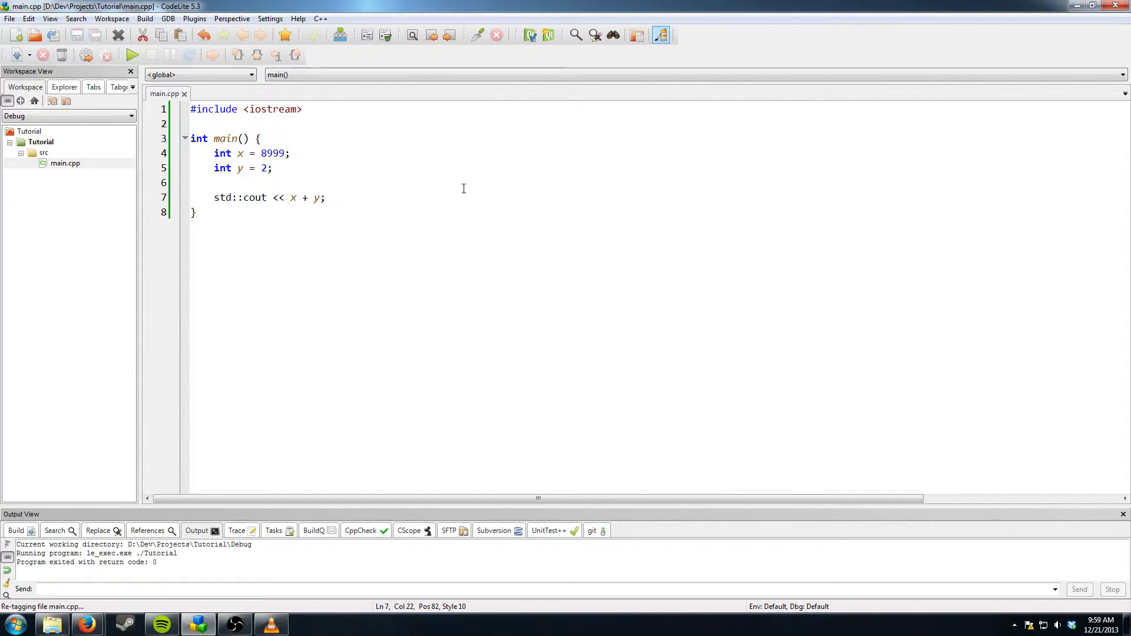
{"action": "left_click", "coordinate": [273, 167]}
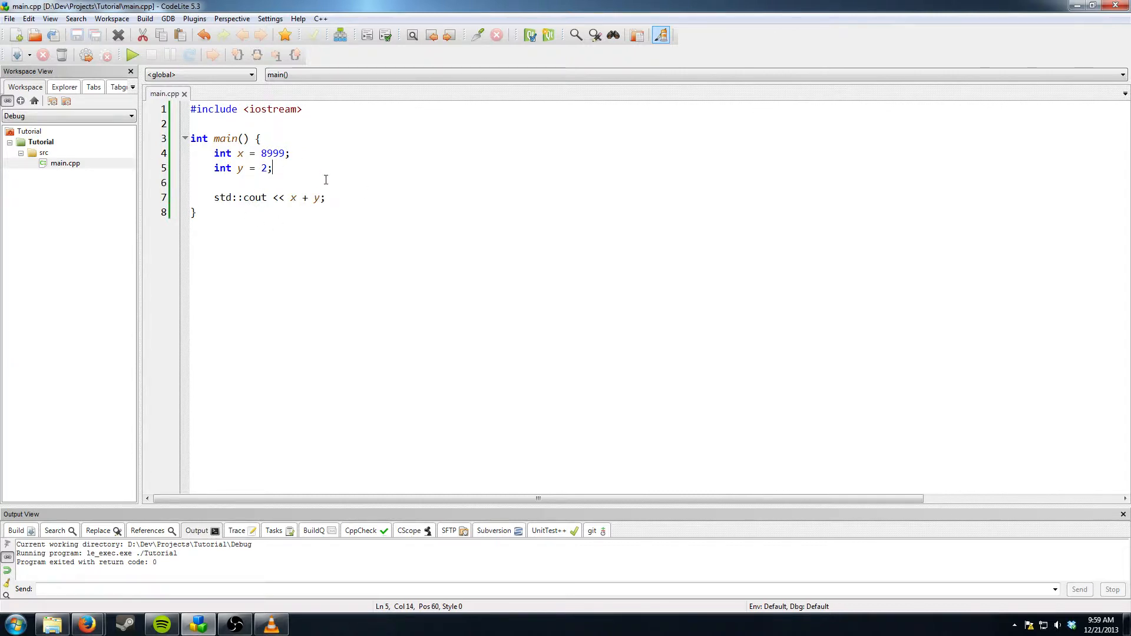
{"action": "mouse_move", "coordinate": [305, 202]}
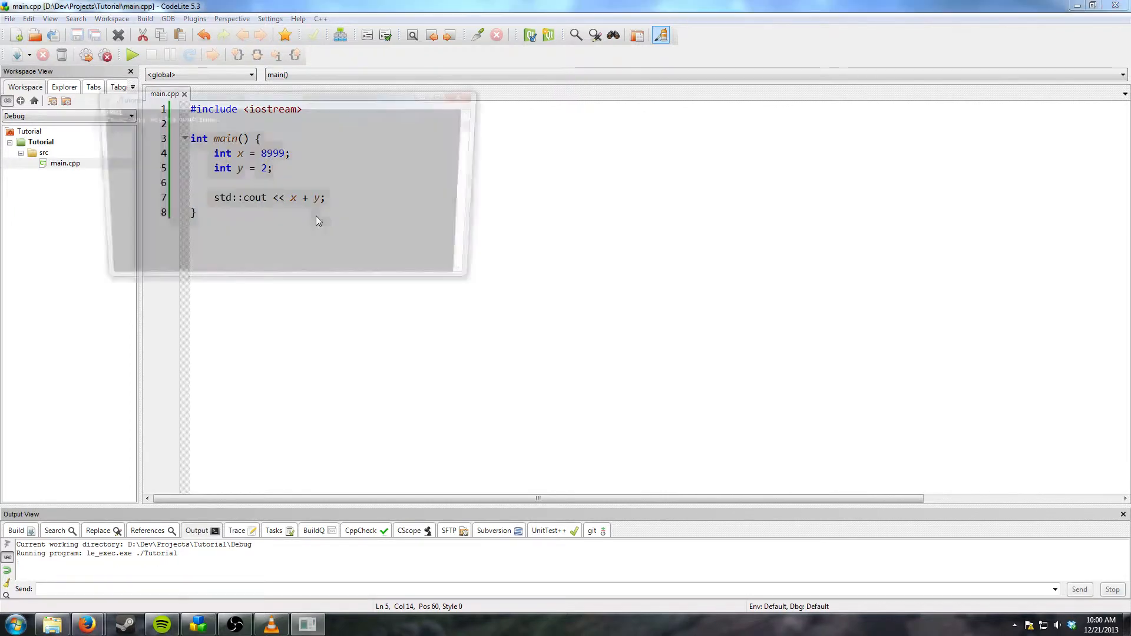
Close the console and rewrite line 5 as x = x + 2
{"action": "left_click", "coordinate": [132, 55]}
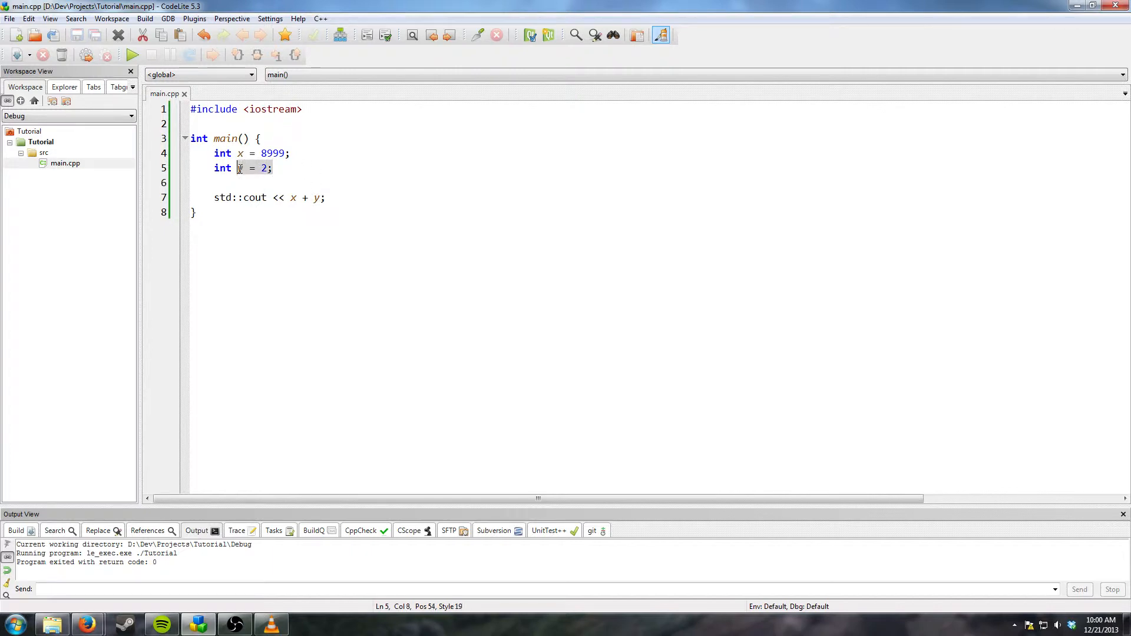
{"action": "double_click", "coordinate": [222, 167]}
{"action": "type", "text": "x"}
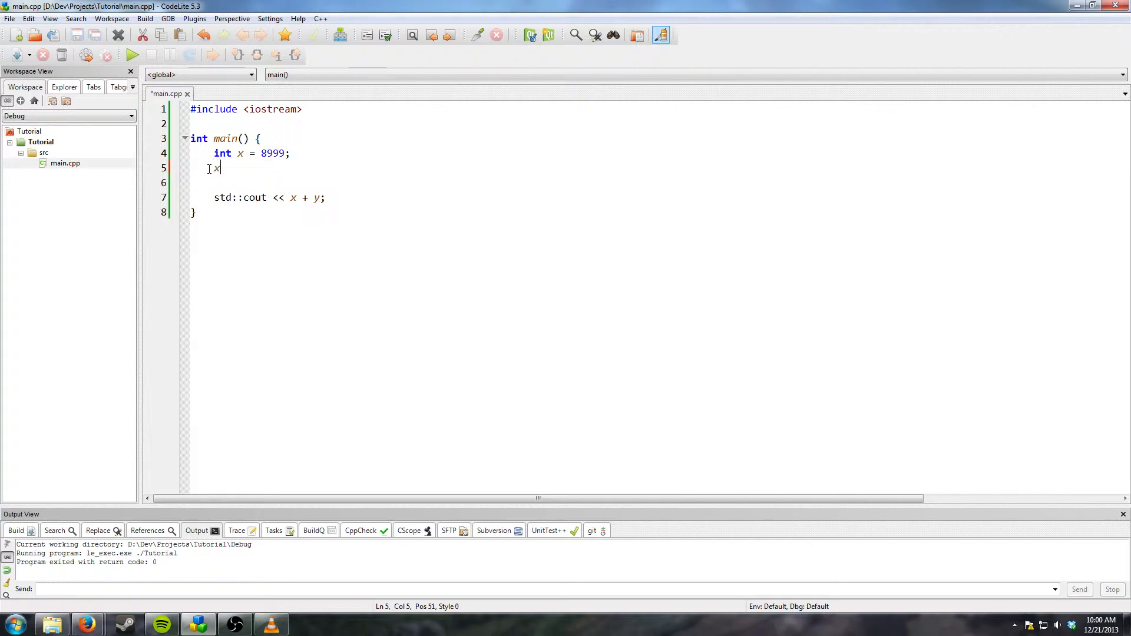
{"action": "type", "text": "+"}
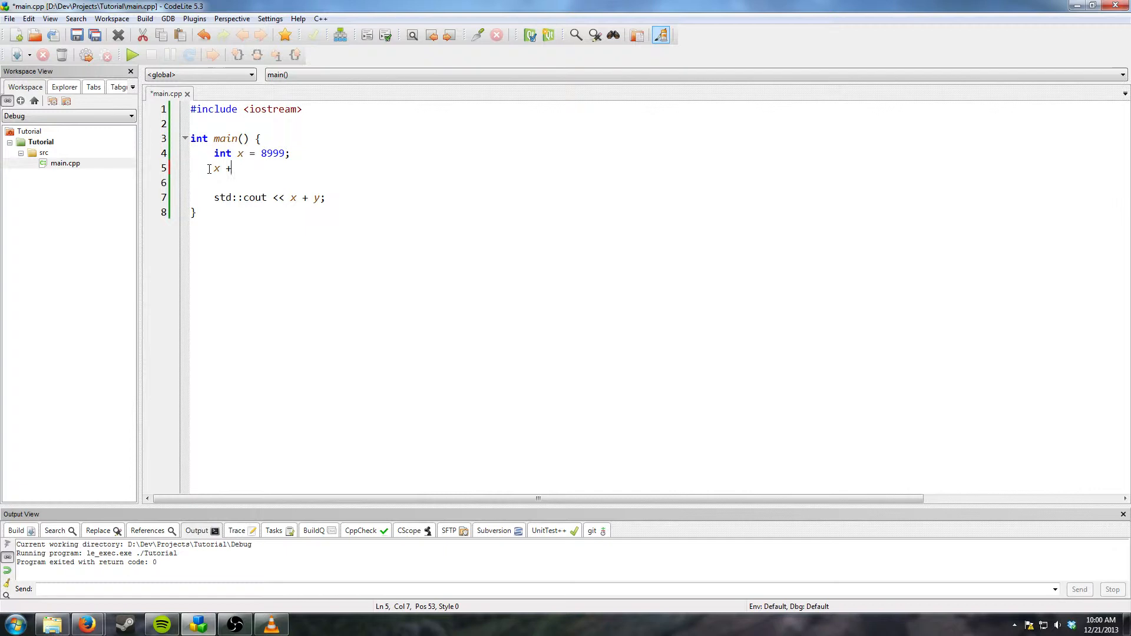
{"action": "type", "text": "= x"}
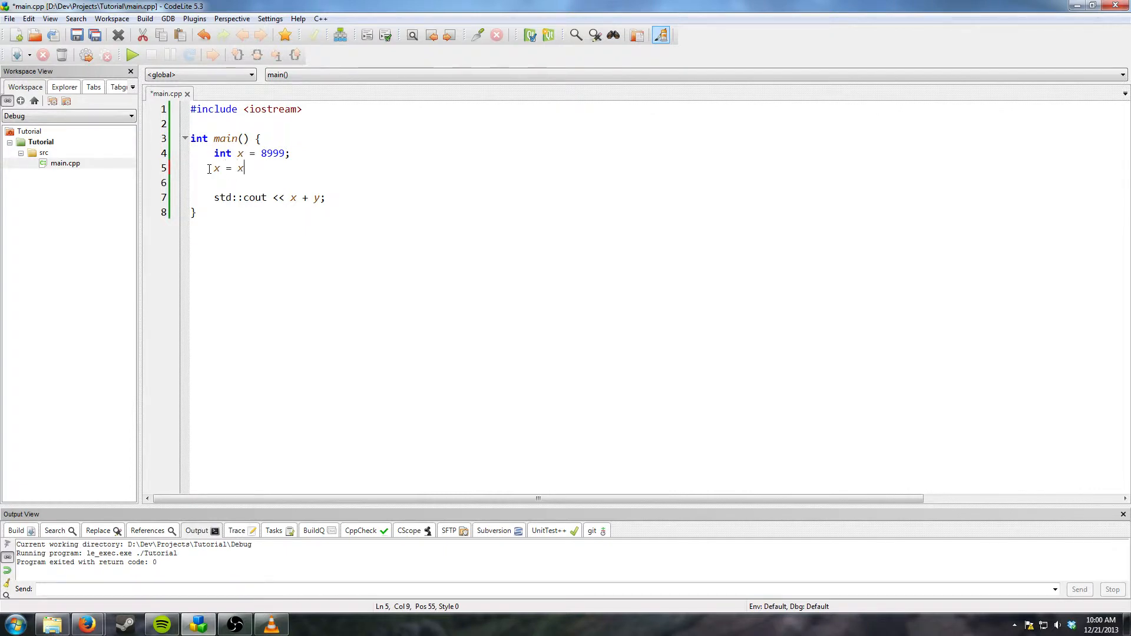
{"action": "type", "text": "+ 2"}
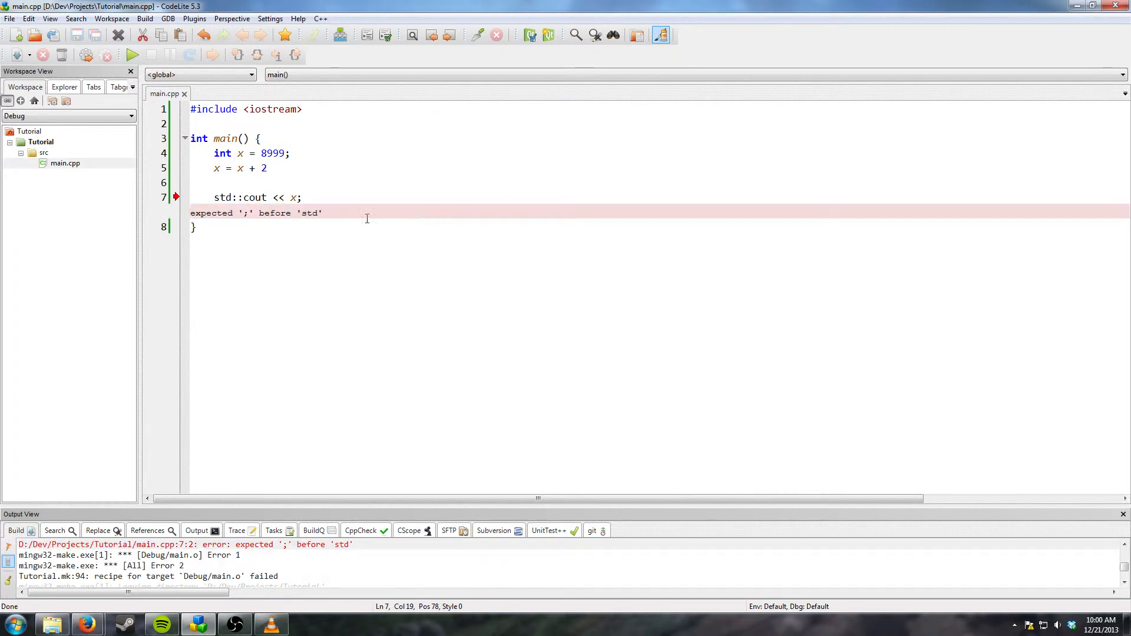
Add the missing semicolon to line 5 and run the rebuilt program
{"action": "left_click", "coordinate": [267, 168]}
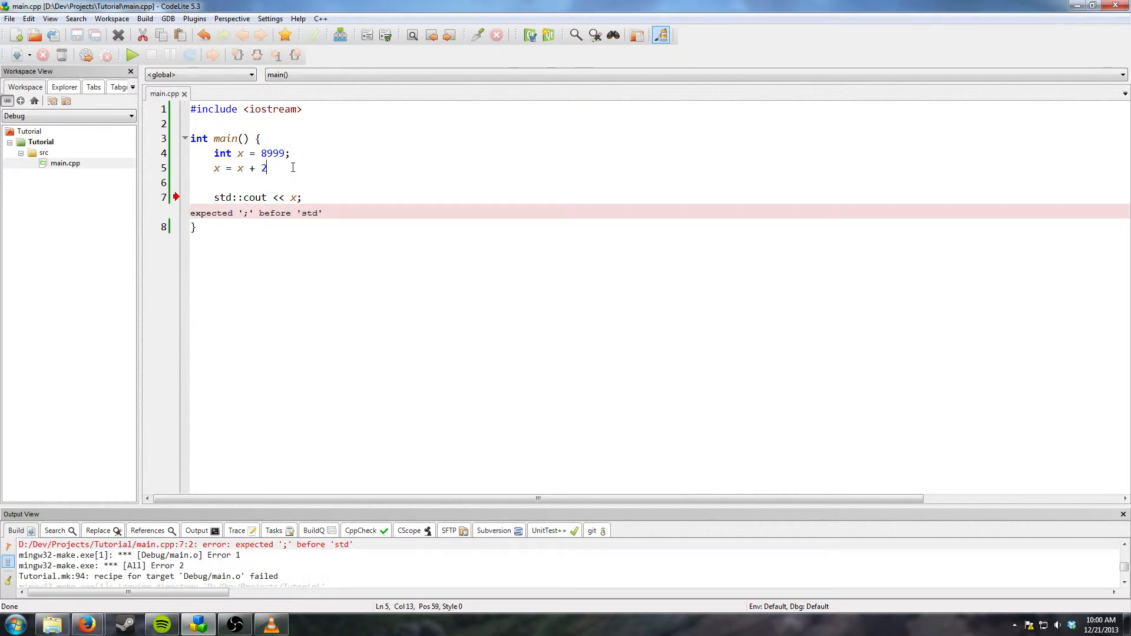
{"action": "type", "text": ";"}
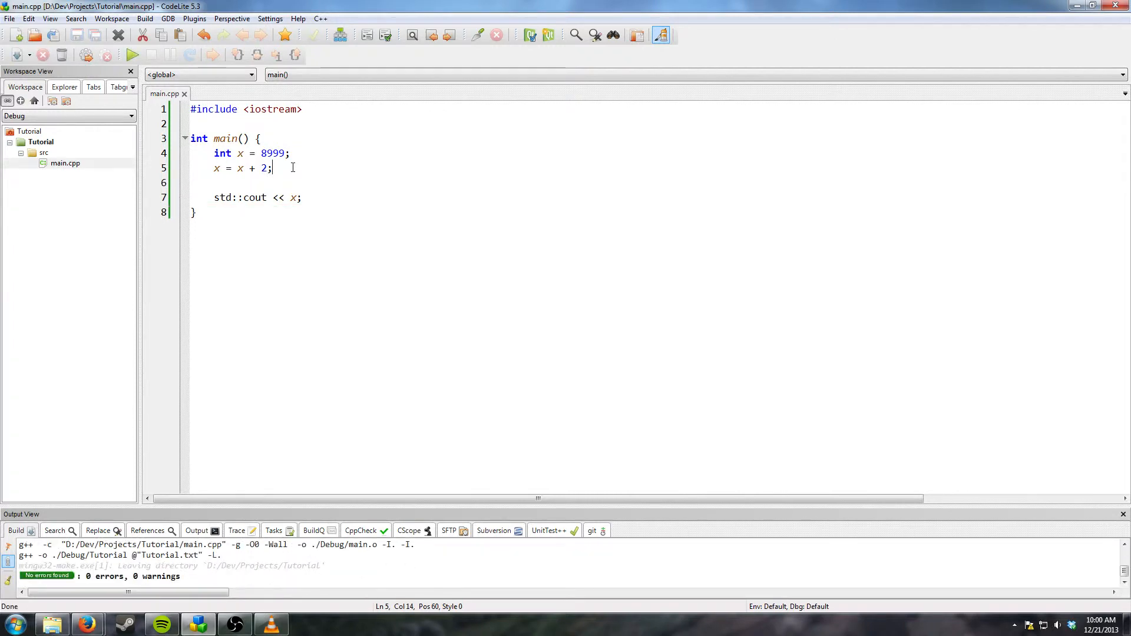
{"action": "left_click", "coordinate": [131, 55]}
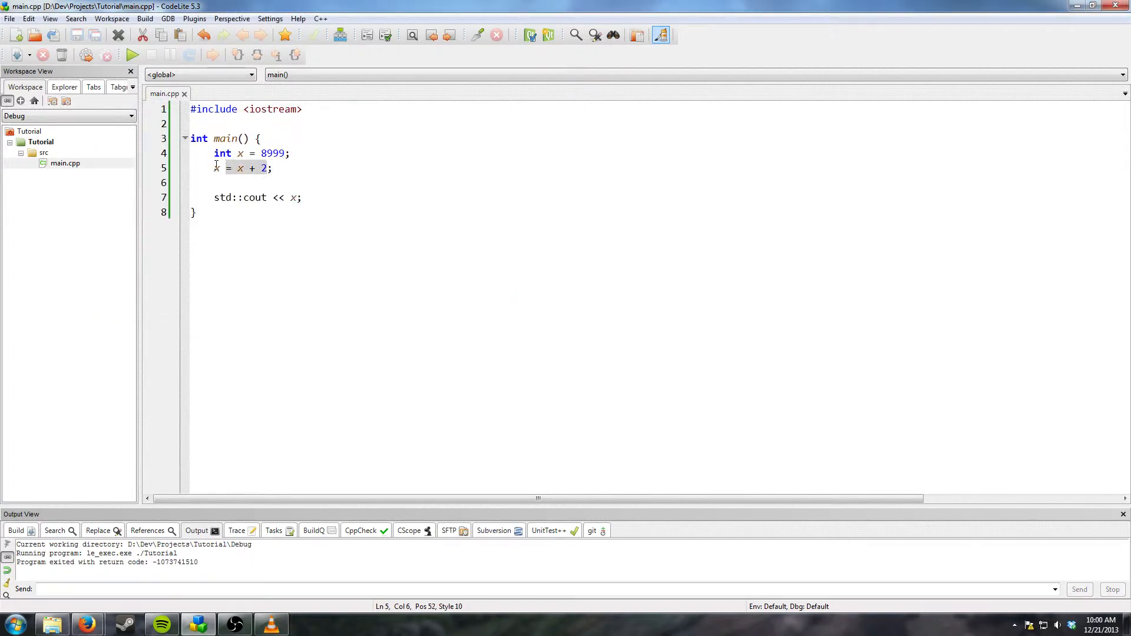
Shorten line 5 to x += 2;, save, run, and close the console
{"action": "type", "text": "+"}
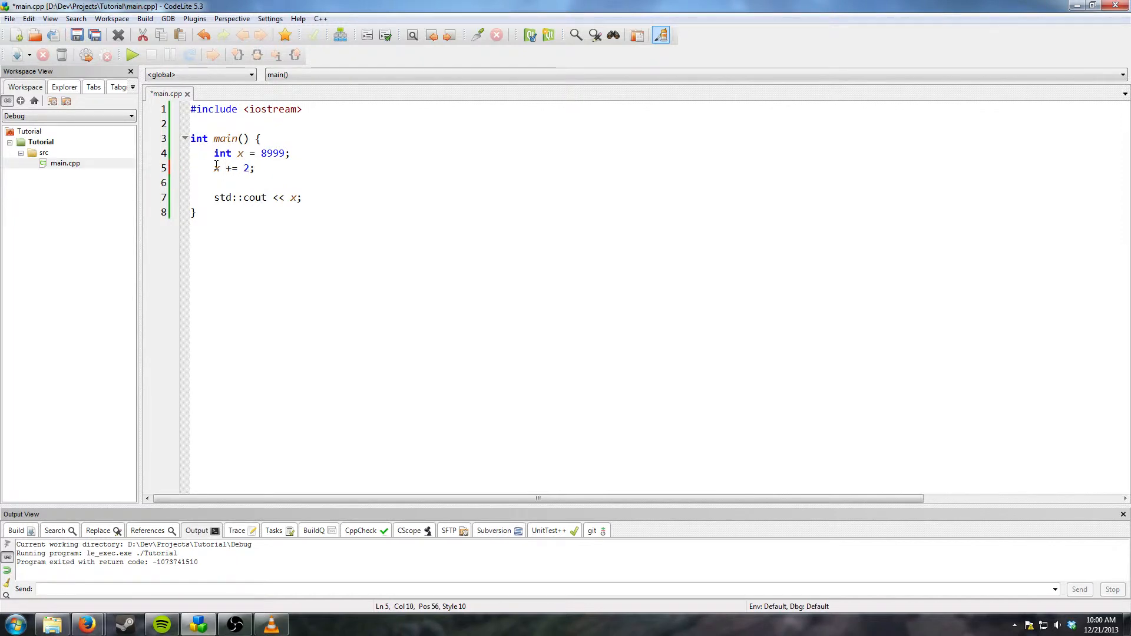
{"action": "key", "text": "ctrl+s"}
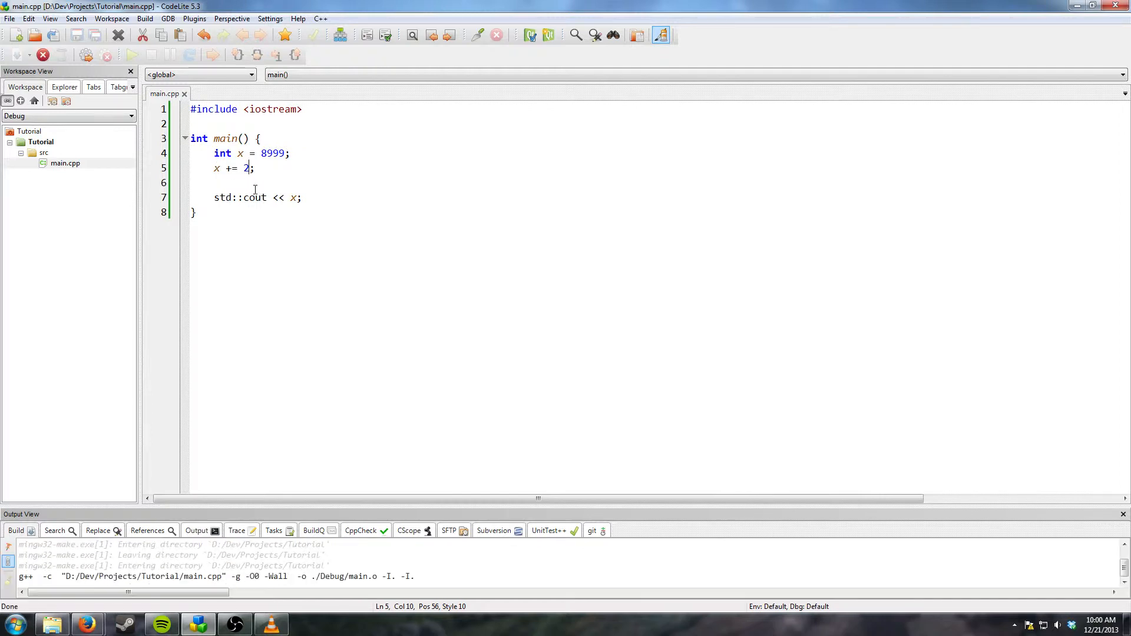
{"action": "left_click", "coordinate": [131, 55]}
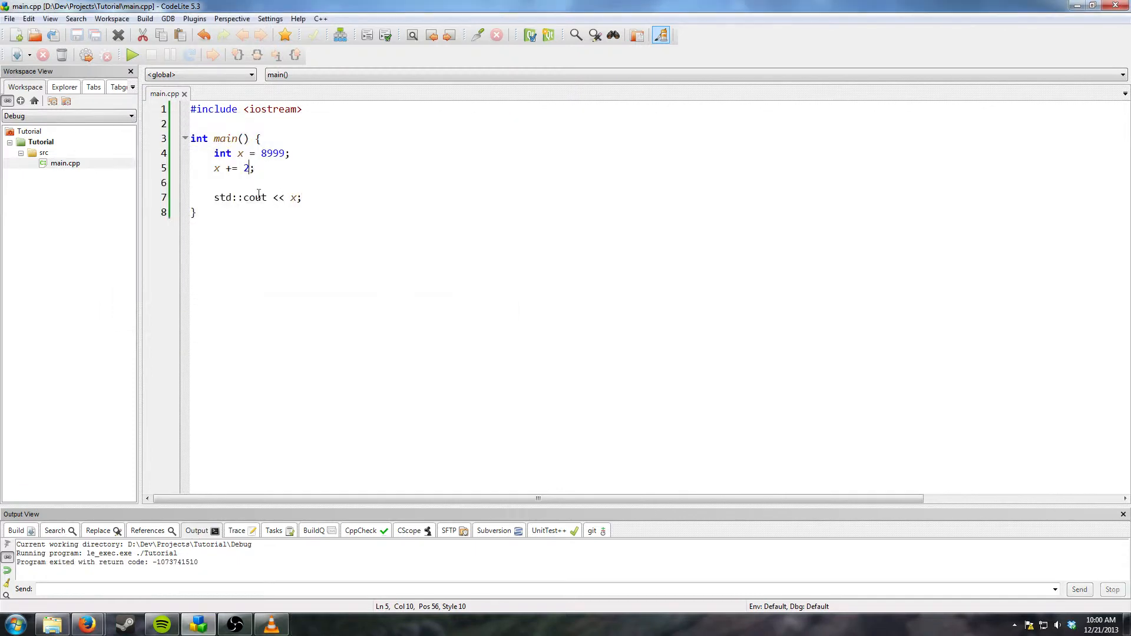
{"action": "type", "text": "1"}
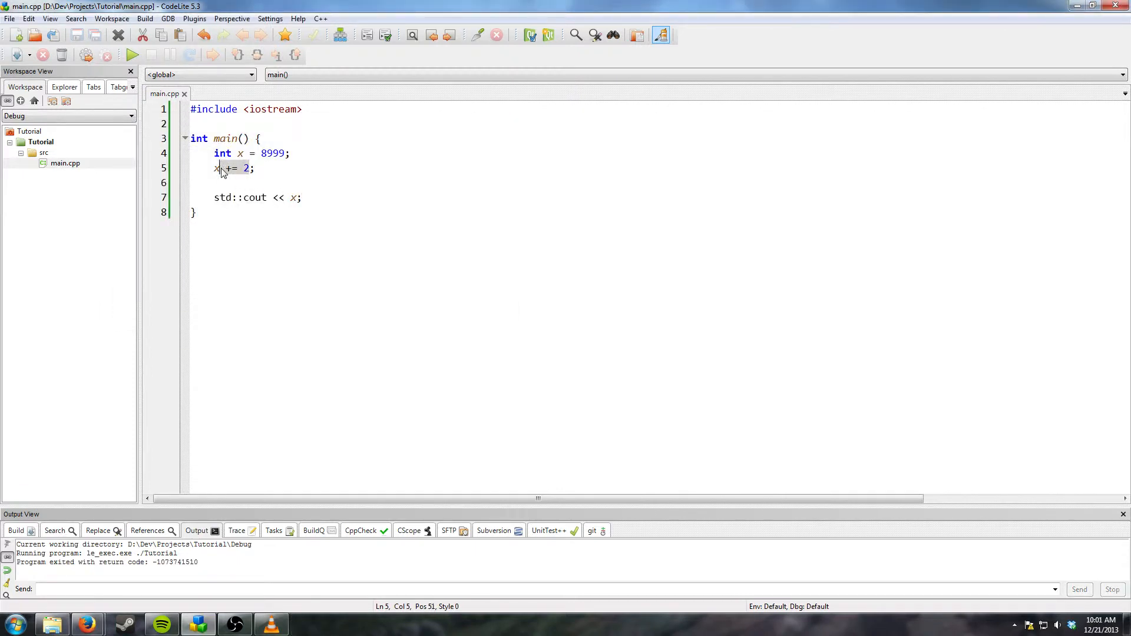
Replace += 2 with ++ so line 5 reads x++;, then run the program
{"action": "key", "text": "Delete"}
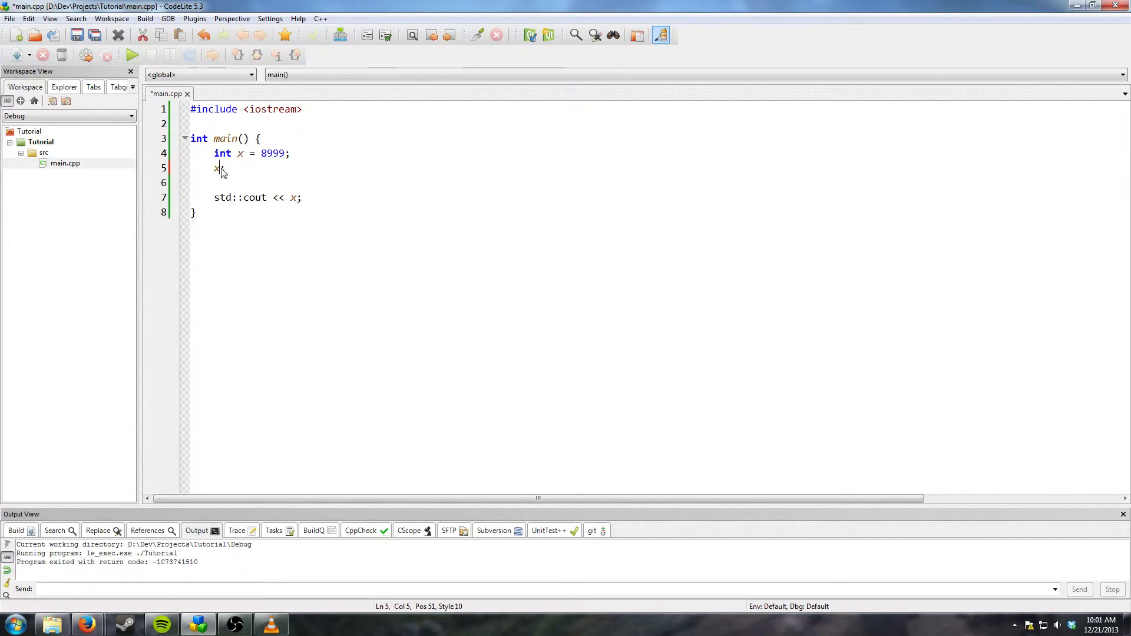
{"action": "type", "text": "++;"}
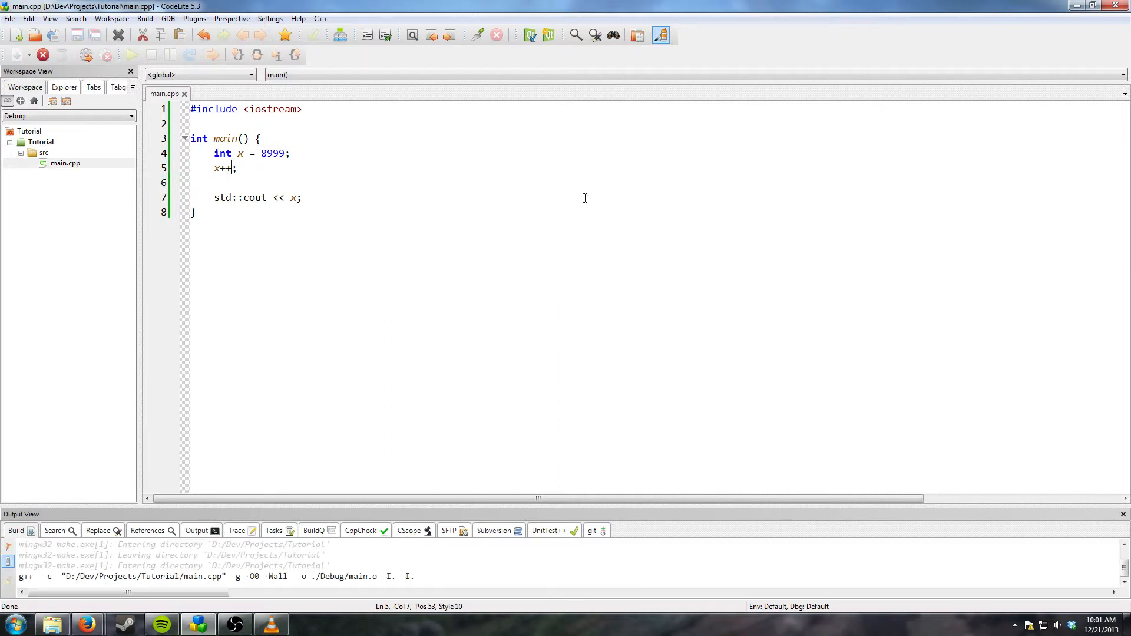
{"action": "left_click", "coordinate": [131, 55]}
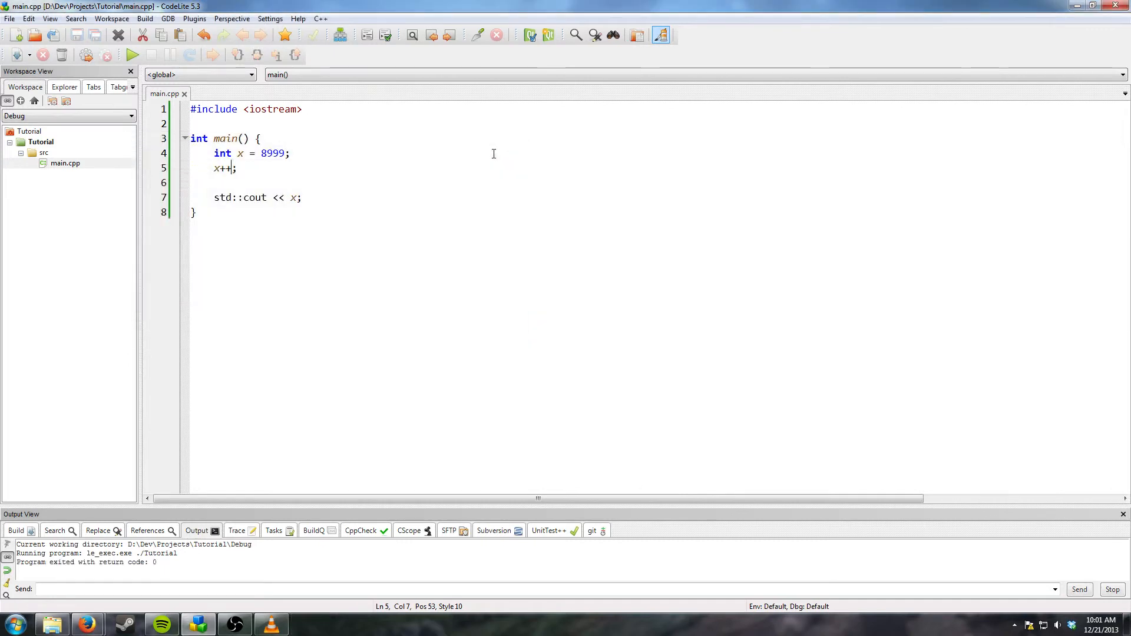
{"action": "mouse_move", "coordinate": [246, 171]}
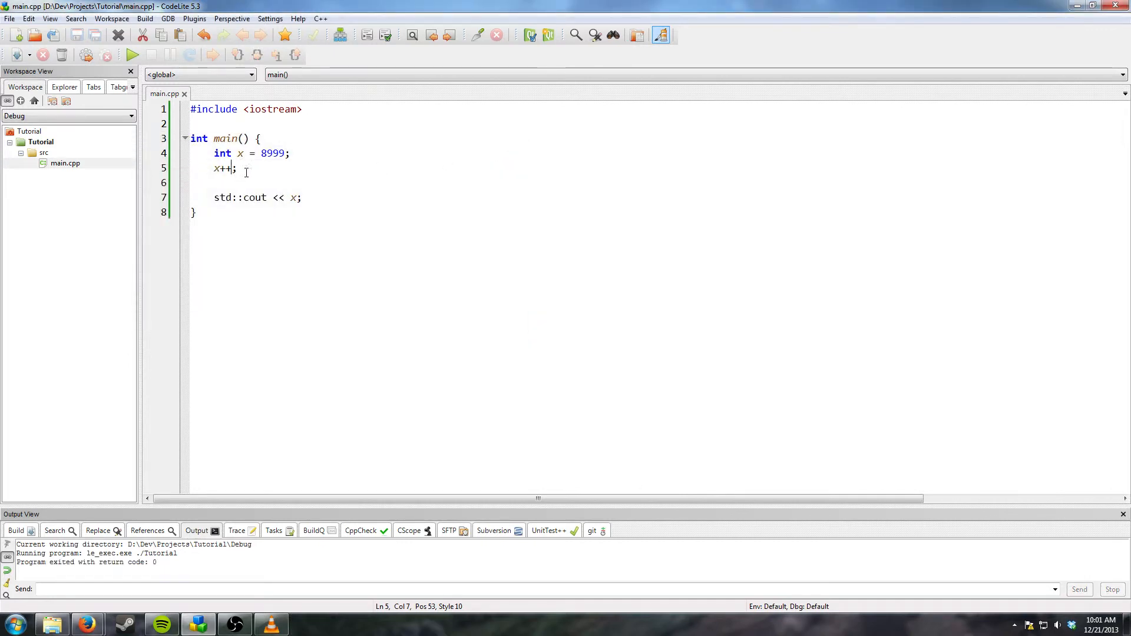
{"action": "left_click", "coordinate": [288, 153]}
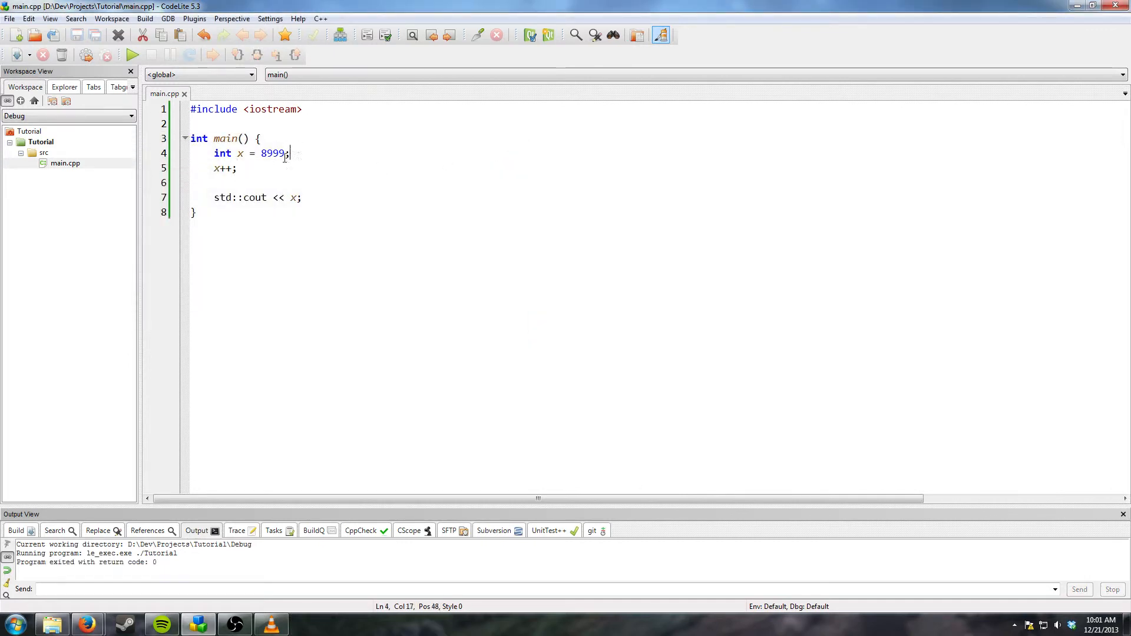
Add #include <string> on a new line 2 below #include <iostream>
{"action": "left_click", "coordinate": [303, 109]}
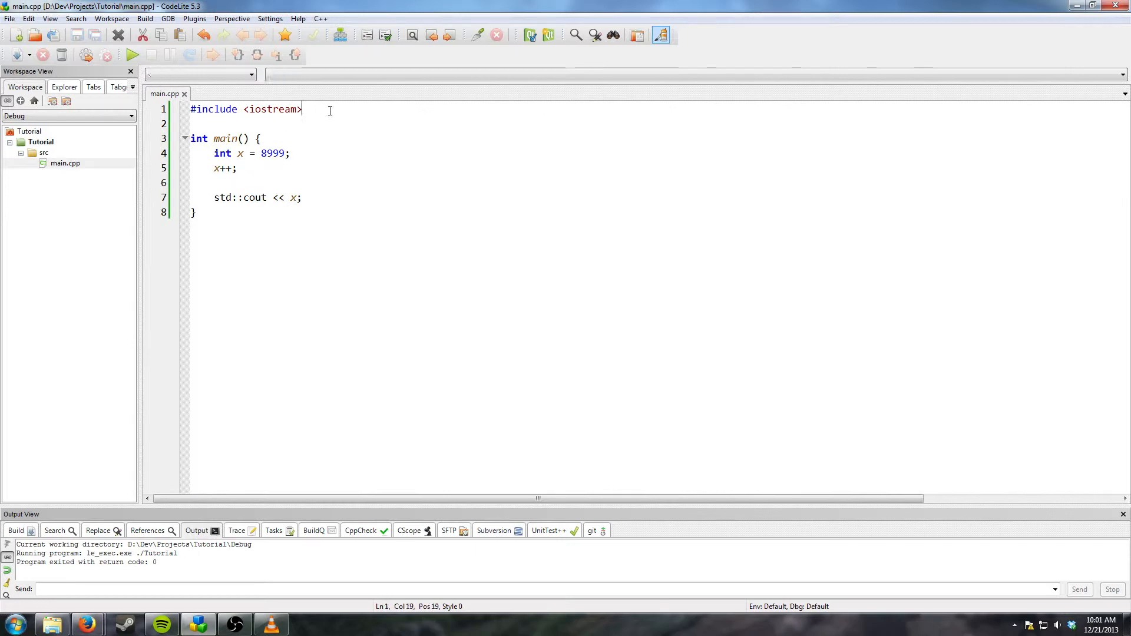
{"action": "key", "text": "Return"}
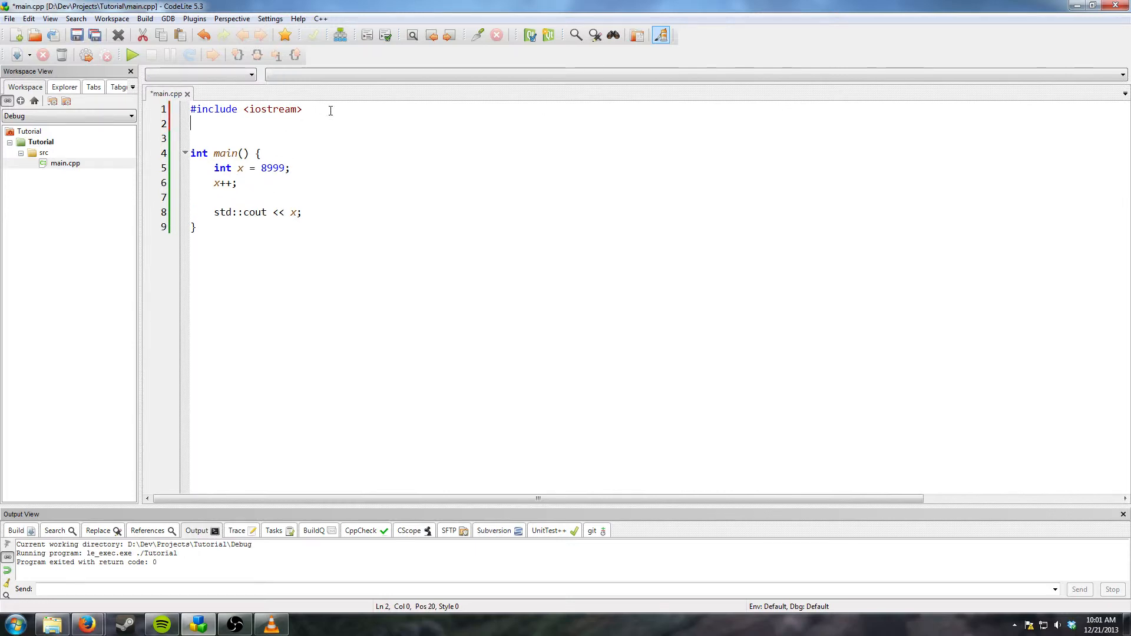
{"action": "type", "text": "#"}
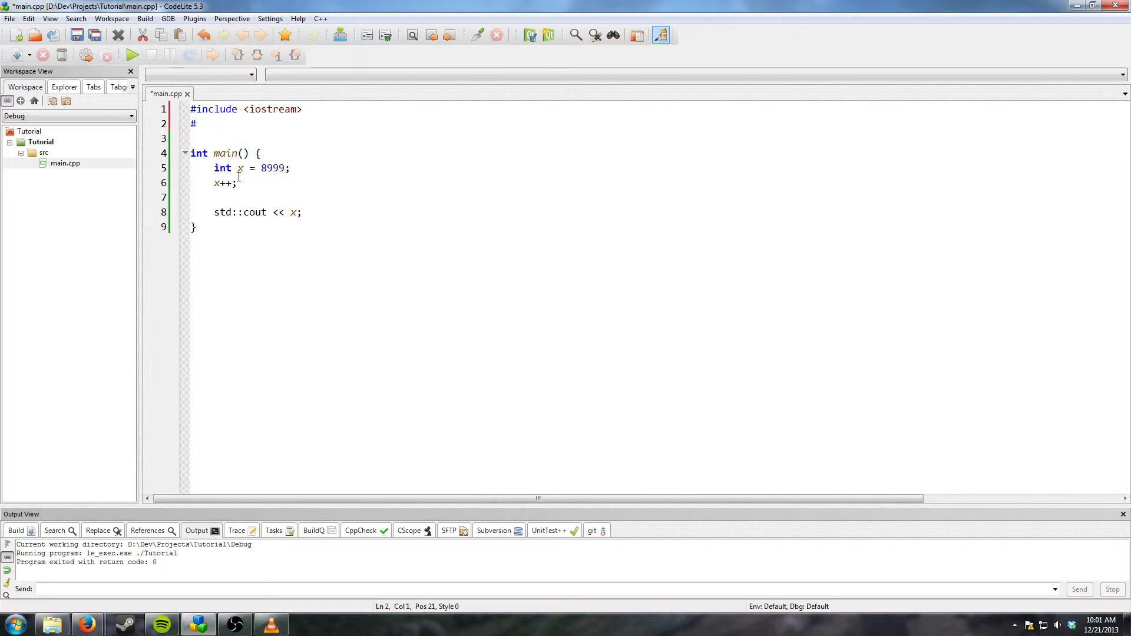
{"action": "left_click", "coordinate": [243, 168]}
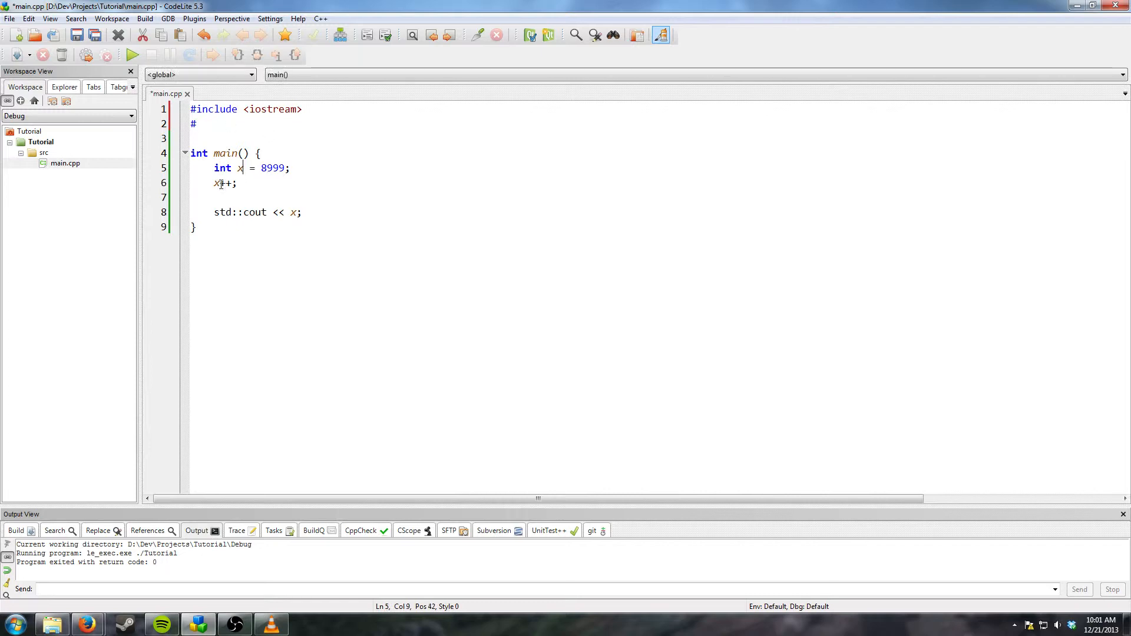
{"action": "left_click", "coordinate": [199, 123]}
{"action": "type", "text": "include"}
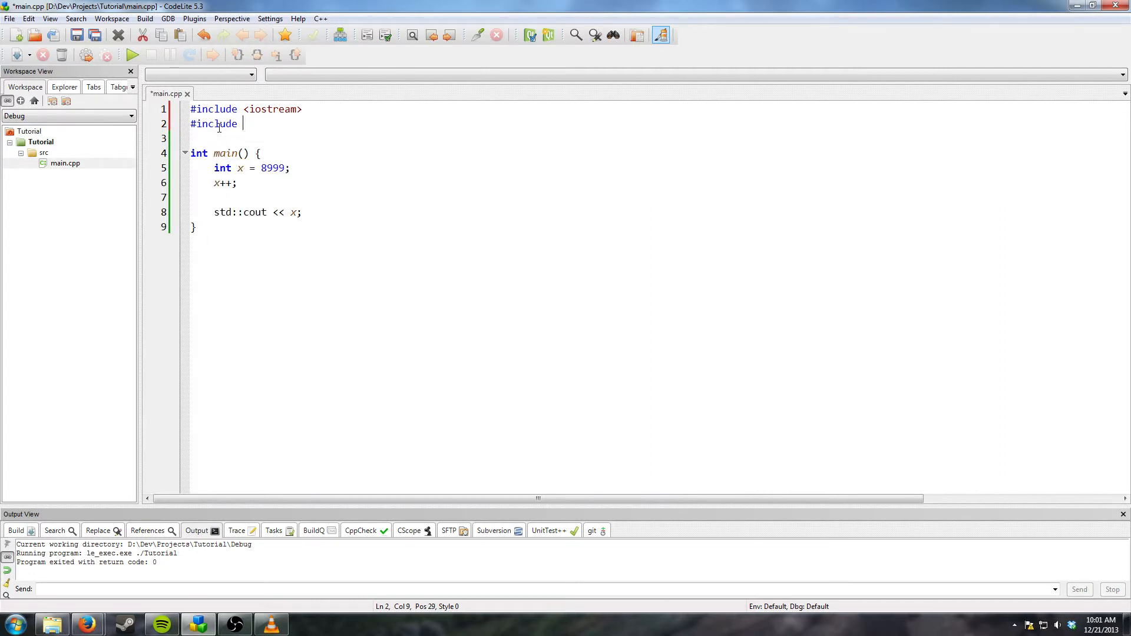
{"action": "type", "text": "<str"}
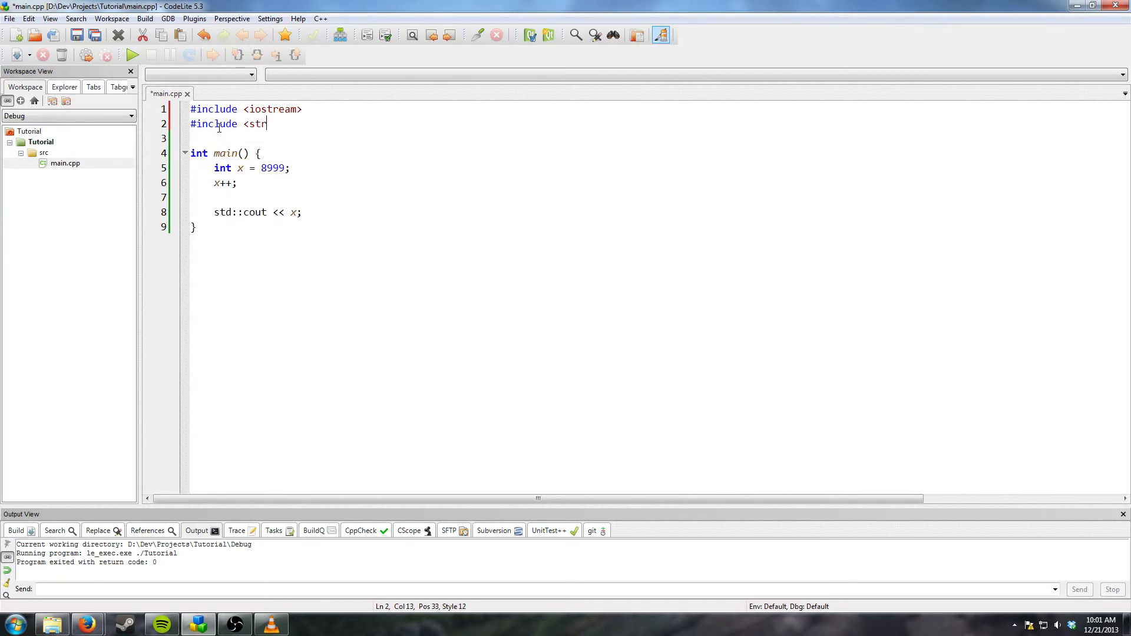
{"action": "type", "text": "ing"}
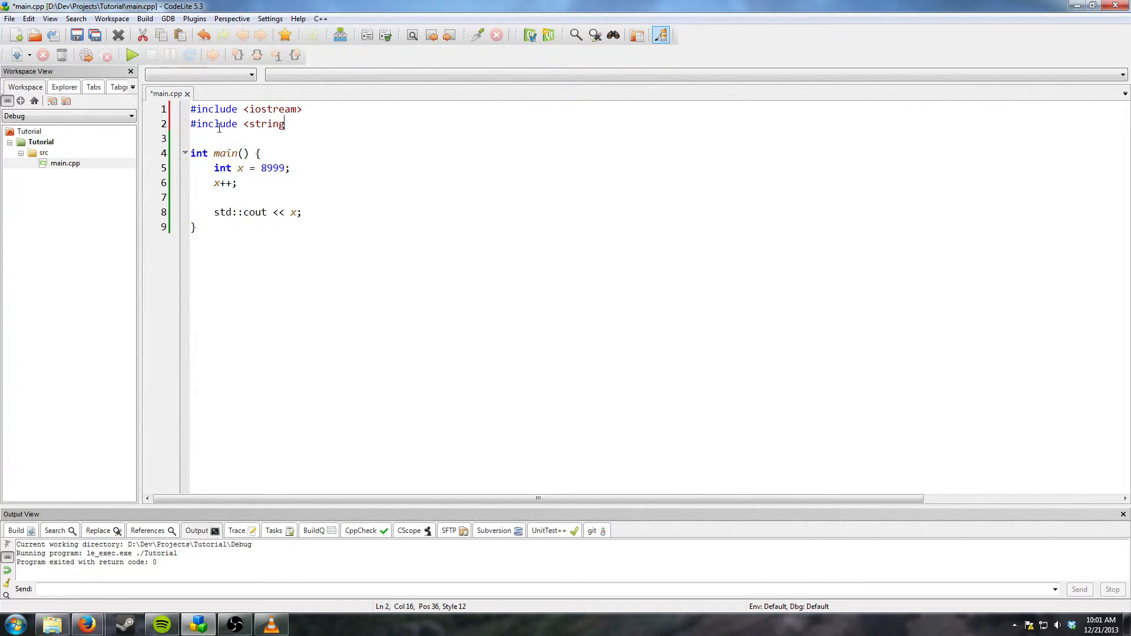
{"action": "left_click", "coordinate": [238, 182]}
{"action": "type", "text": "std::s"}
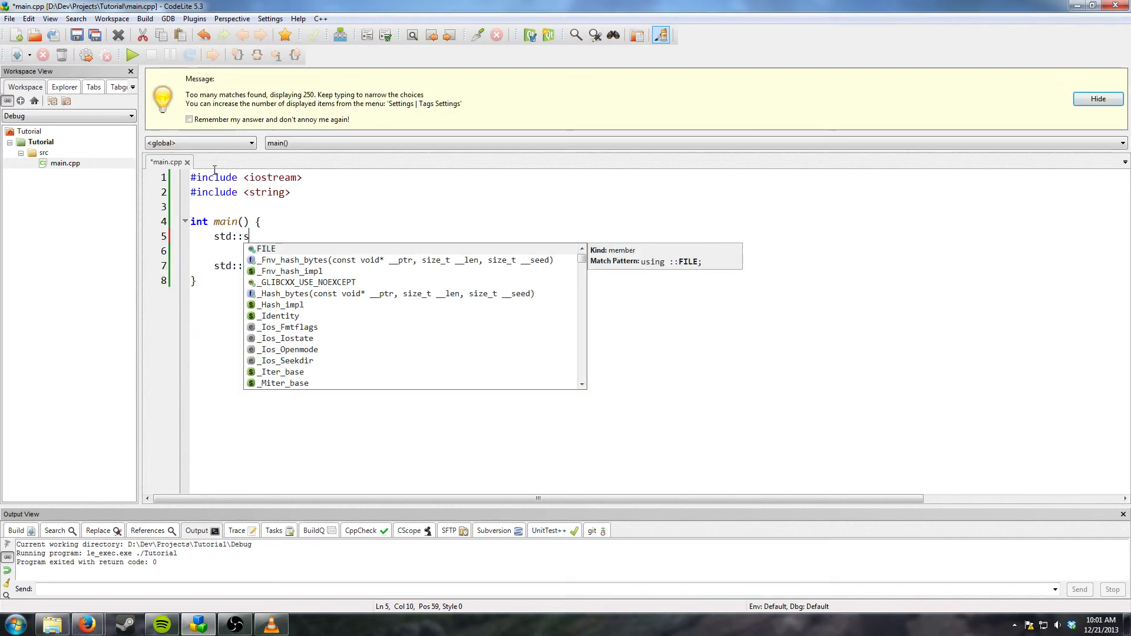
Declare std::string foo = "Hello World!\n"; in main, silencing the too-many-matches notice
{"action": "type", "text": "tring"}
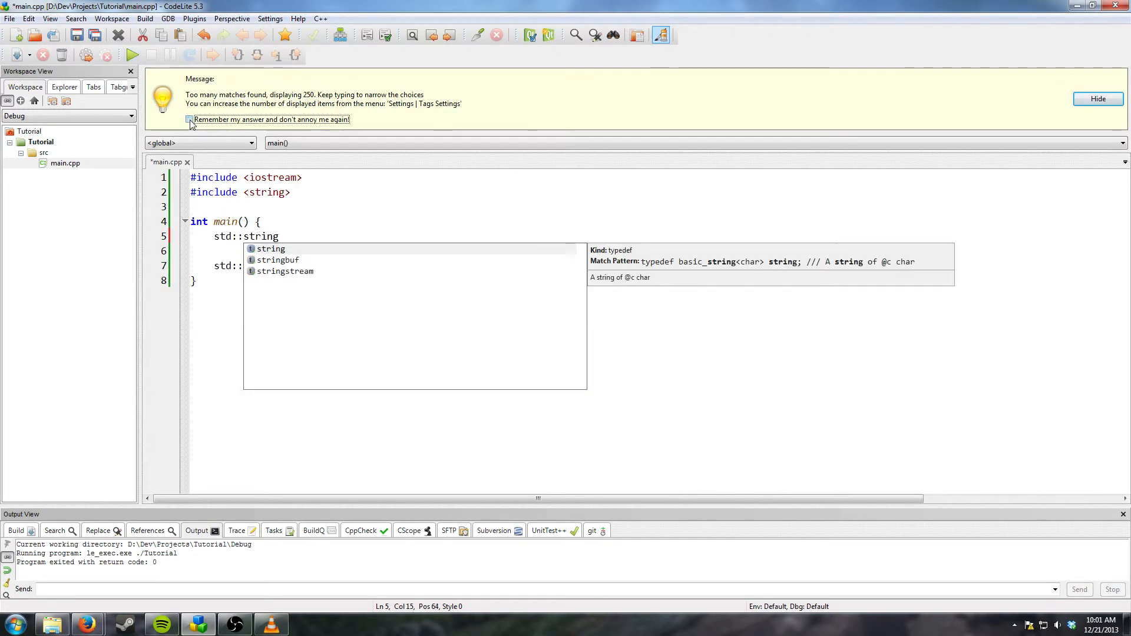
{"action": "left_click", "coordinate": [1096, 99]}
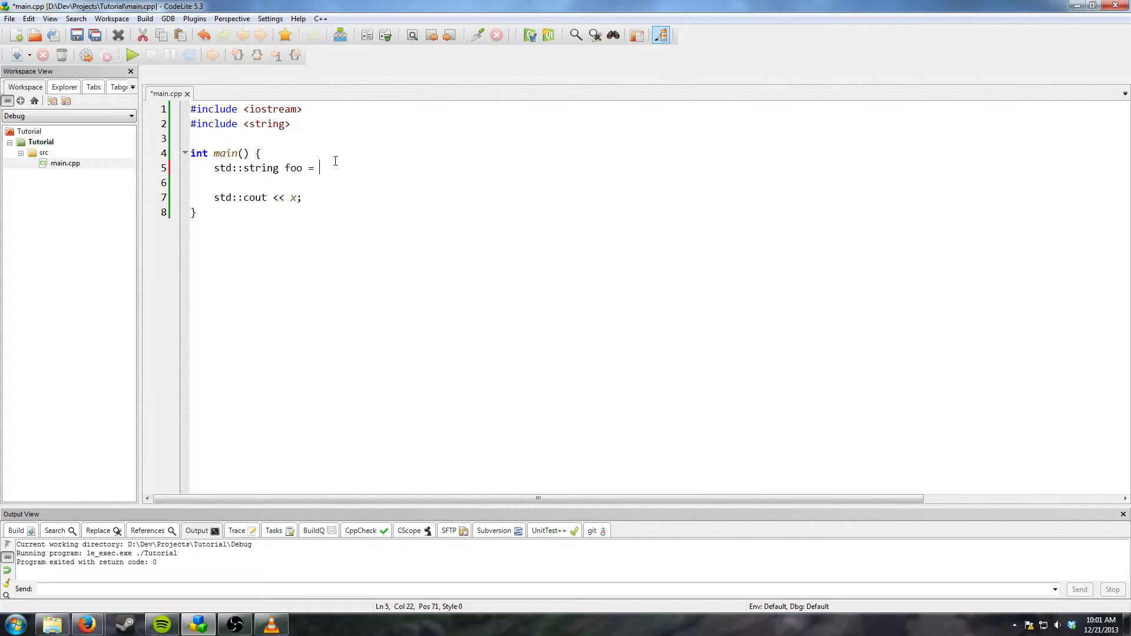
{"action": "type", "text": "\""}
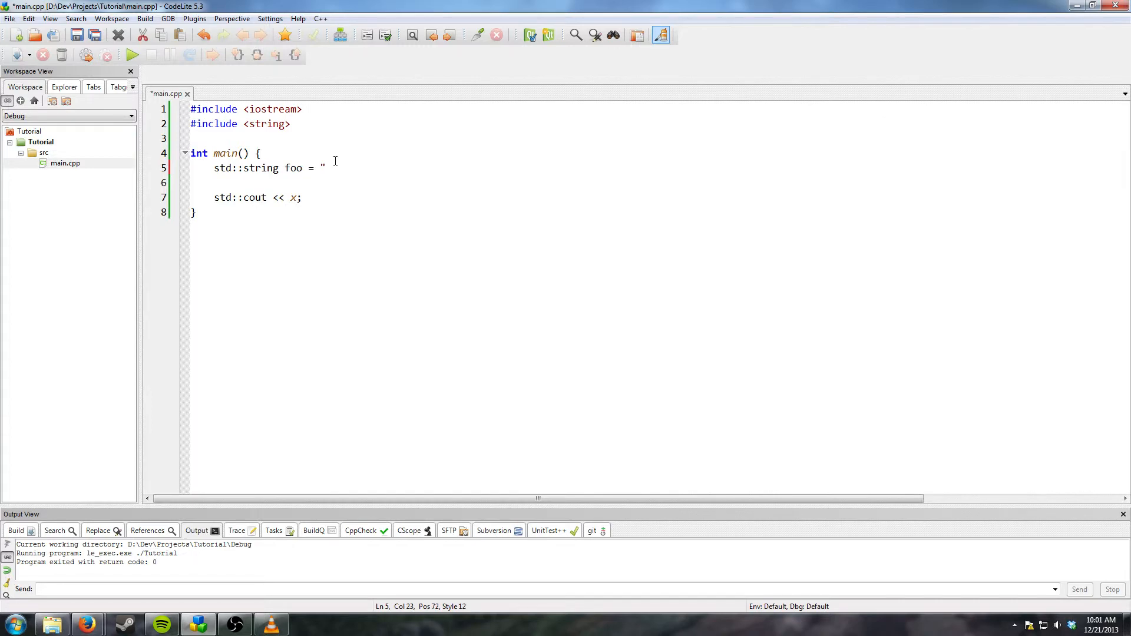
{"action": "type", "text": "Hello Wo"}
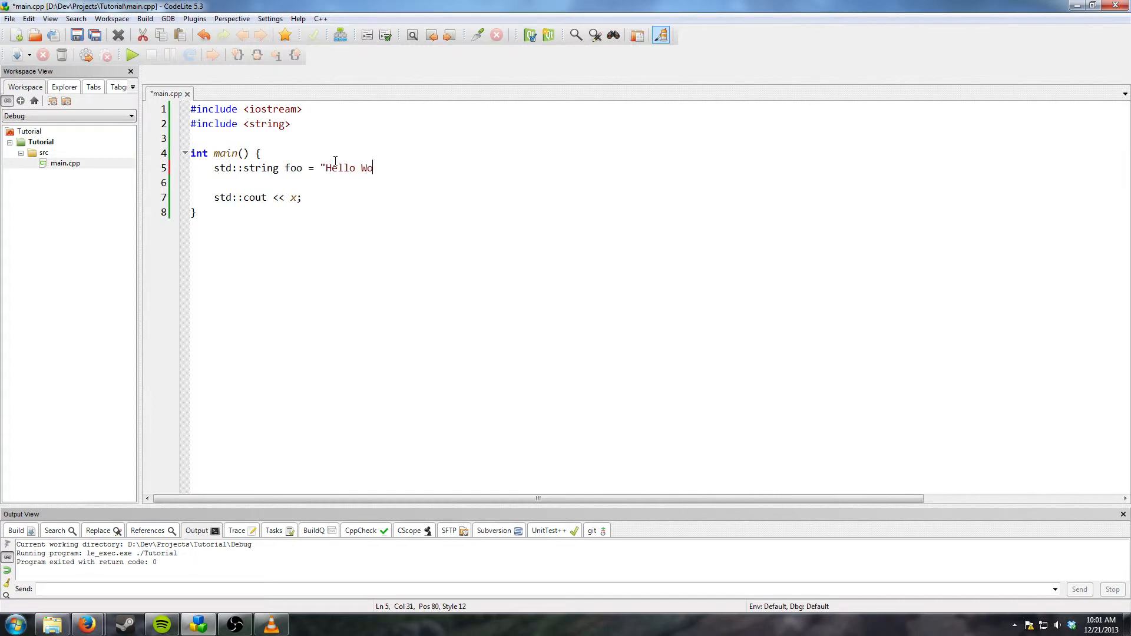
{"action": "type", "text": "rld!\\n"}
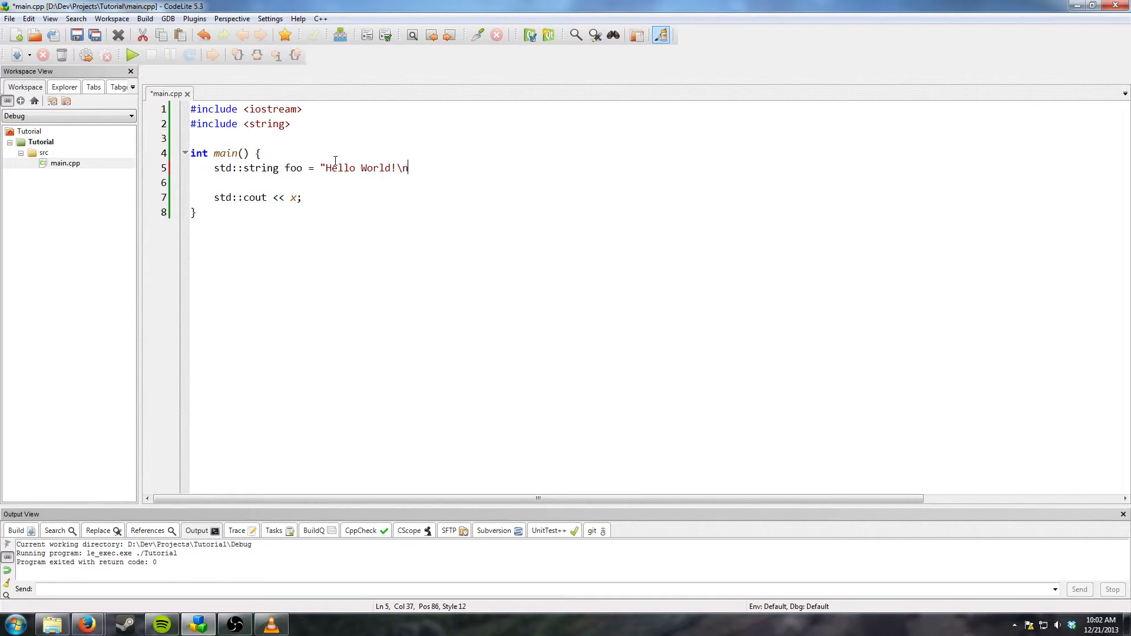
{"action": "type", "text": "\";"}
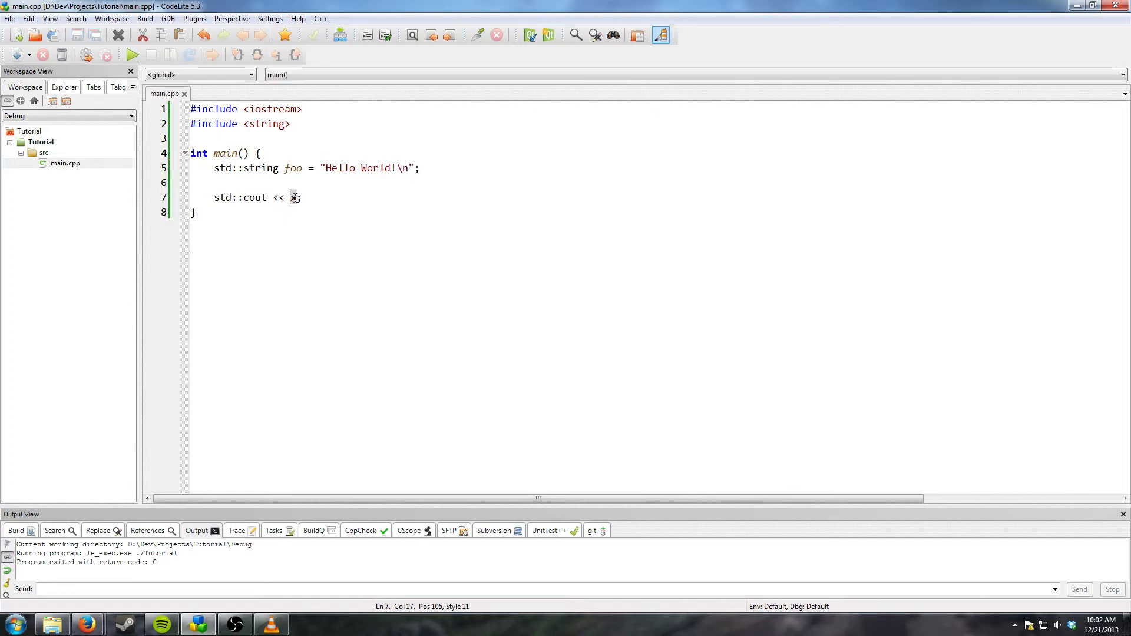
Print foo in the cout line, build and run, then add a blank line inside main
{"action": "type", "text": "foodf"}
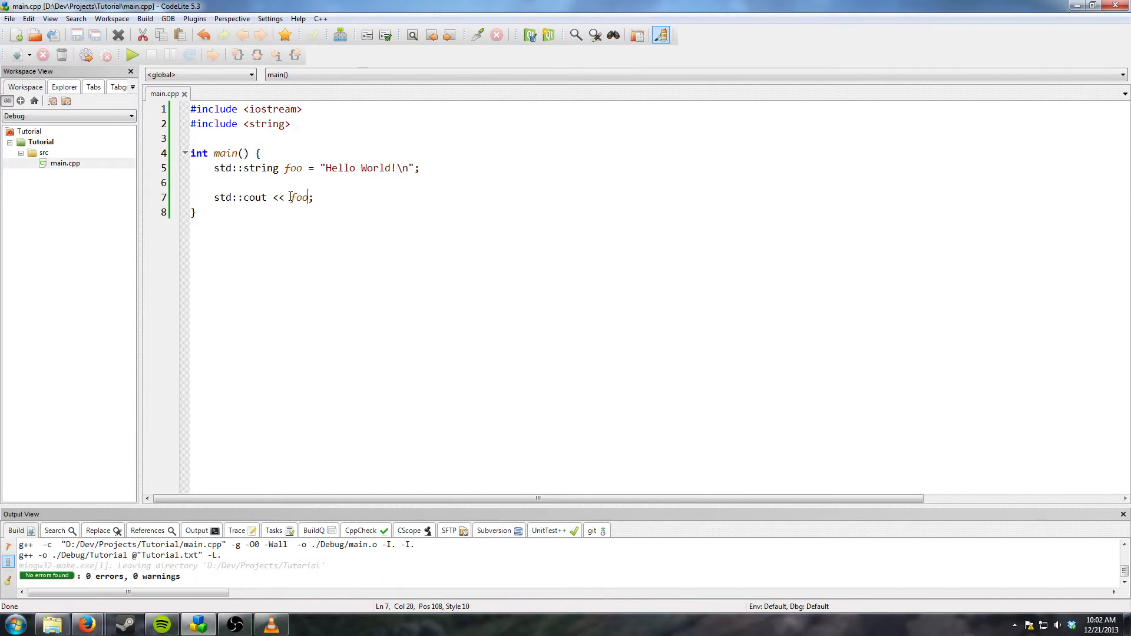
{"action": "left_click", "coordinate": [131, 55]}
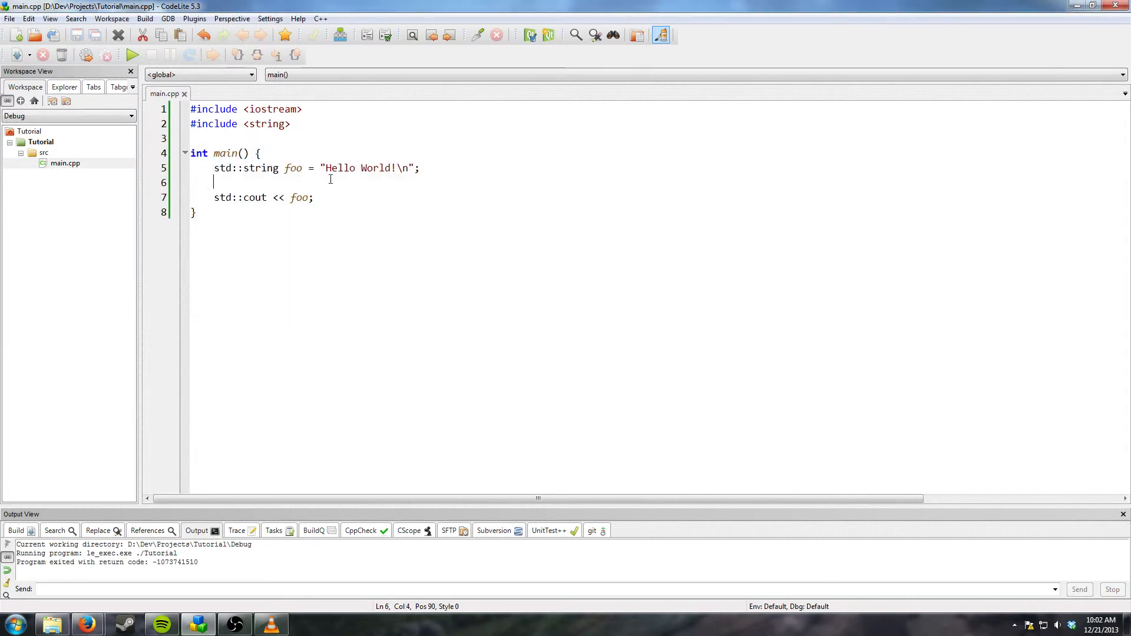
{"action": "key", "text": "Return"}
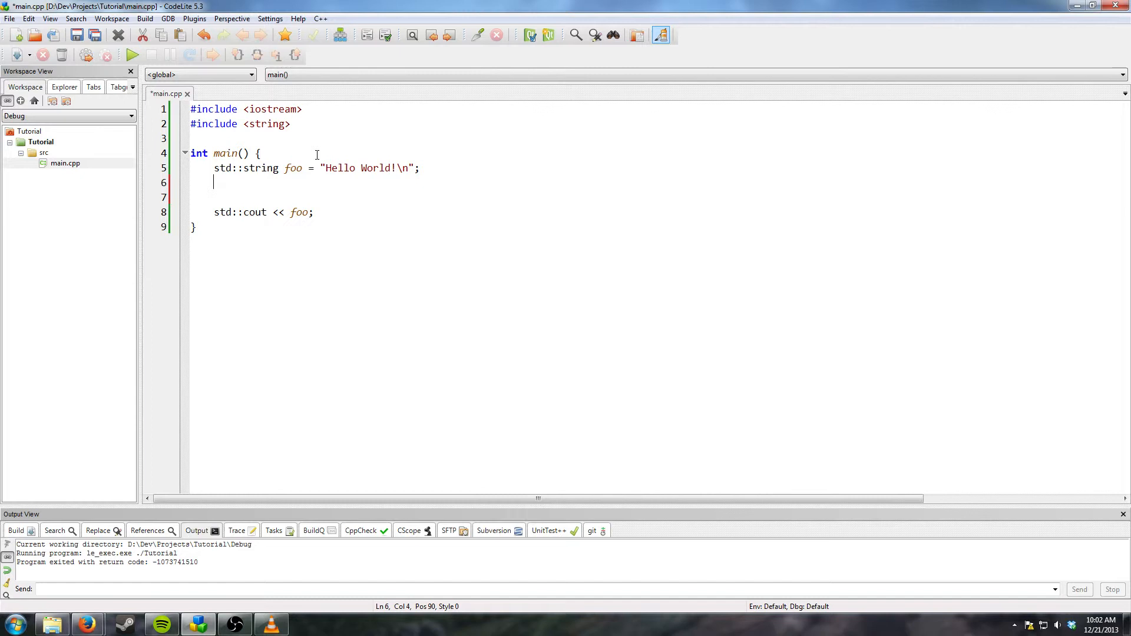
Remove the foo declaration and make the output line print "Enter your name:"
{"action": "left_click", "coordinate": [251, 109]}
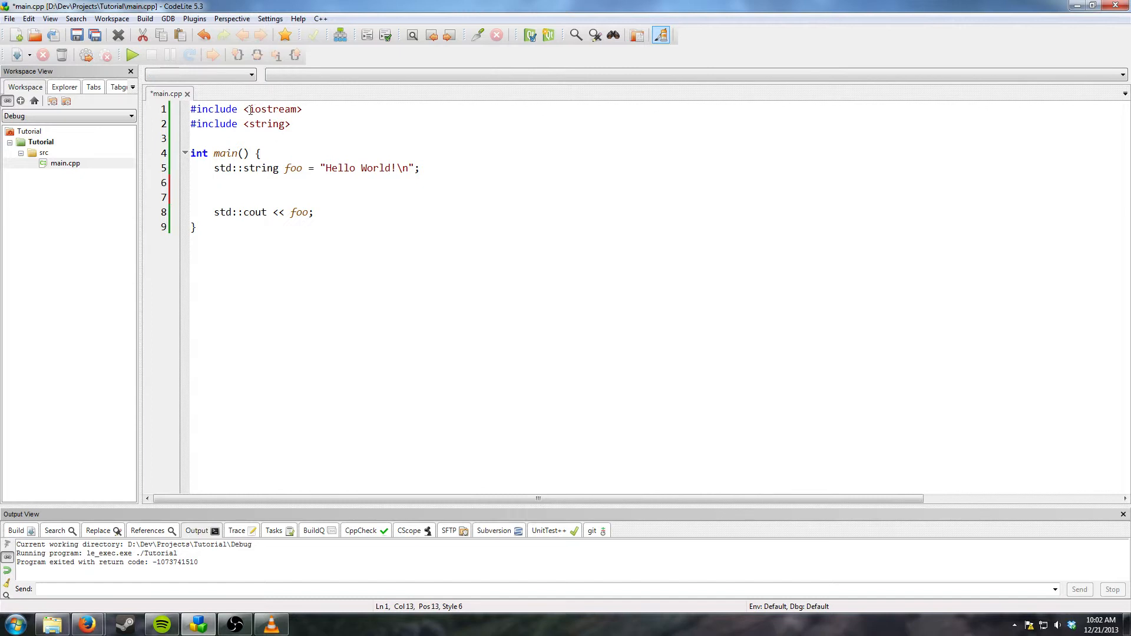
{"action": "left_click", "coordinate": [204, 182]}
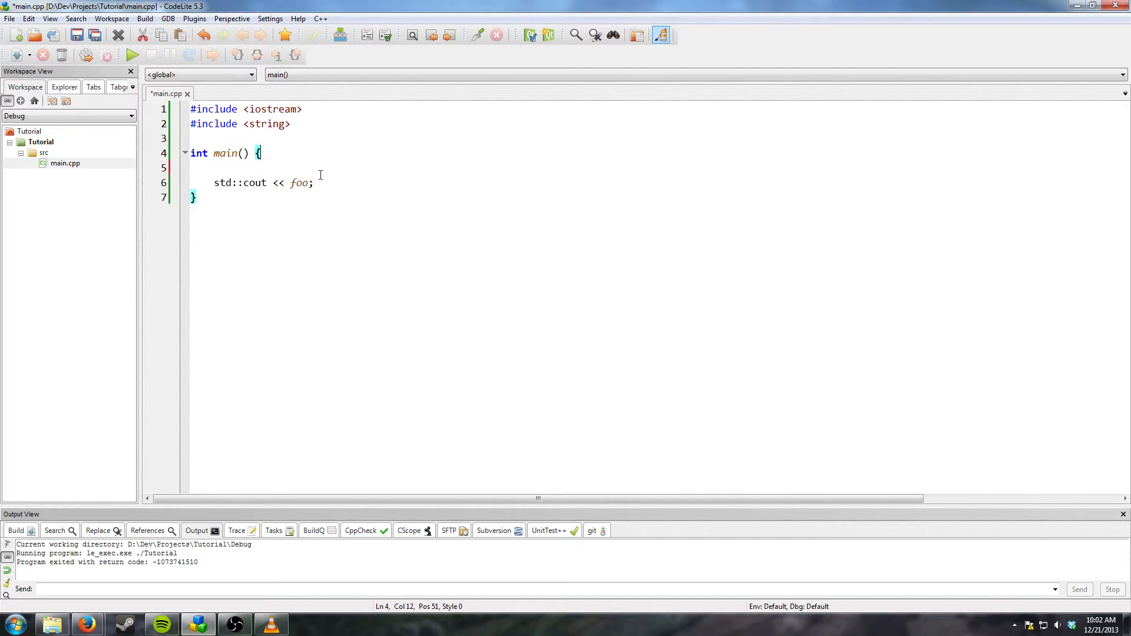
{"action": "double_click", "coordinate": [298, 183]}
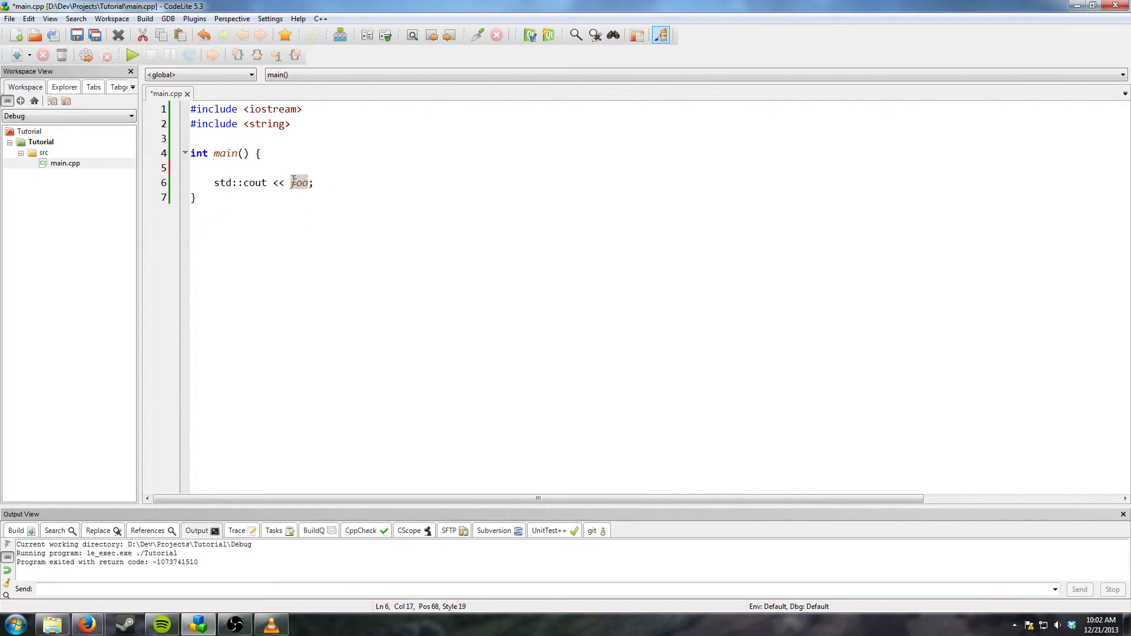
{"action": "type", "text": "P"}
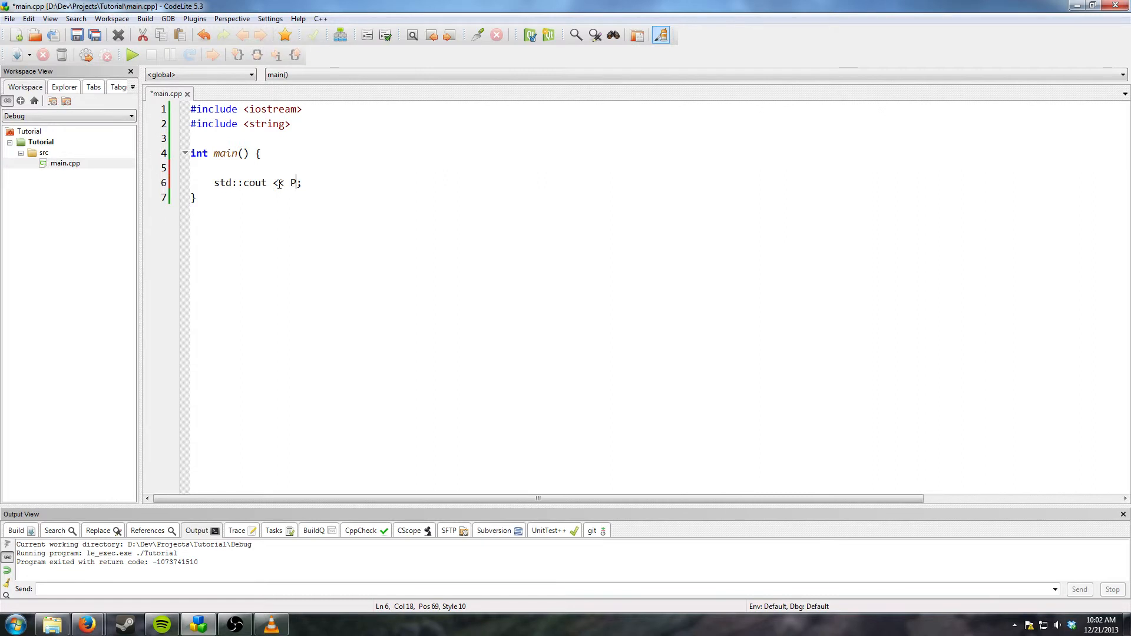
{"action": "key", "text": "Backspace"}
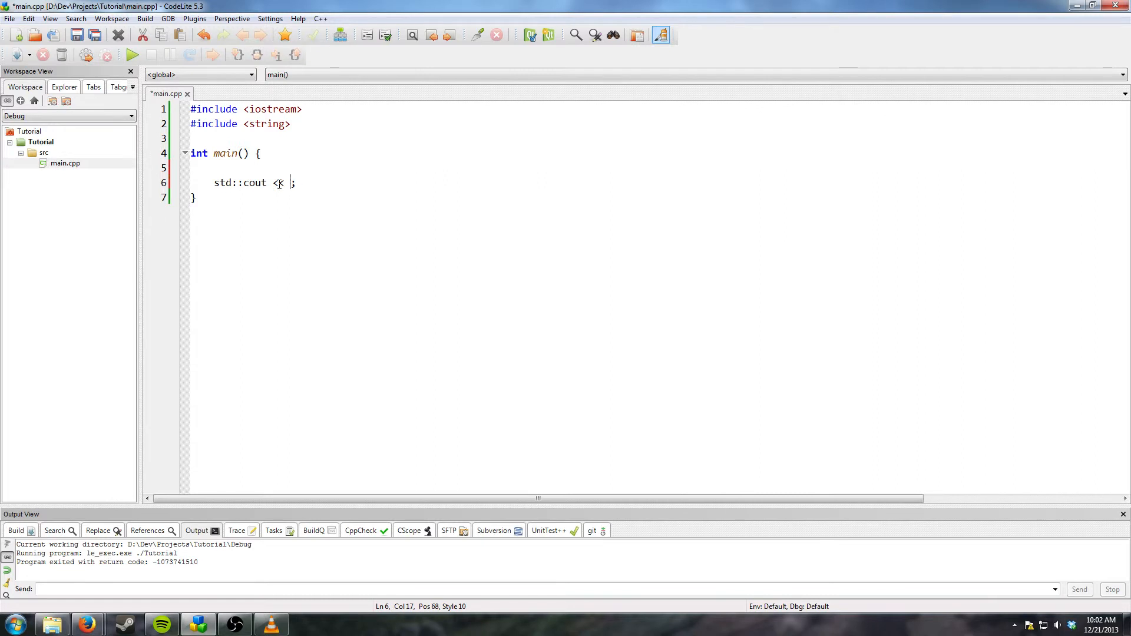
{"action": "type", "text": "\"Hell"}
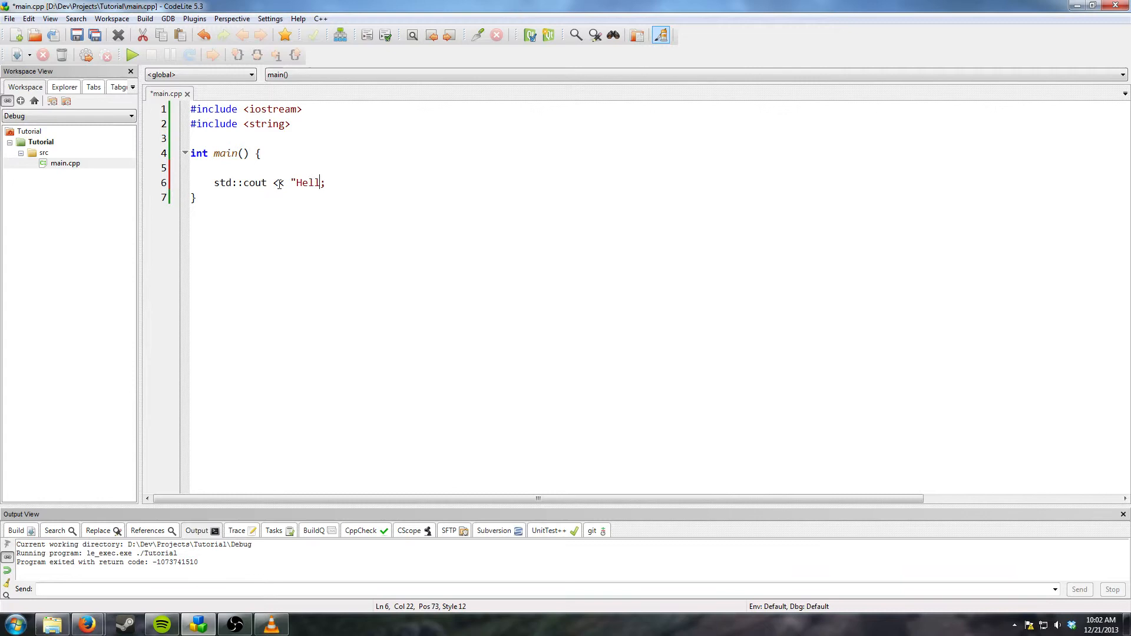
{"action": "key", "text": "BackSpace"}
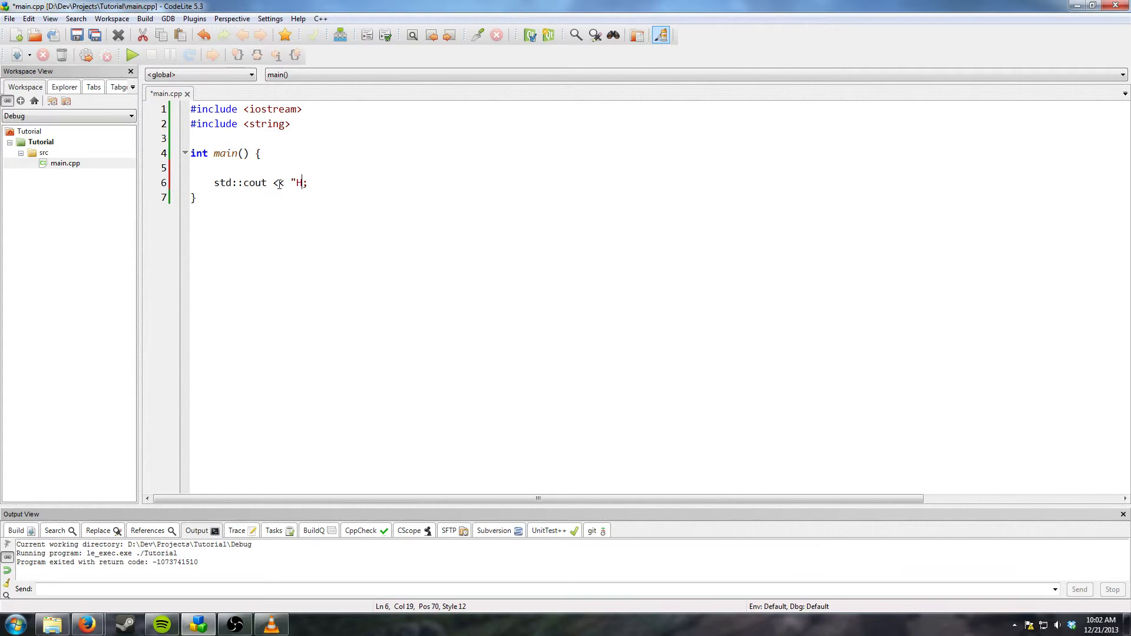
{"action": "type", "text": "Enter your"}
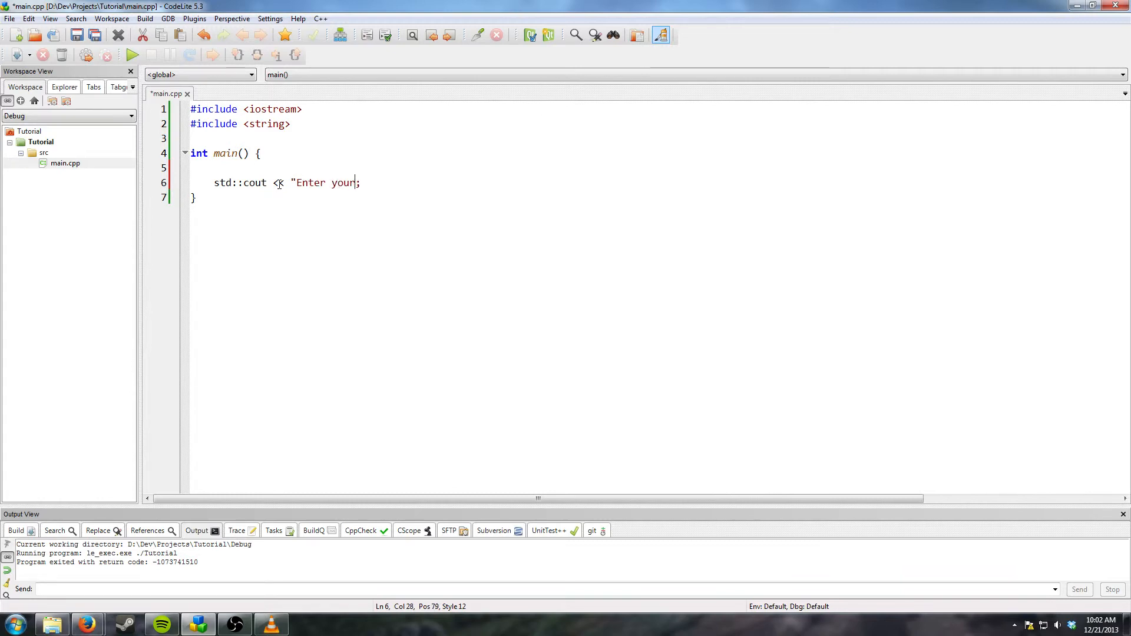
{"action": "type", "text": "name"}
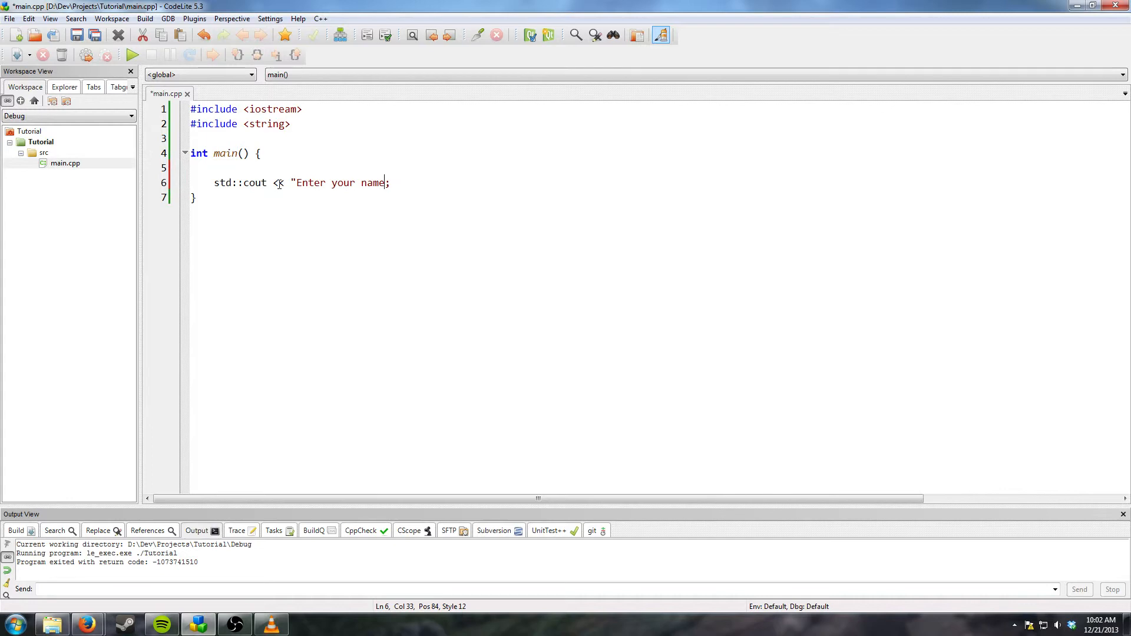
{"action": "type", "text": ":\""}
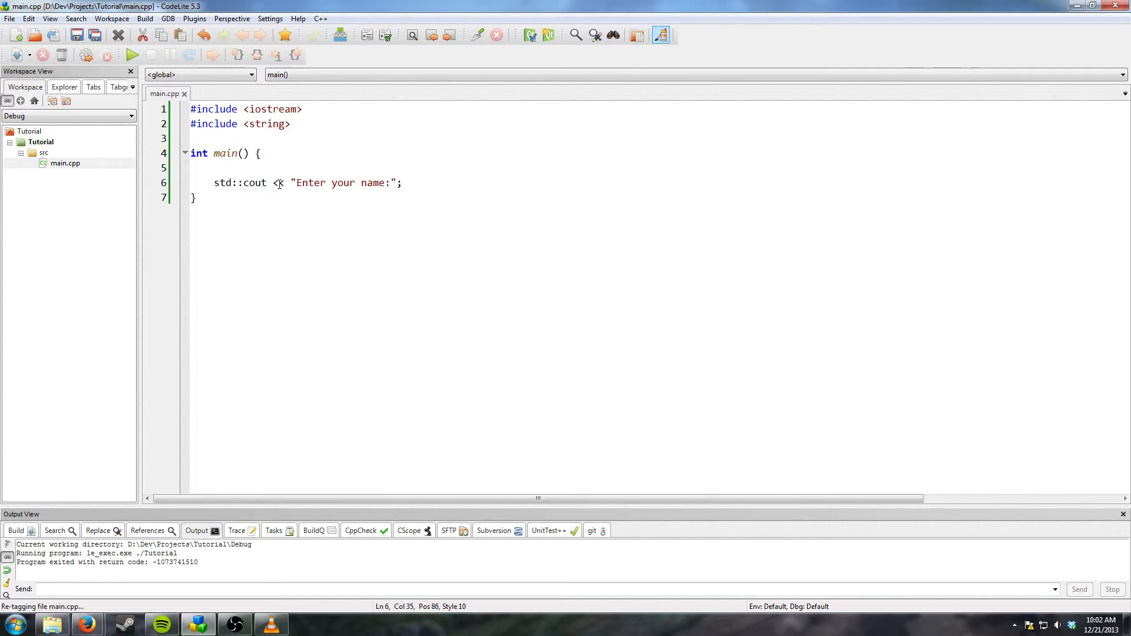
{"action": "left_click", "coordinate": [402, 182]}
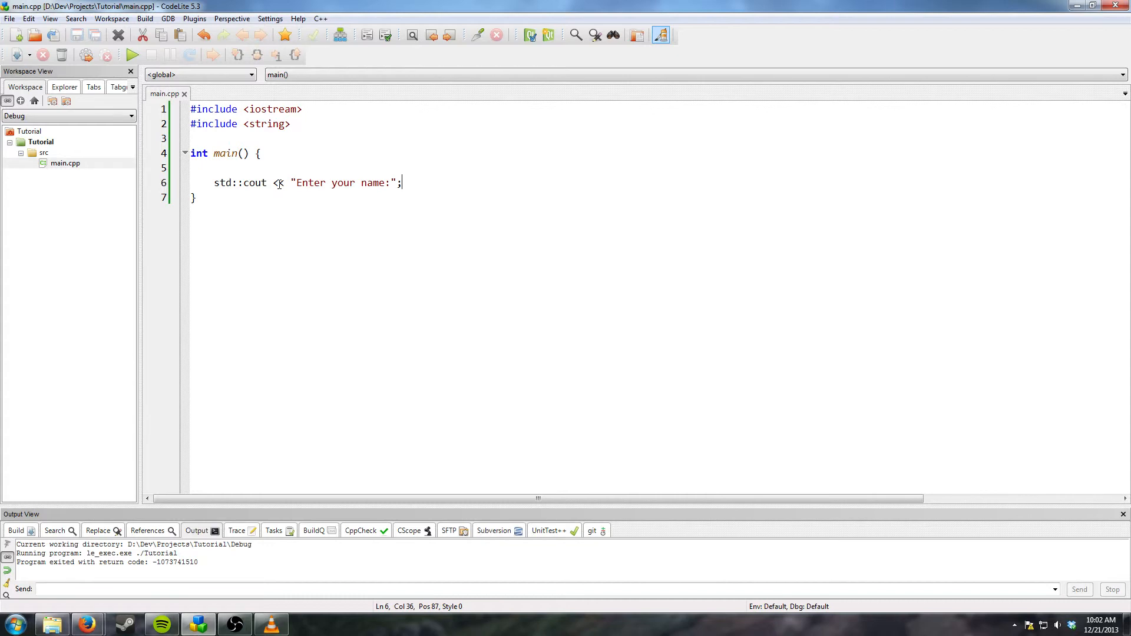
Start the input statement with std::cin >>
{"action": "type", "text": "st"}
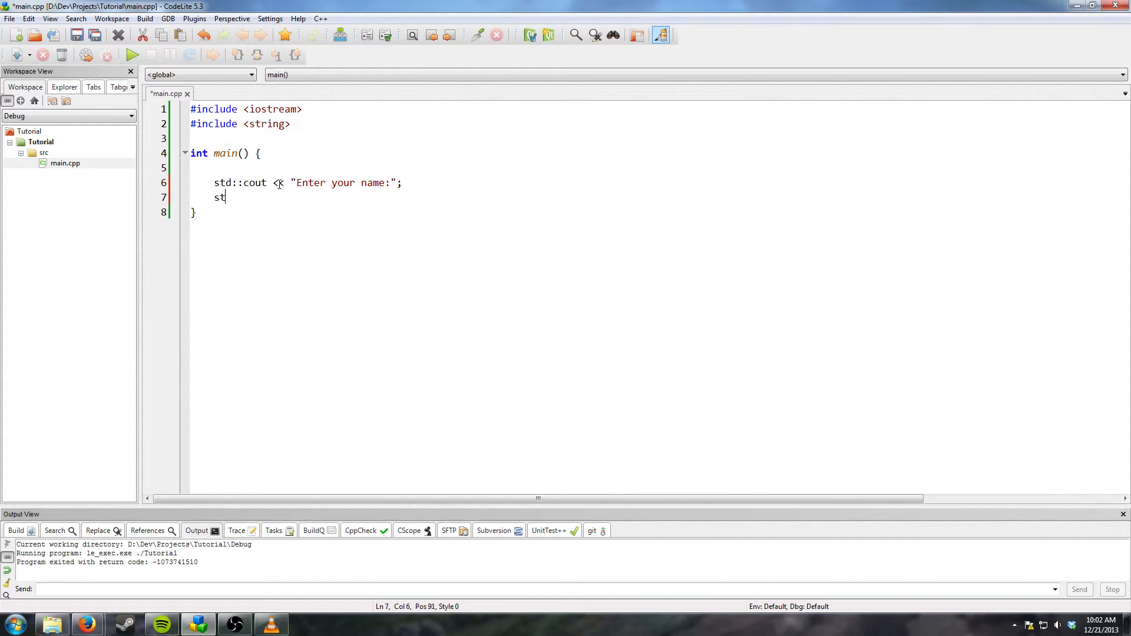
{"action": "type", "text": "d::cin"}
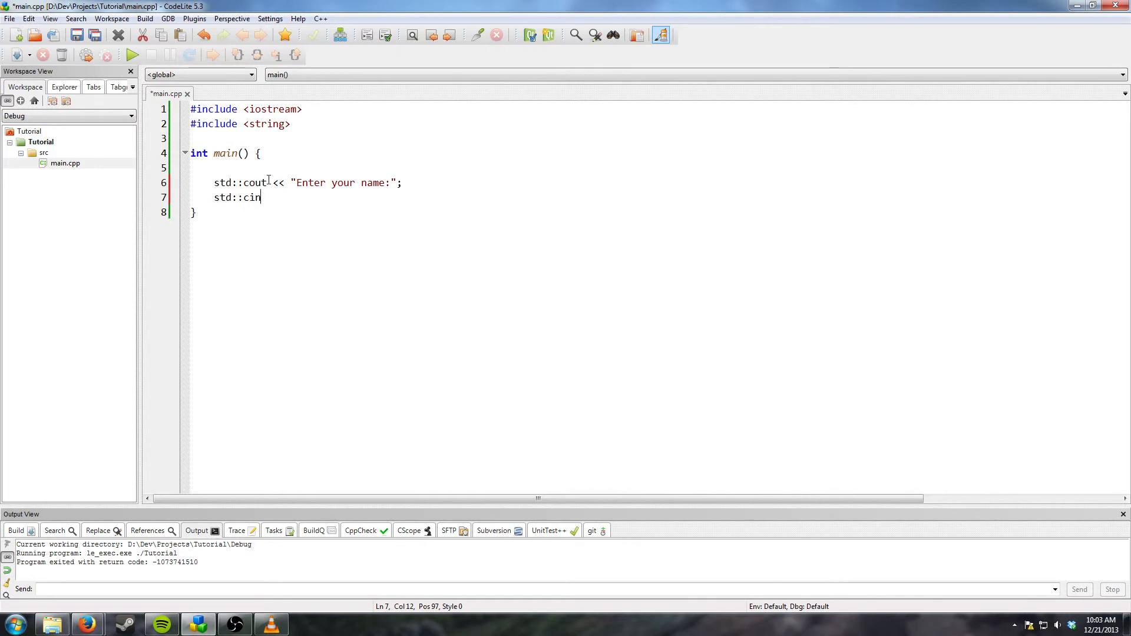
{"action": "type", "text": ">>"}
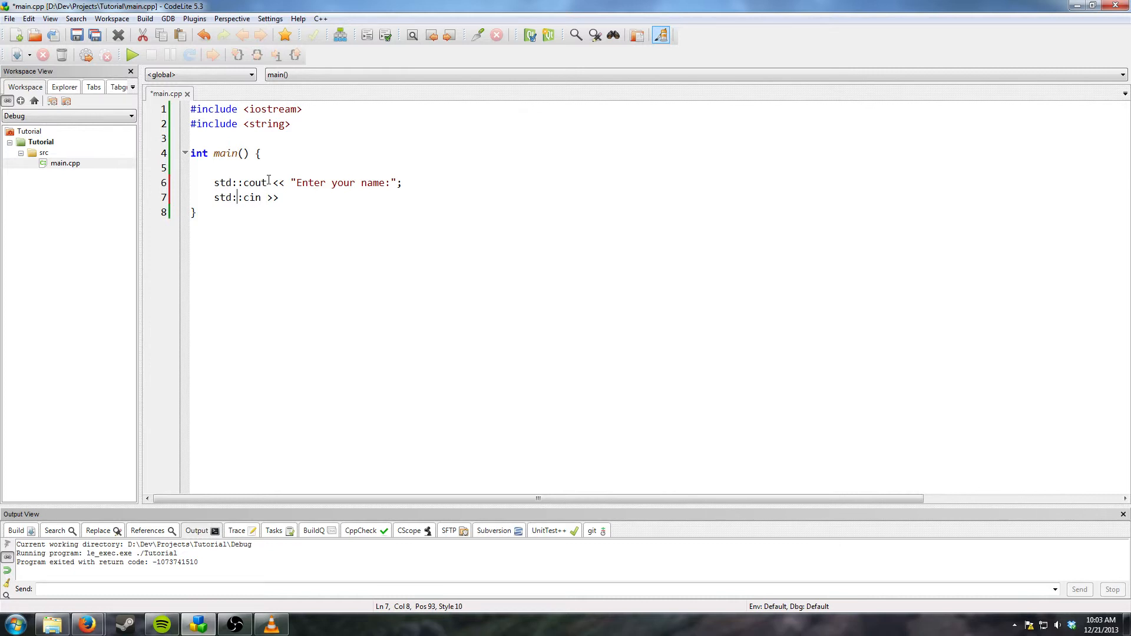
Declare std::string name above the prompt and complete std::cin >> name
{"action": "left_click", "coordinate": [193, 211]}
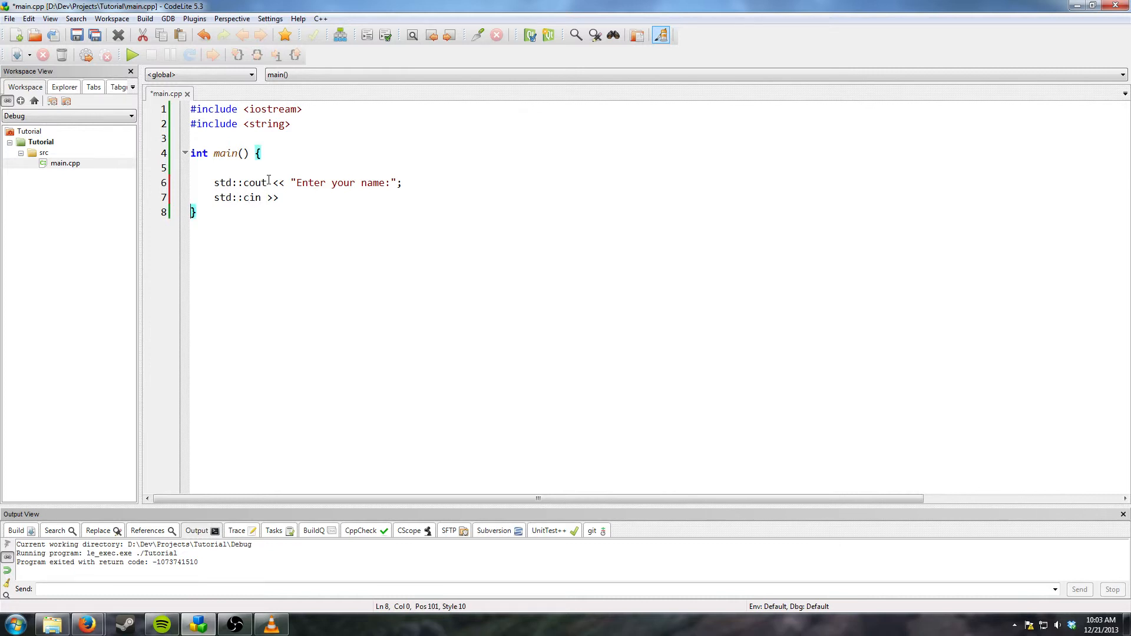
{"action": "key", "text": "Return"}
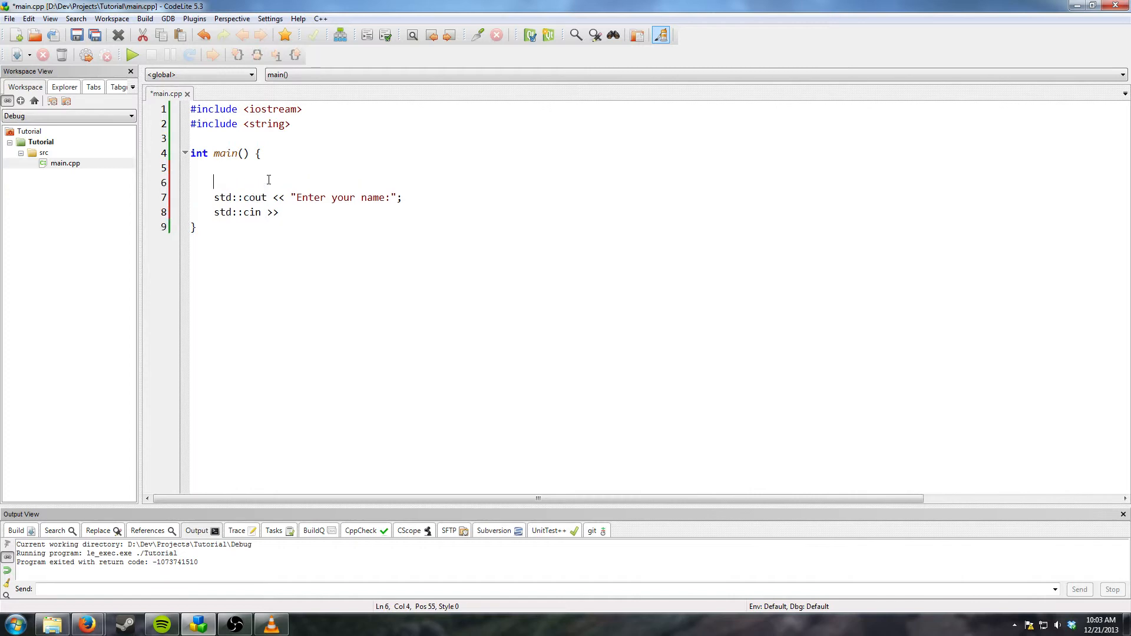
{"action": "type", "text": "std::"}
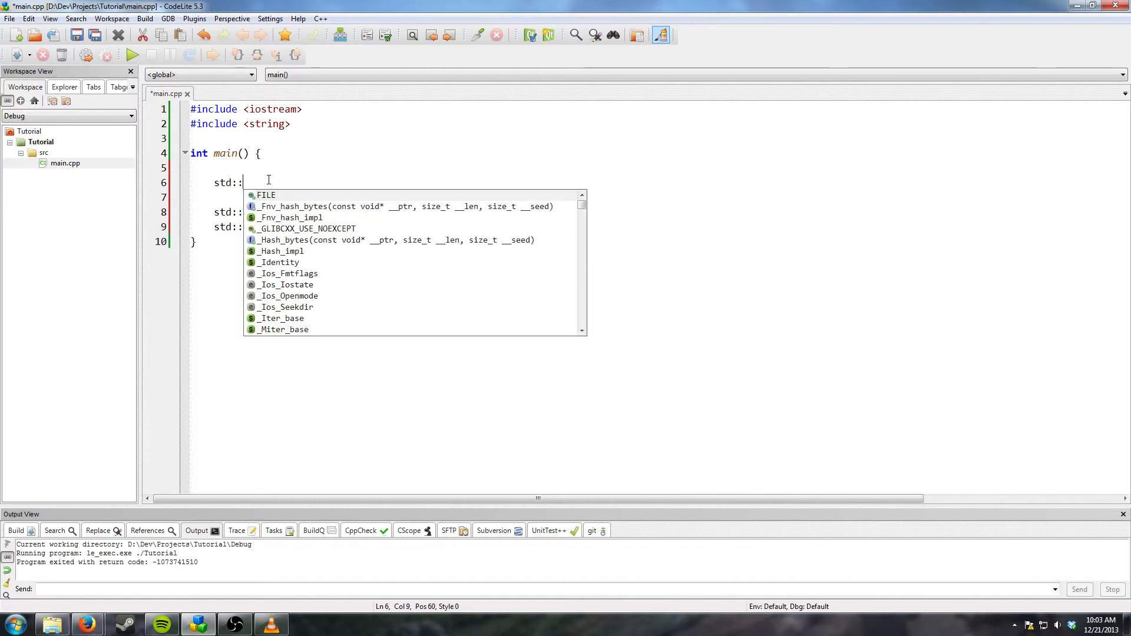
{"action": "type", "text": "string"}
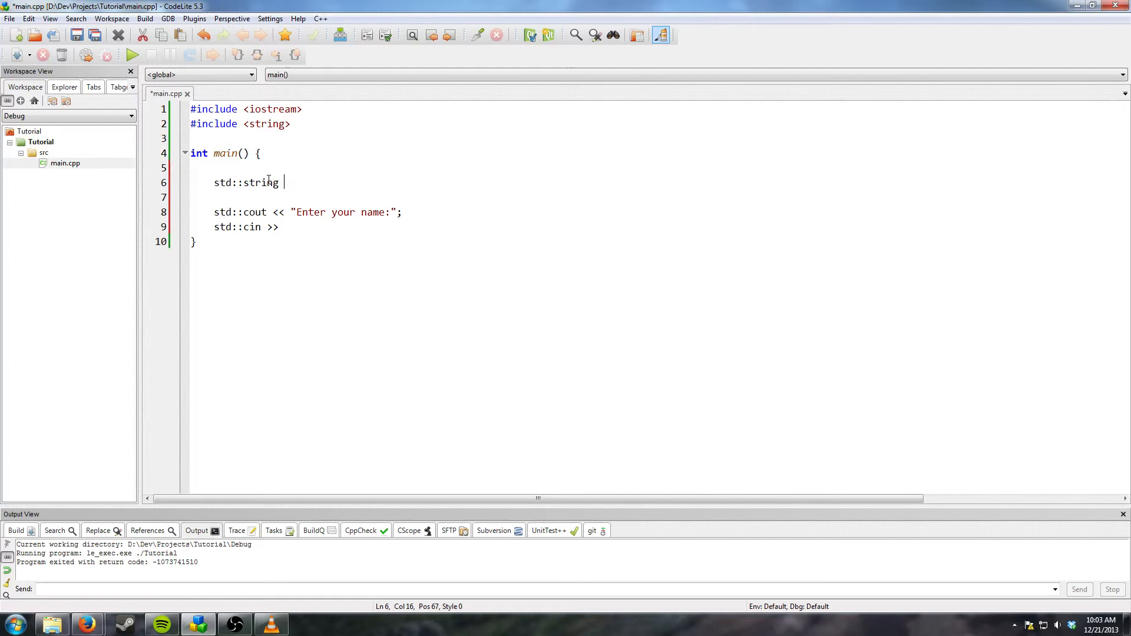
{"action": "type", "text": "name;"}
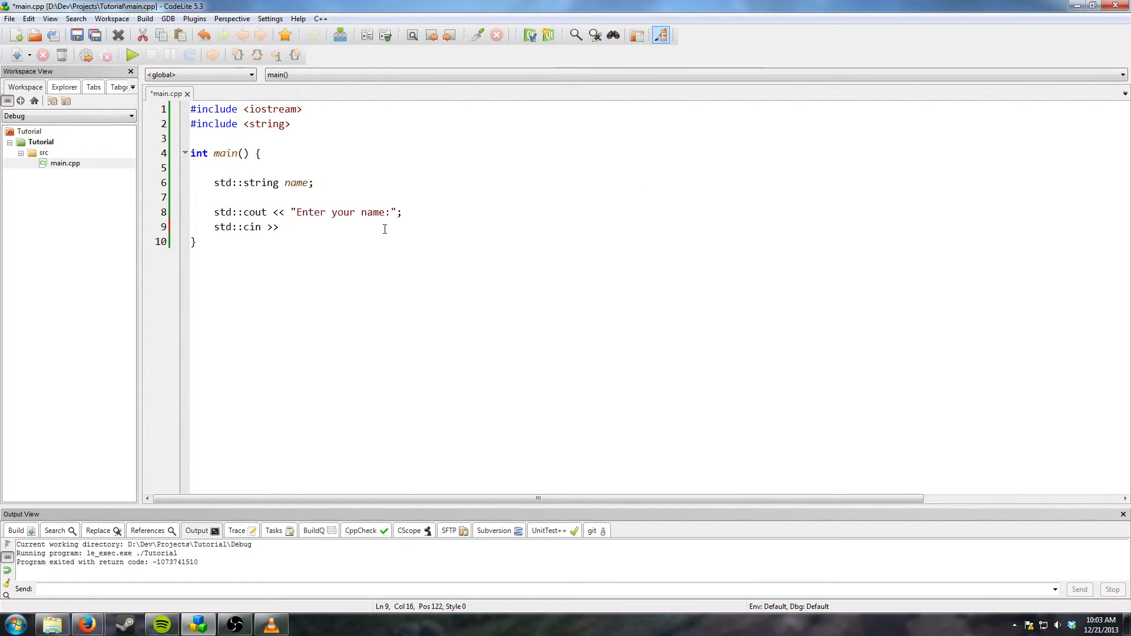
{"action": "type", "text": "name"}
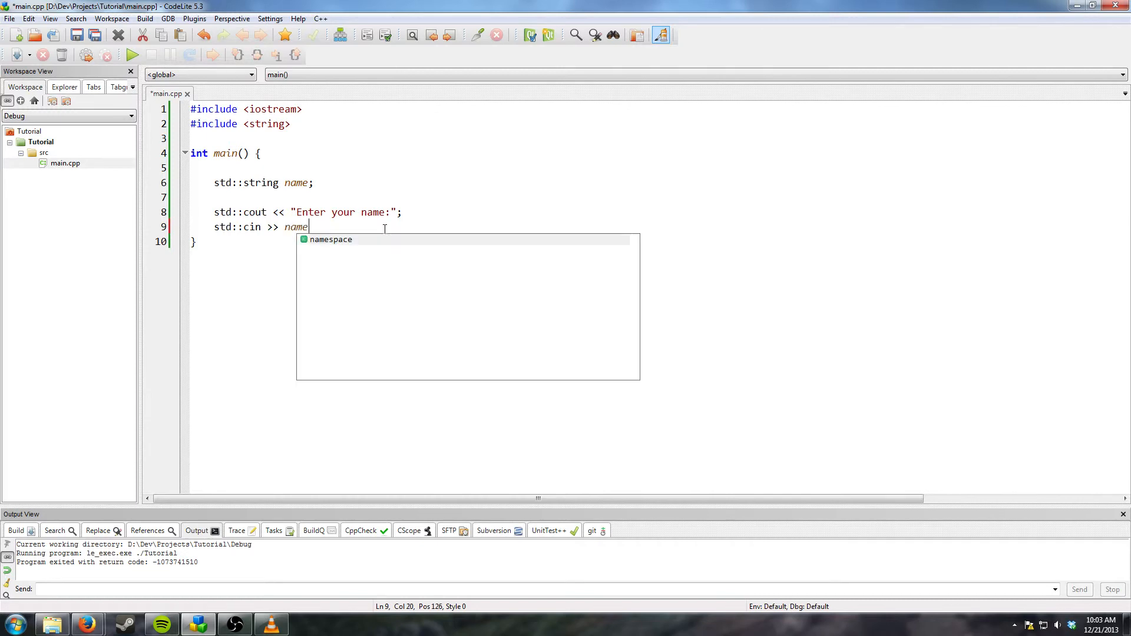
{"action": "key", "text": "Return"}
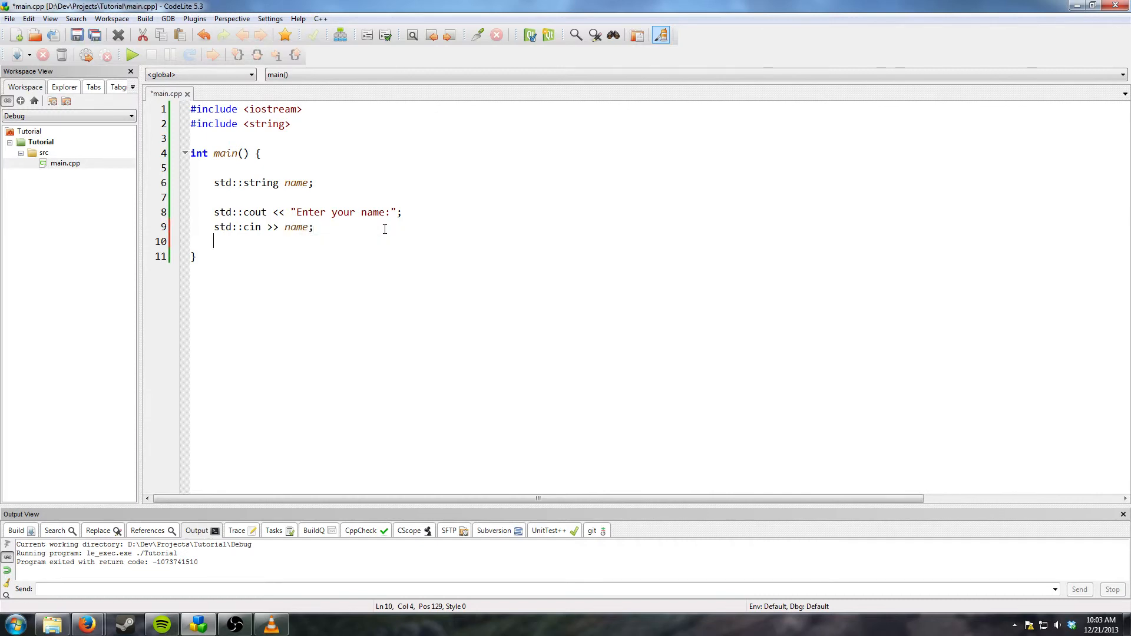
Begin line 10 as std::cout << "Hello, " <<
{"action": "type", "text": "std::"}
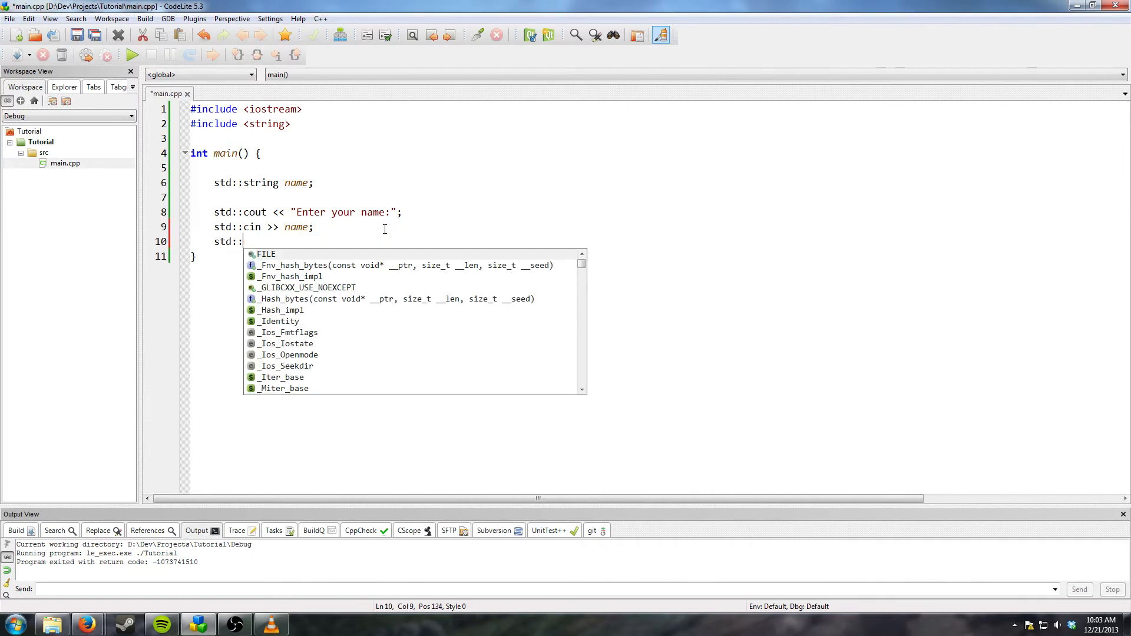
{"action": "type", "text": "cout"}
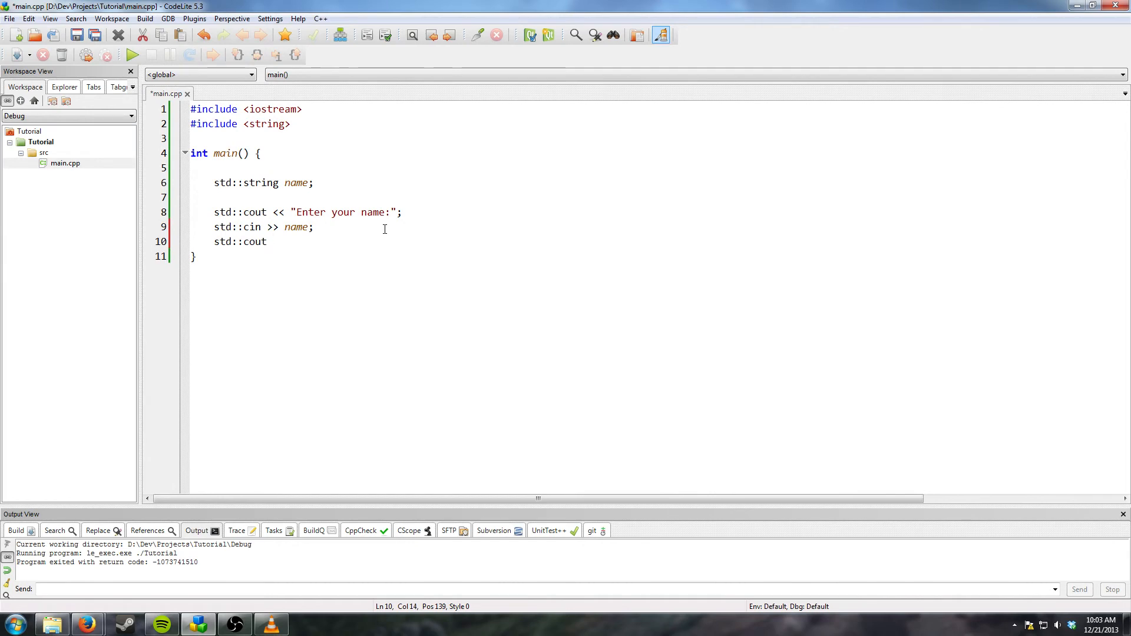
{"action": "type", "text": "<< \""}
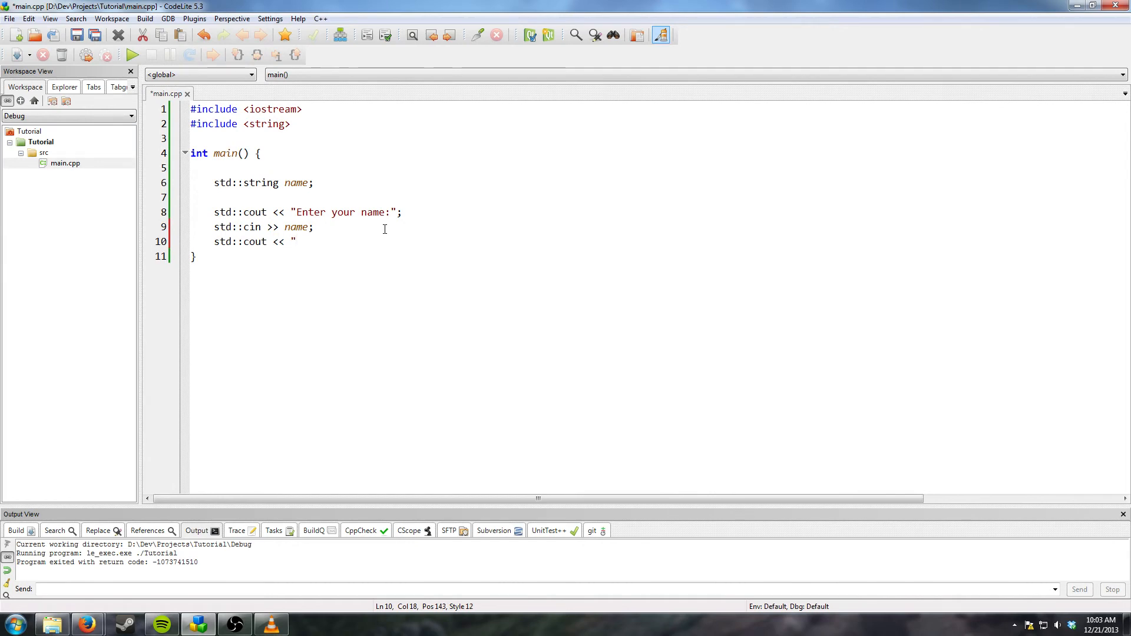
{"action": "type", "text": "Hello,"}
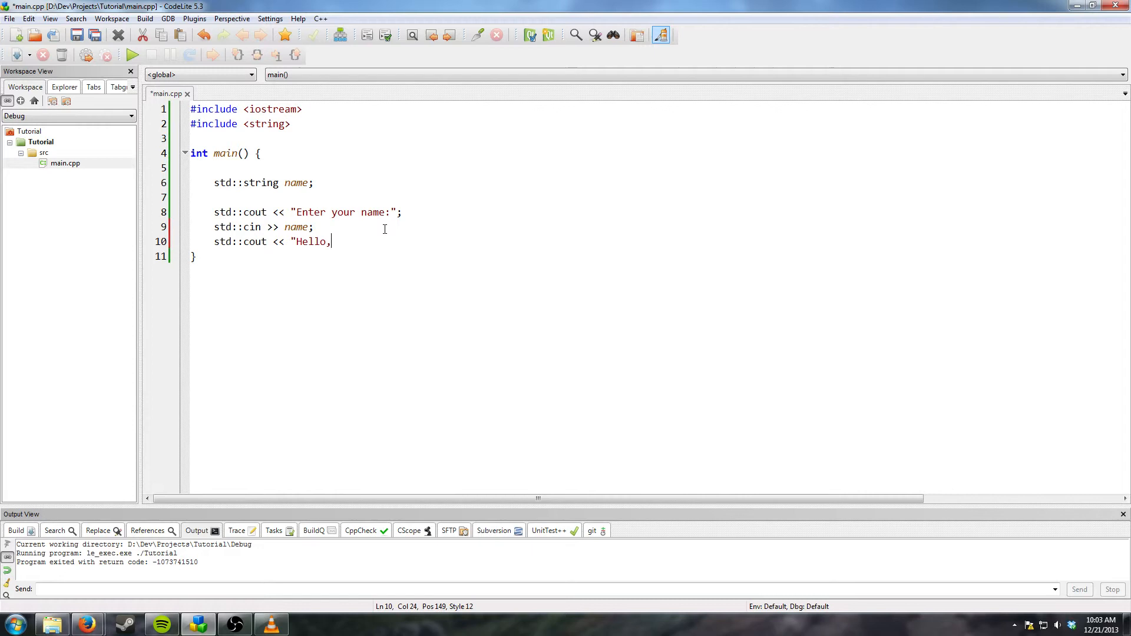
{"action": "type", "text": "\""}
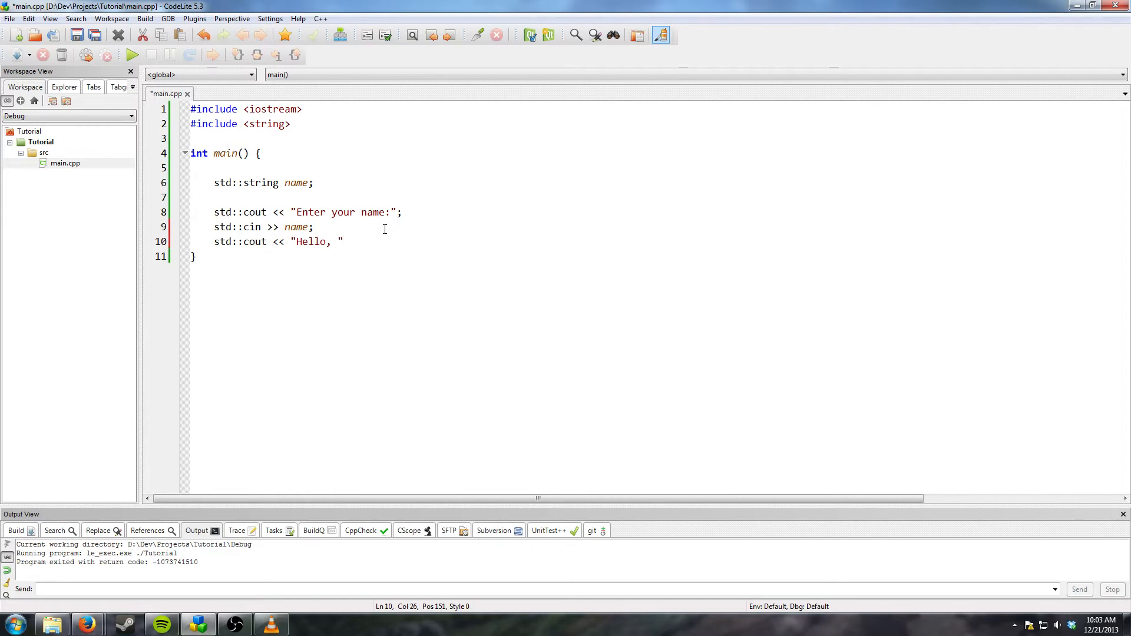
{"action": "left_click", "coordinate": [311, 241]}
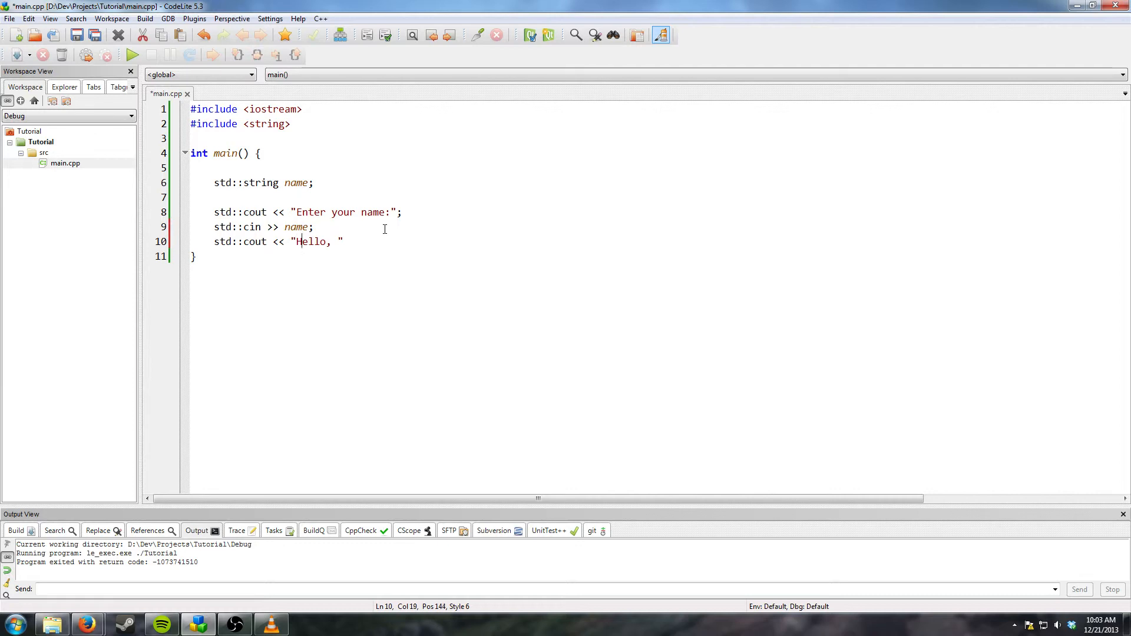
{"action": "left_click", "coordinate": [289, 226]}
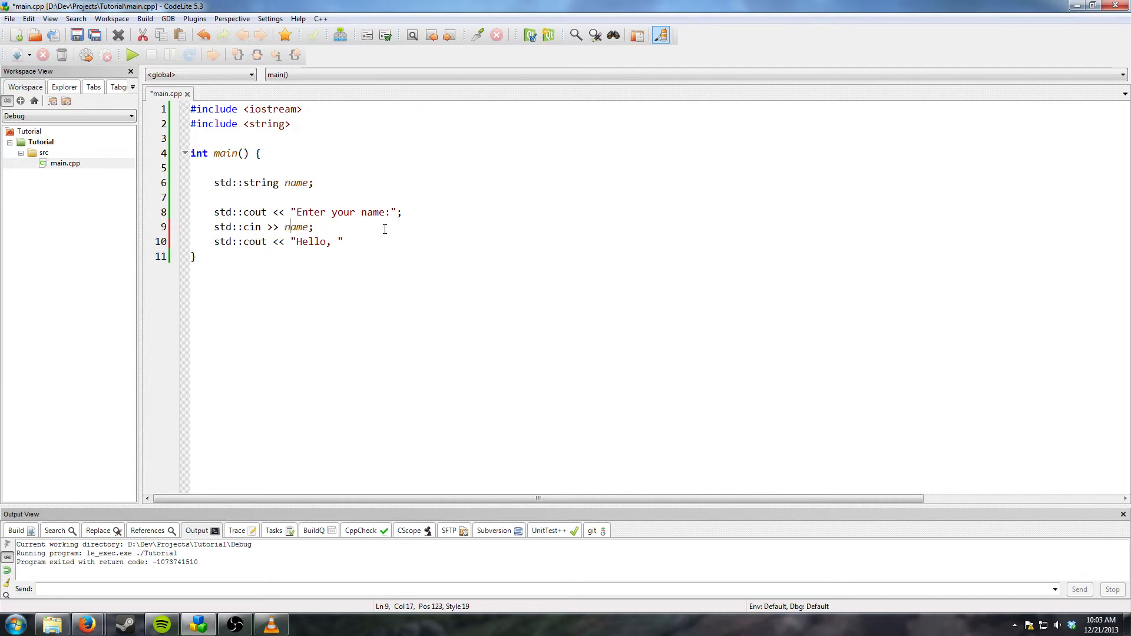
{"action": "left_click", "coordinate": [325, 242]}
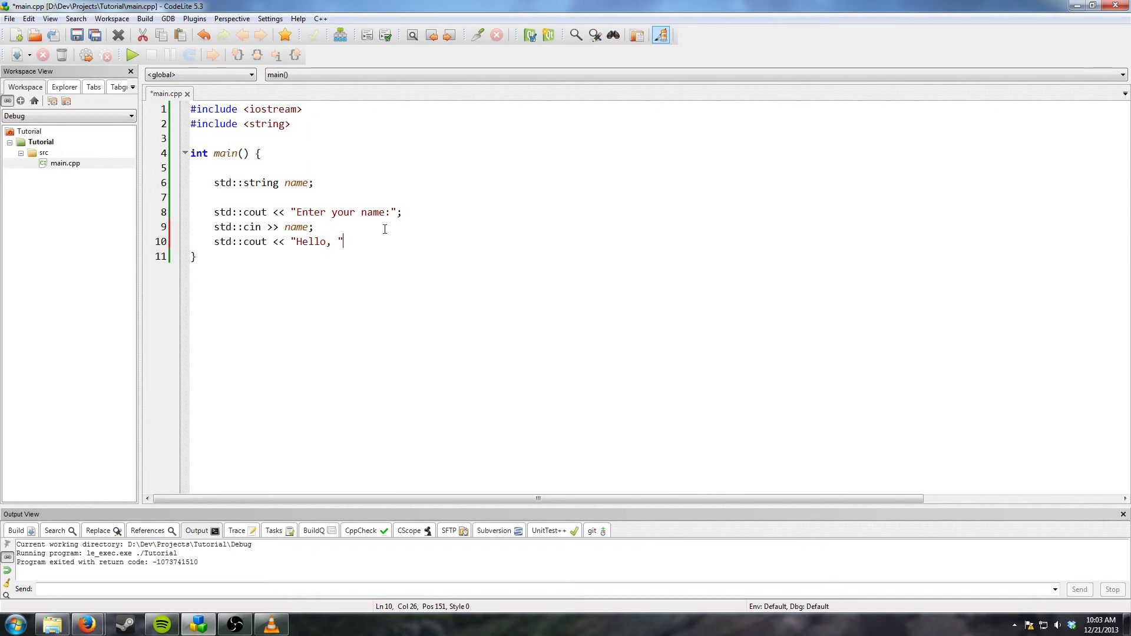
{"action": "type", "text": "<<"}
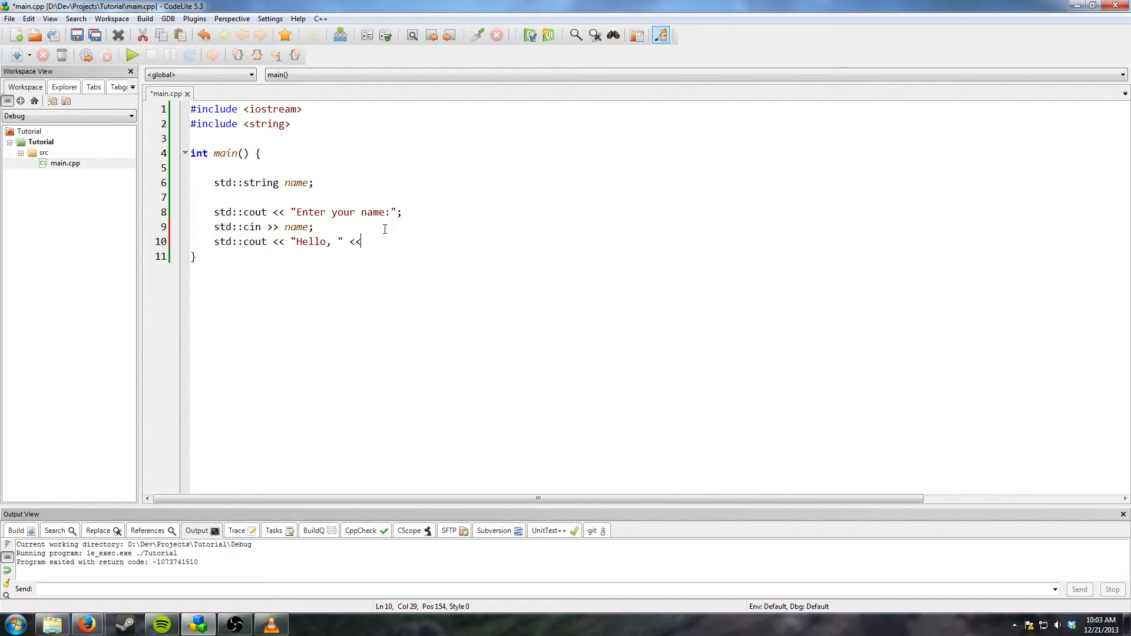
{"action": "left_click", "coordinate": [276, 242]}
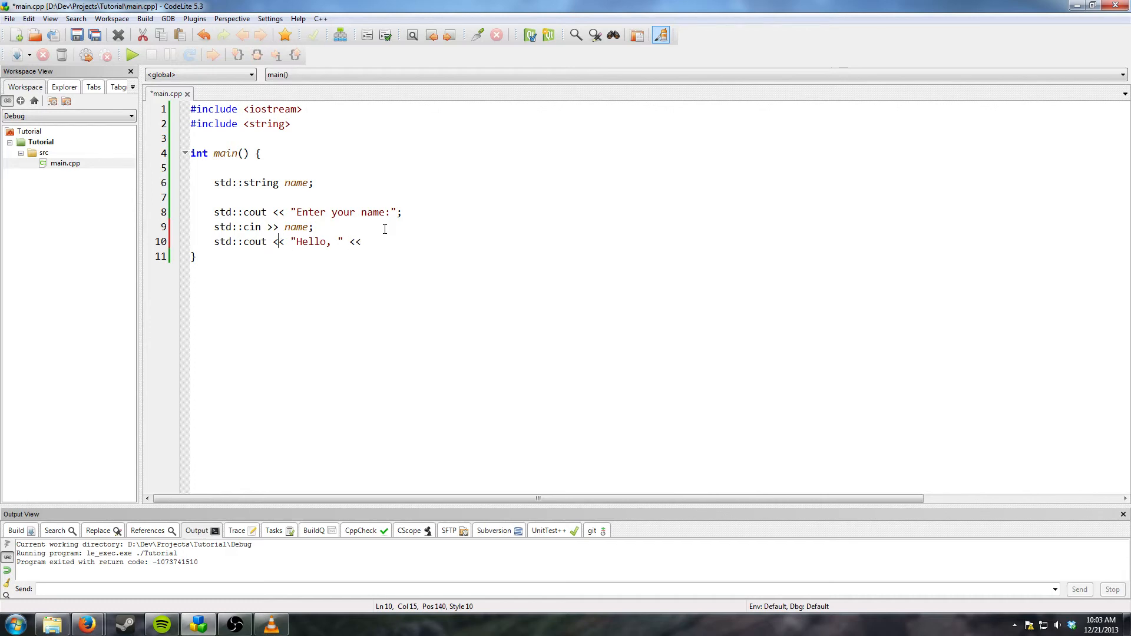
{"action": "left_click", "coordinate": [360, 242]}
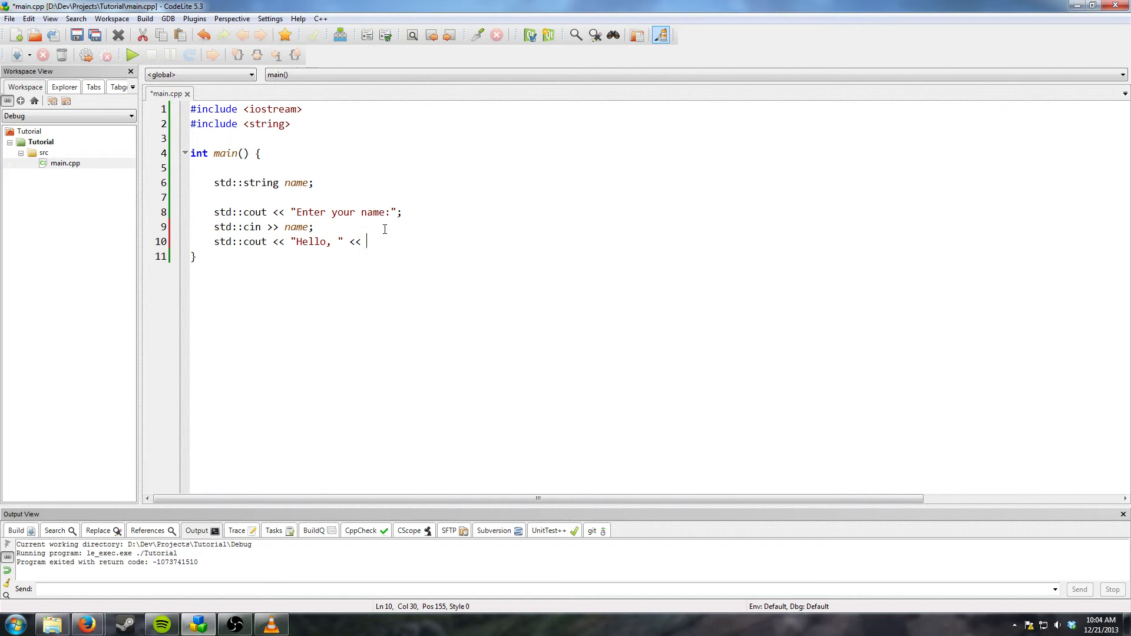
Finish line 10 with name << "!\nWonderful weather we're having?"
{"action": "type", "text": "nam"}
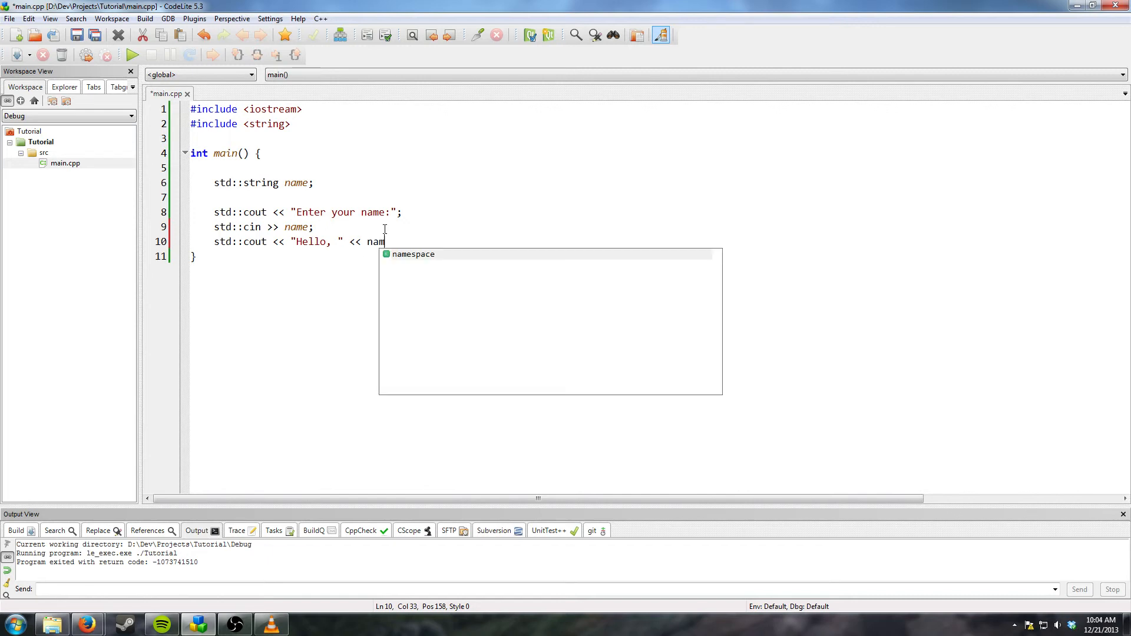
{"action": "type", "text": "e <<"}
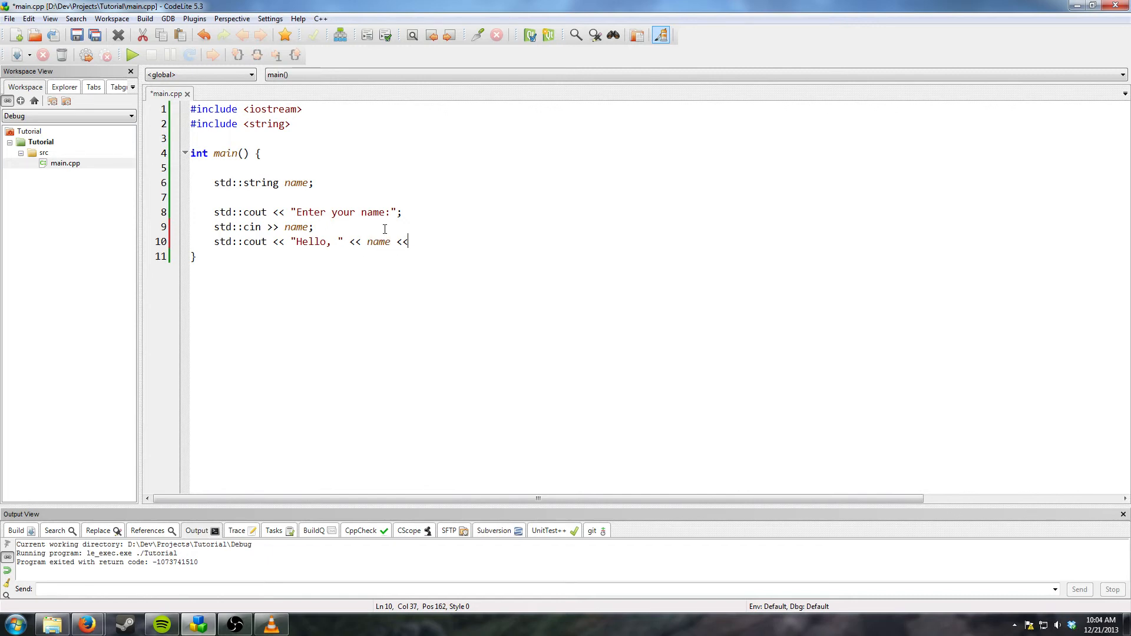
{"action": "type", "text": "\""}
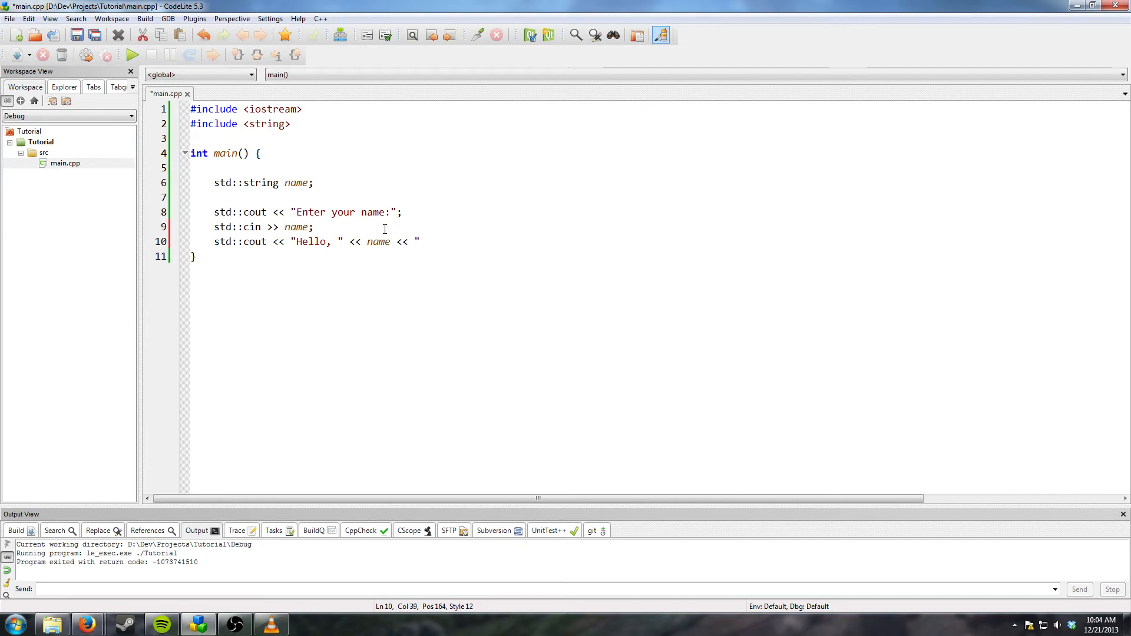
{"action": "type", "text": "!"}
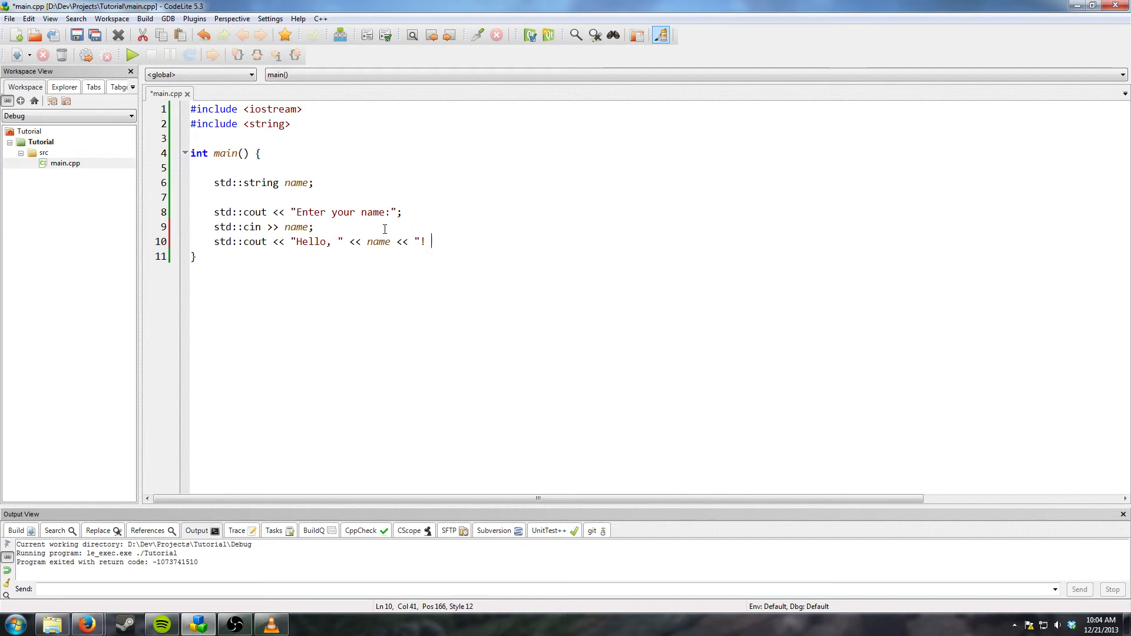
{"action": "key", "text": "Backspace"}
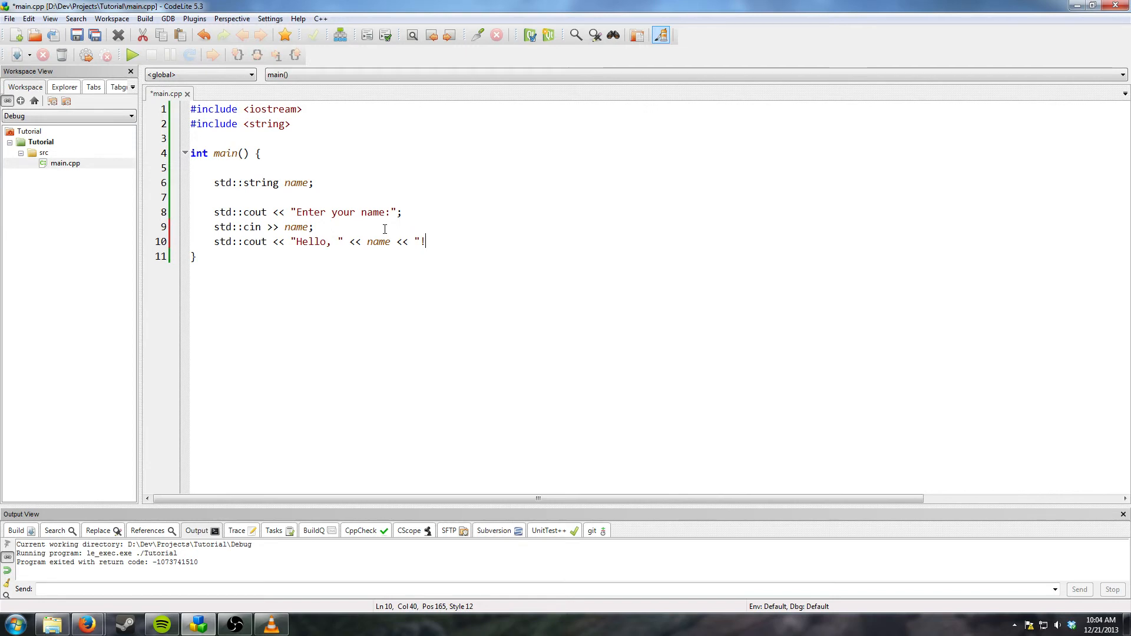
{"action": "type", "text": "\\n"}
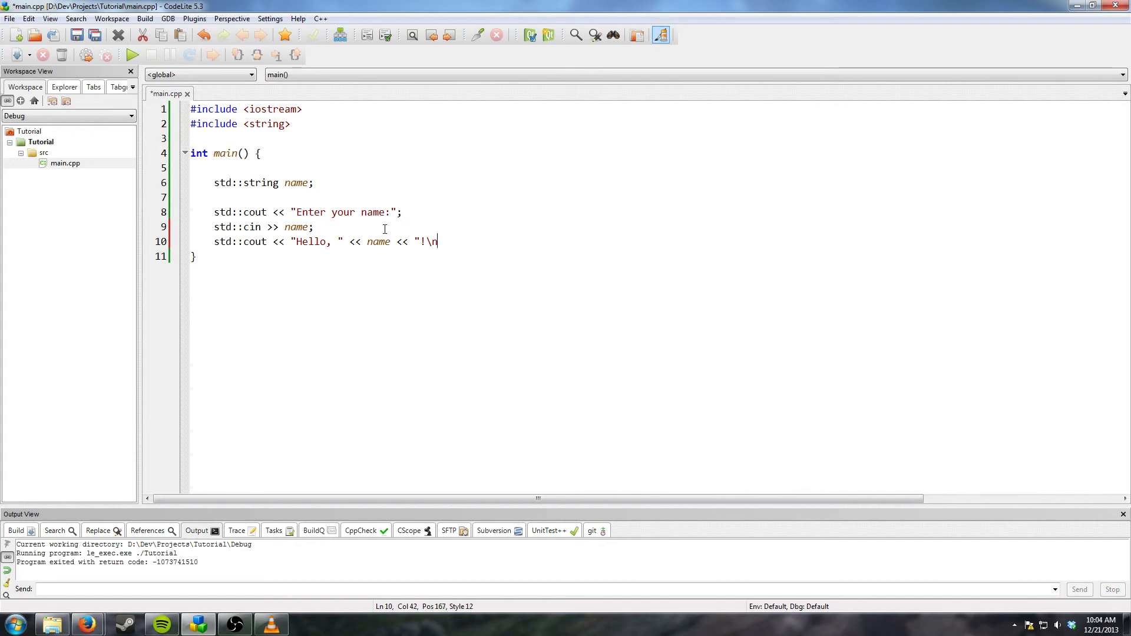
{"action": "type", "text": "Wonderful"}
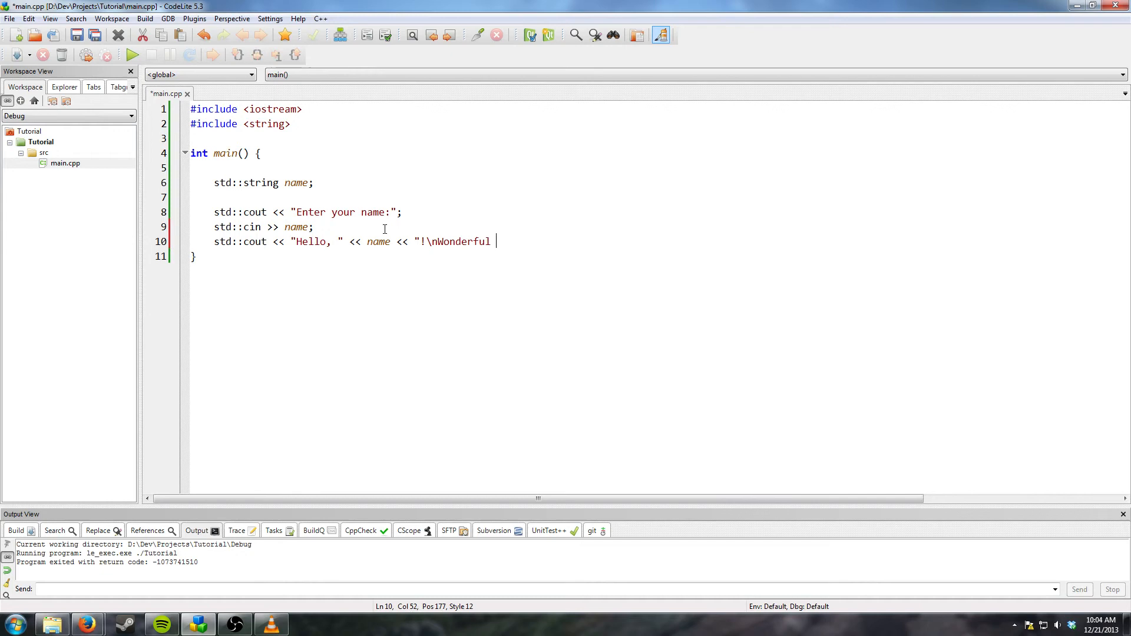
{"action": "type", "text": "weath"}
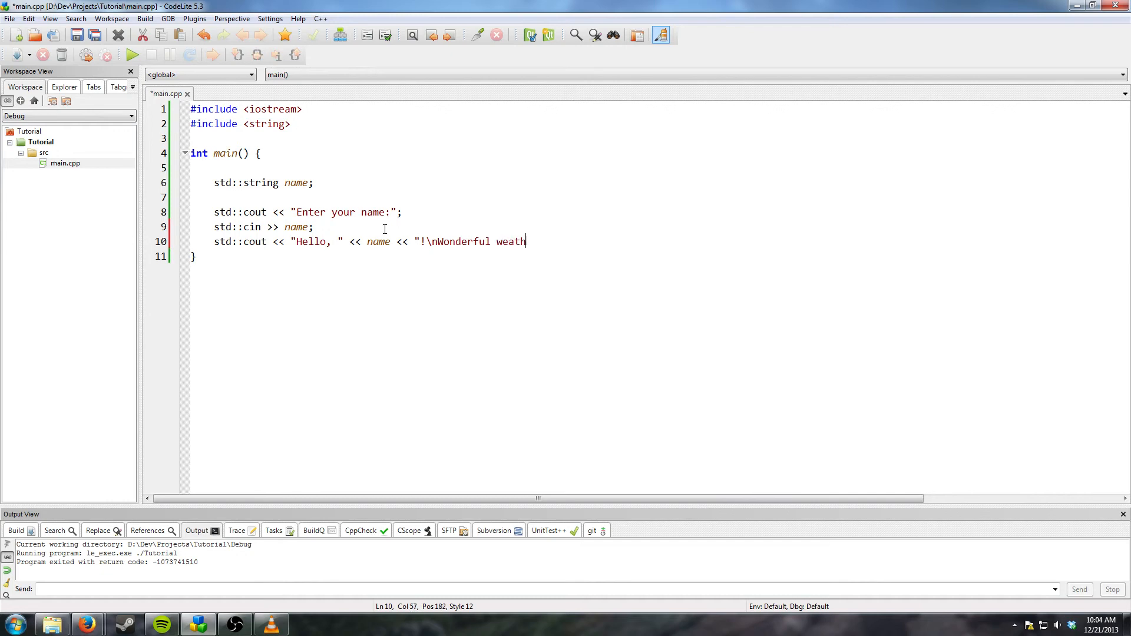
{"action": "type", "text": "er we're"}
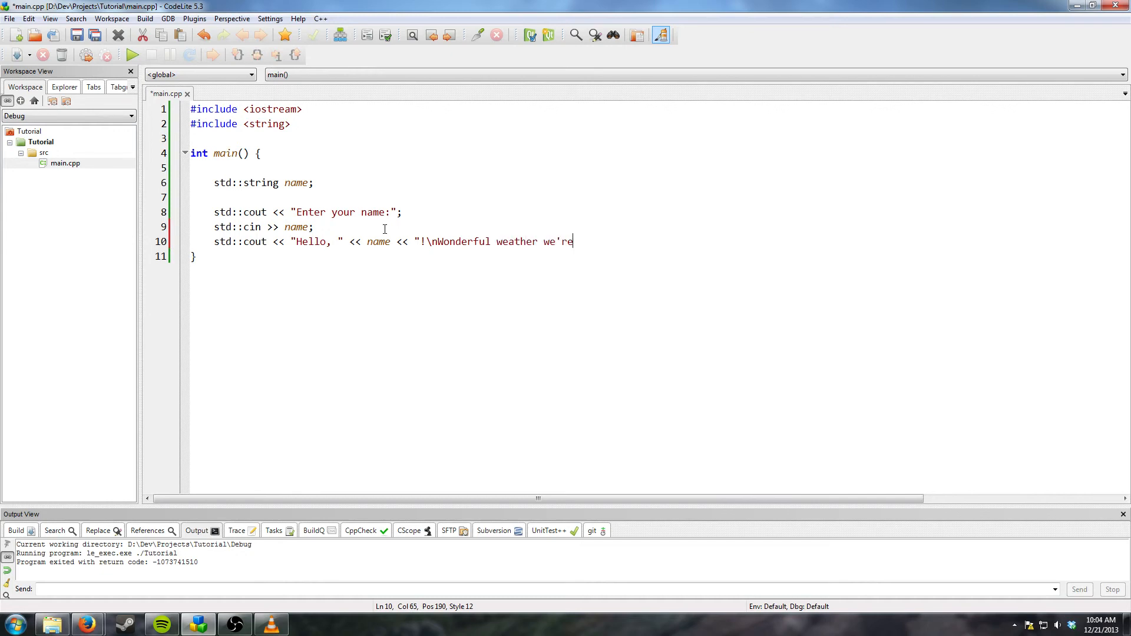
{"action": "type", "text": "having?\";"}
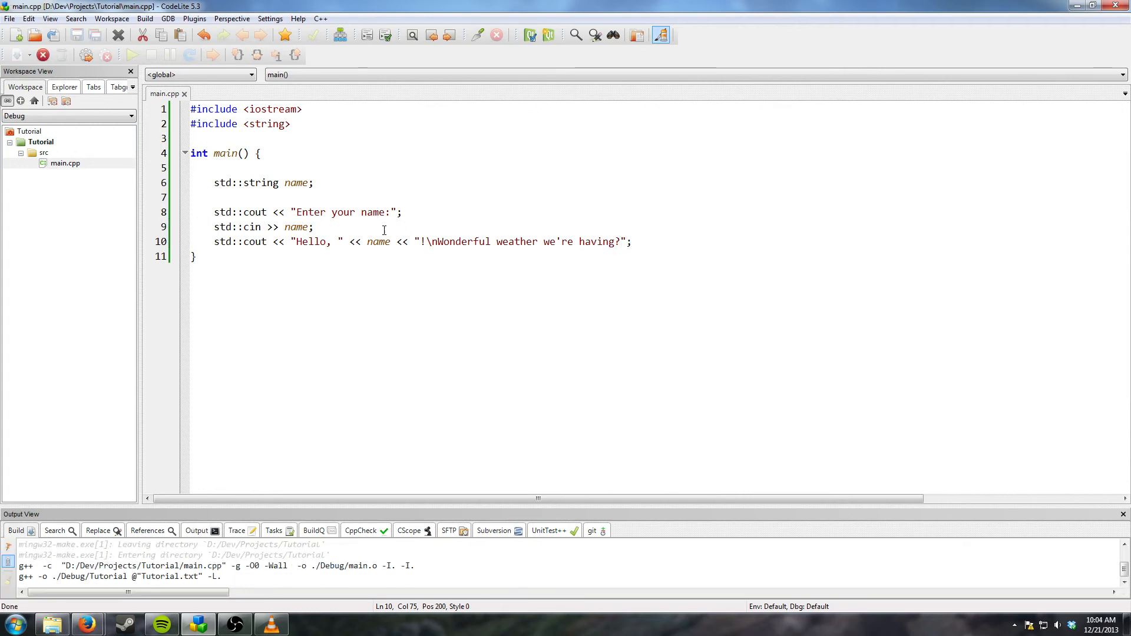
Run the program, enter 'billy' at the name prompt, and close the console
{"action": "left_click", "coordinate": [130, 55]}
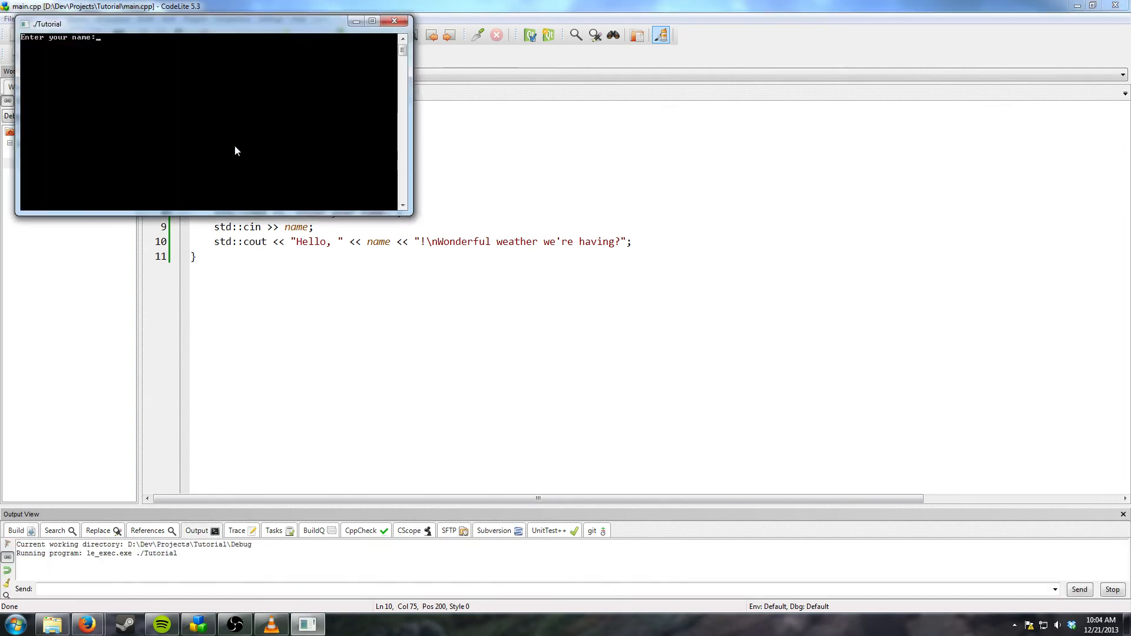
{"action": "type", "text": "billy"}
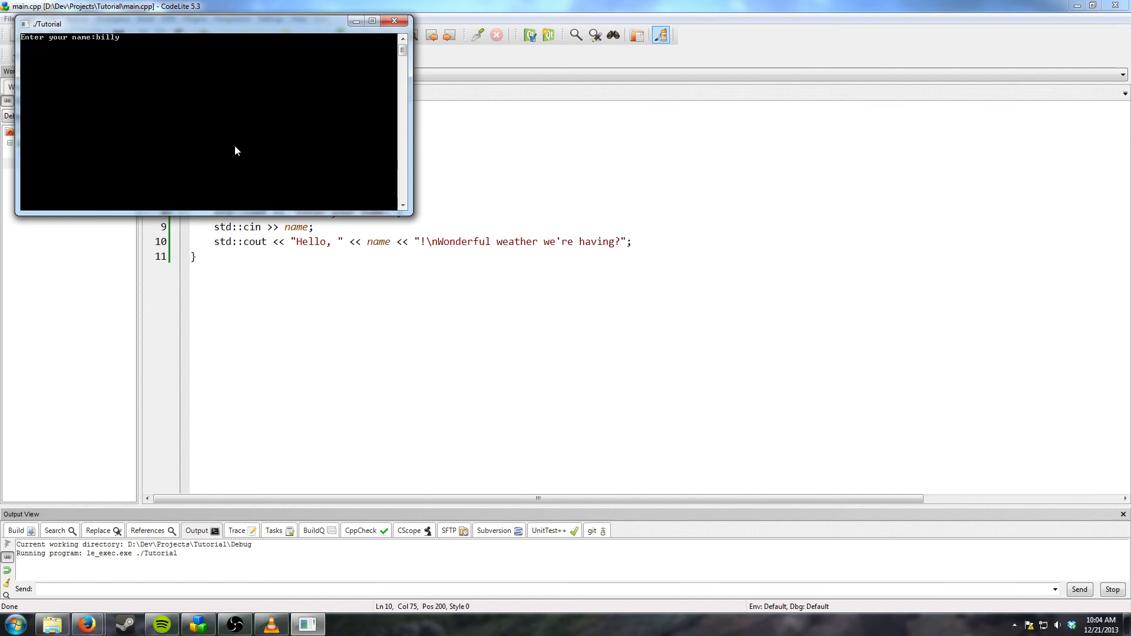
{"action": "key", "text": "Return"}
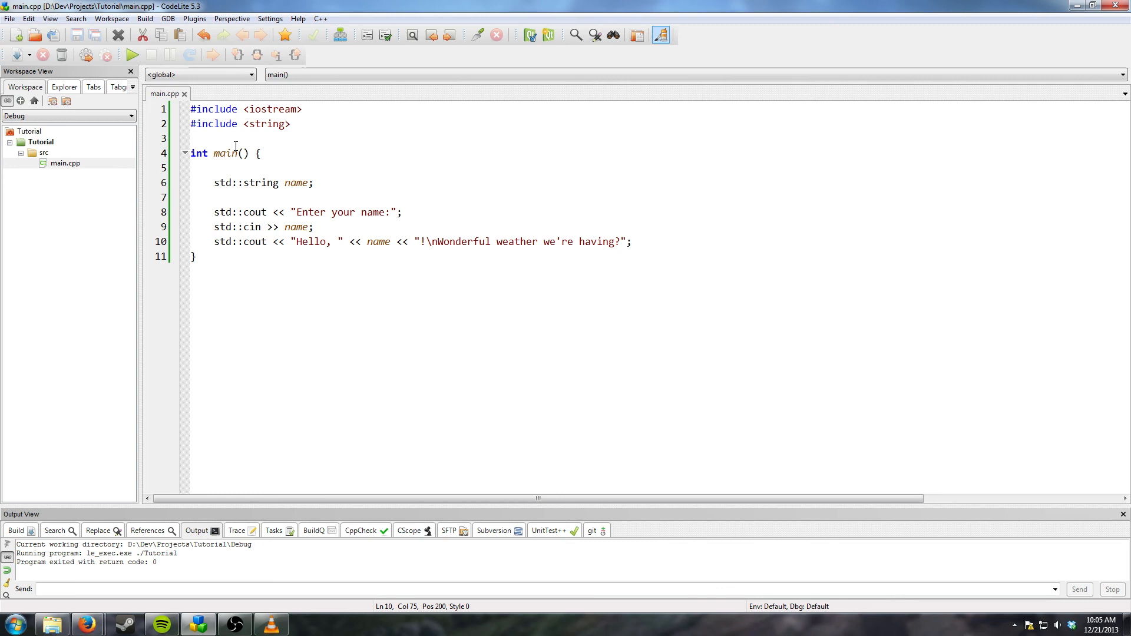
{"action": "left_click", "coordinate": [632, 241]}
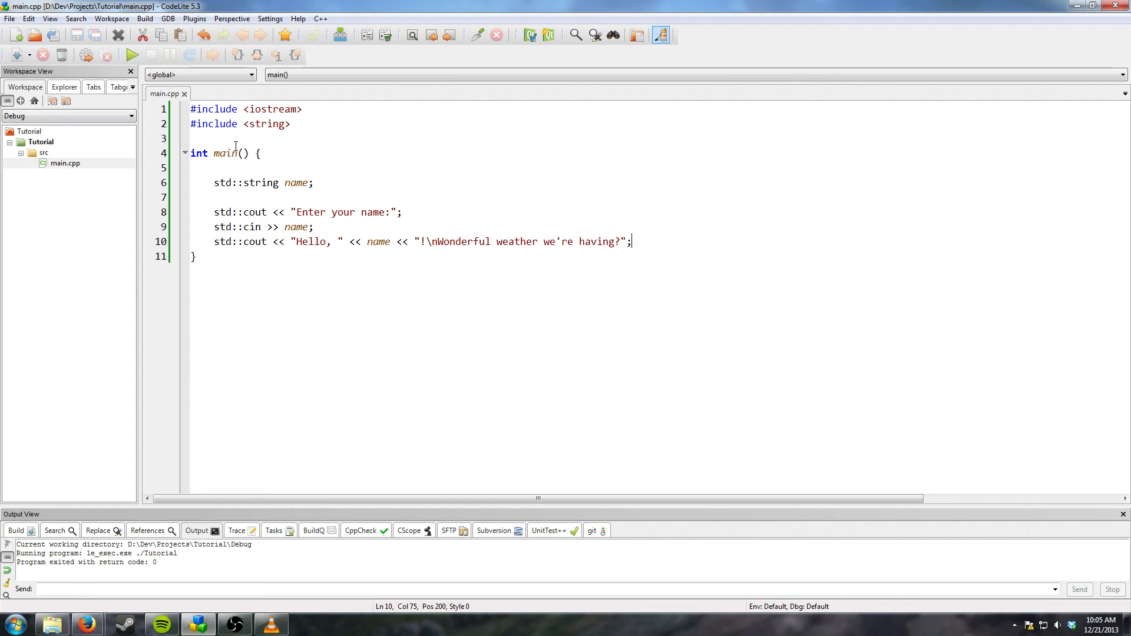